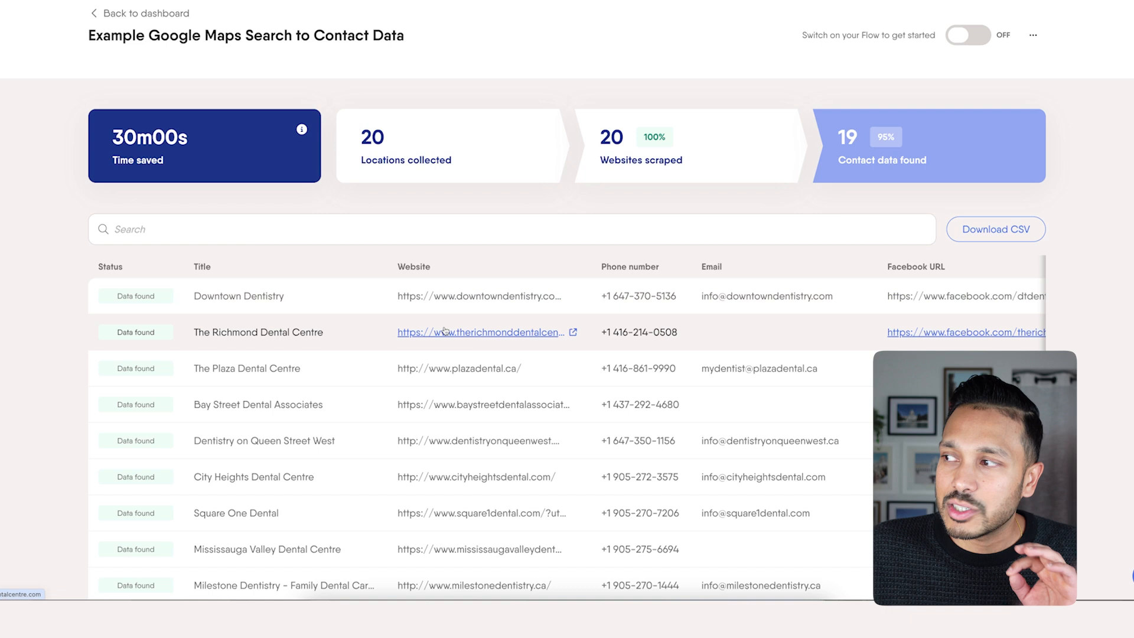
pyautogui.moveTo(336, 255)
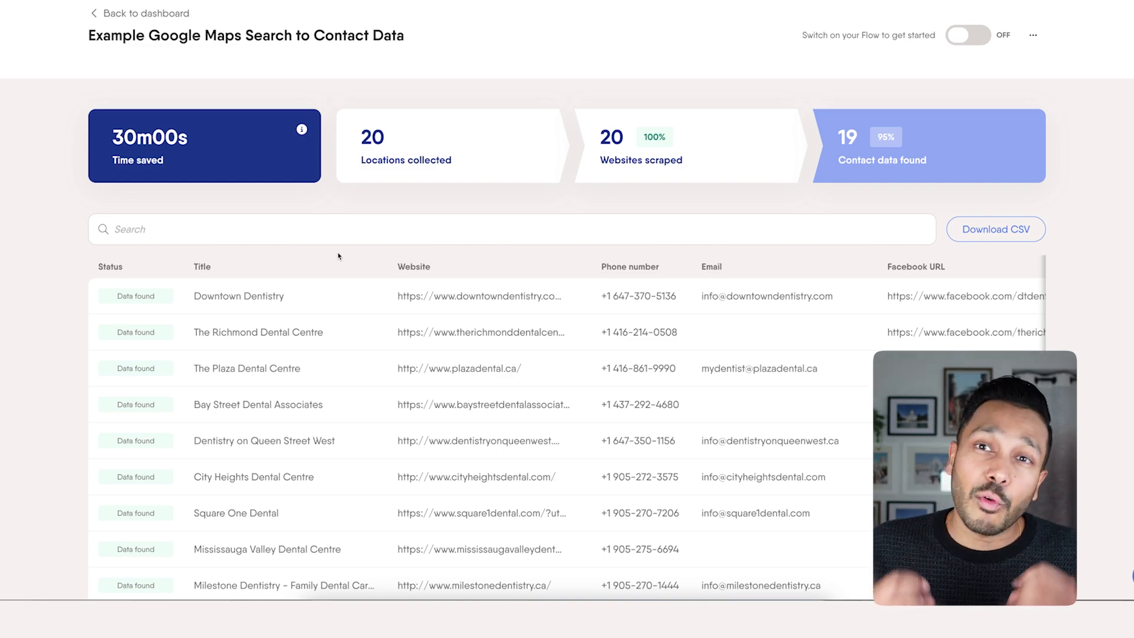
# Start a new untitled Google Maps Search to Contact Data flow from the PhantomBuster site.
pyautogui.scroll(-3)
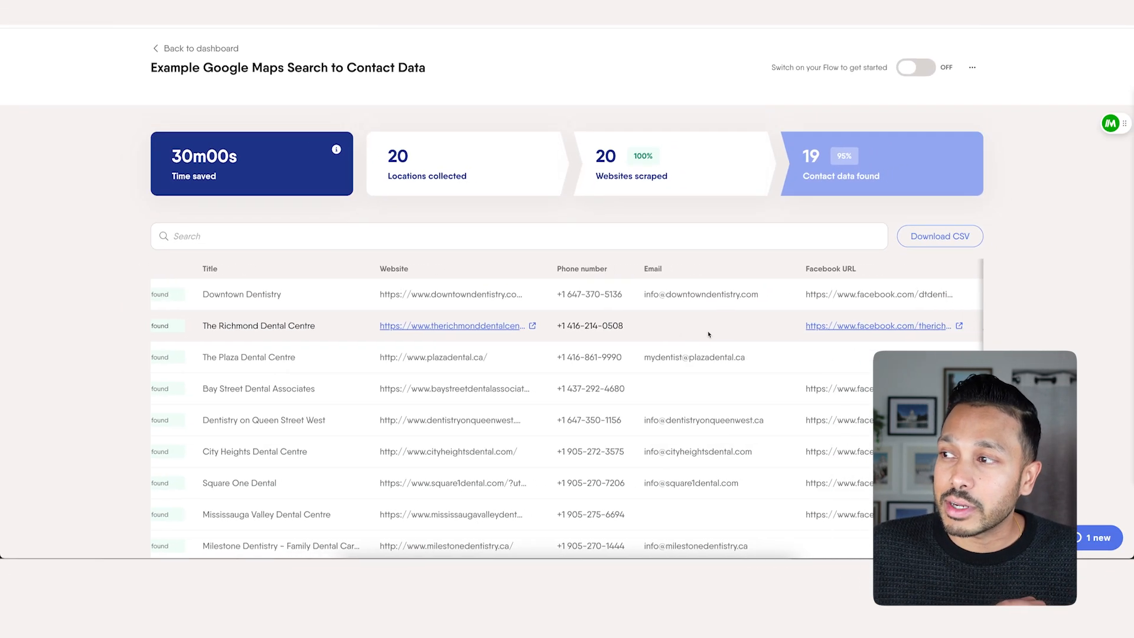
pyautogui.hscroll(3)
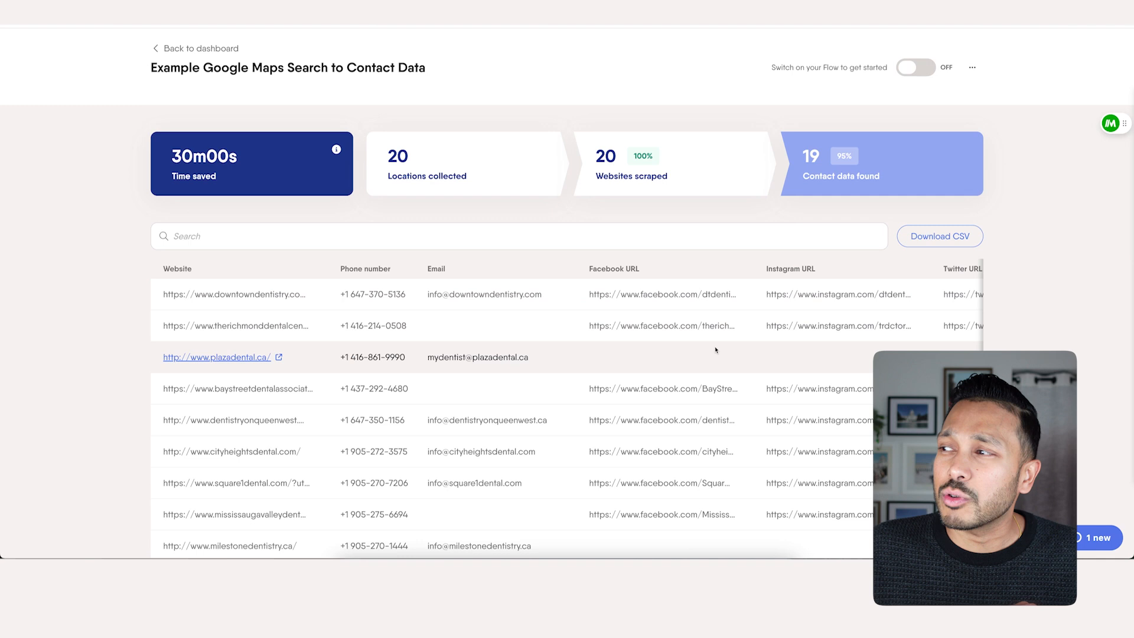
pyautogui.hscroll(3)
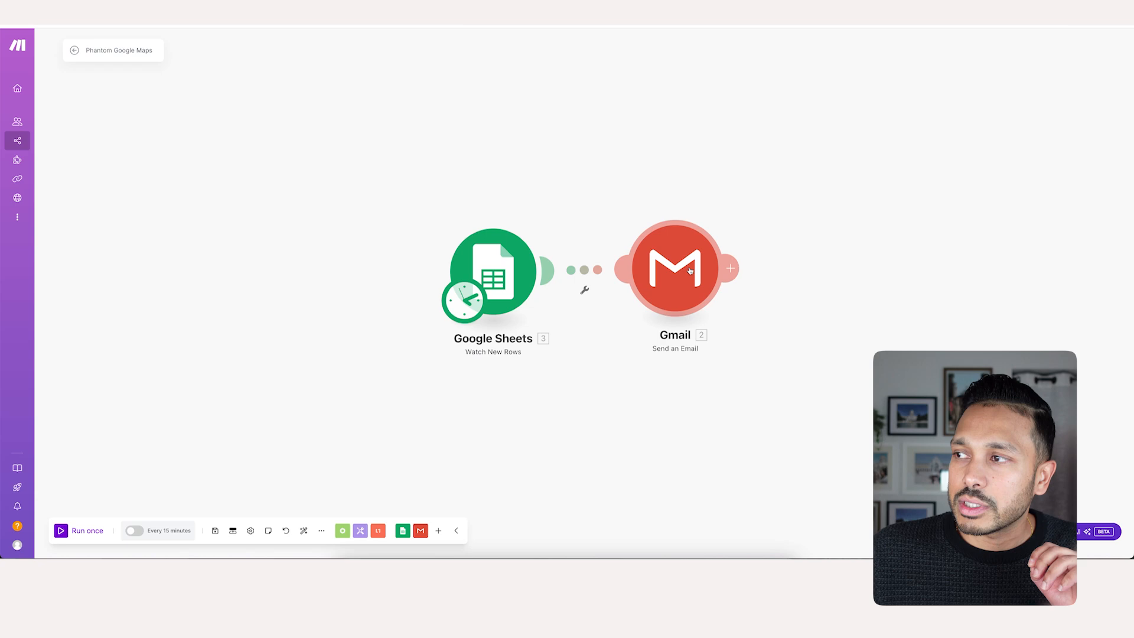
pyautogui.click(674, 268)
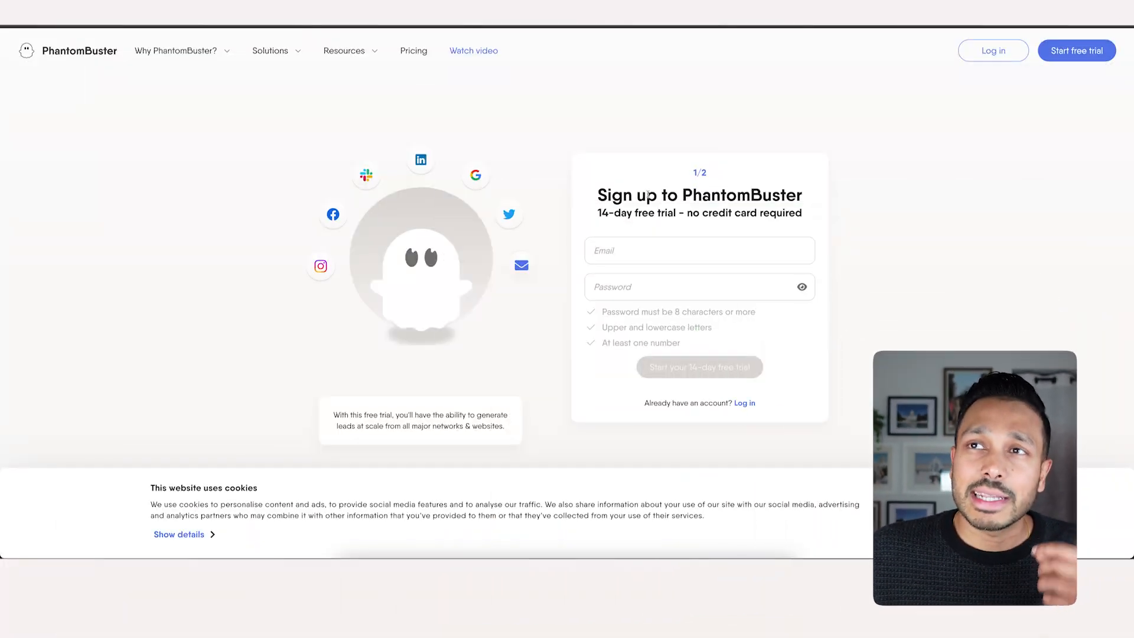
pyautogui.click(176, 51)
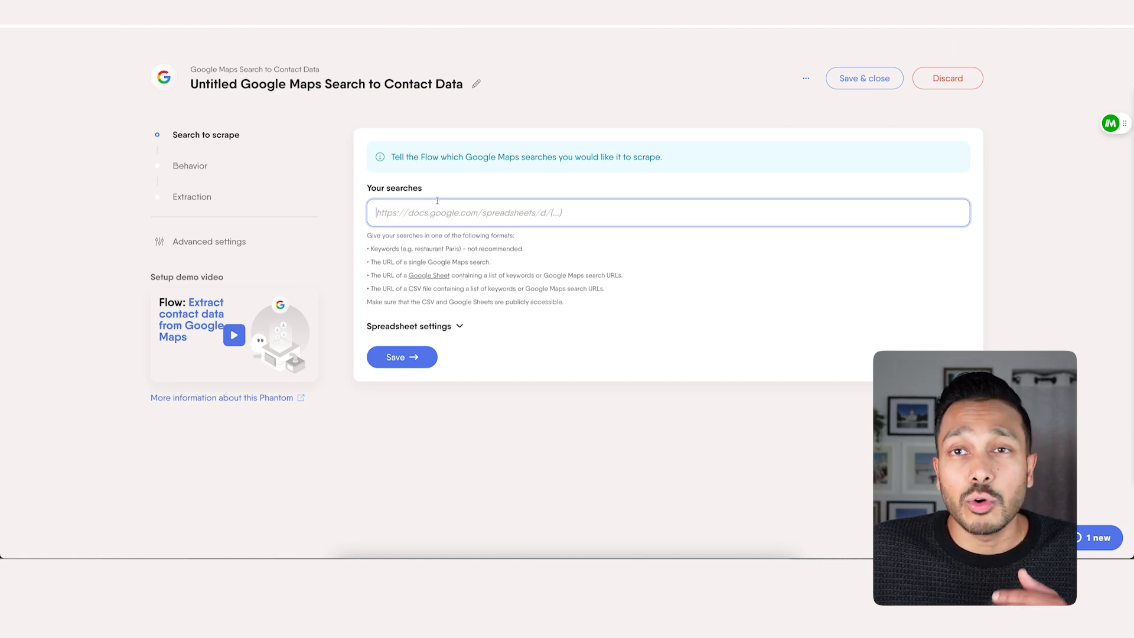
# Enter 'toronto dentists' as the flow's search to scrape.
pyautogui.click(401, 356)
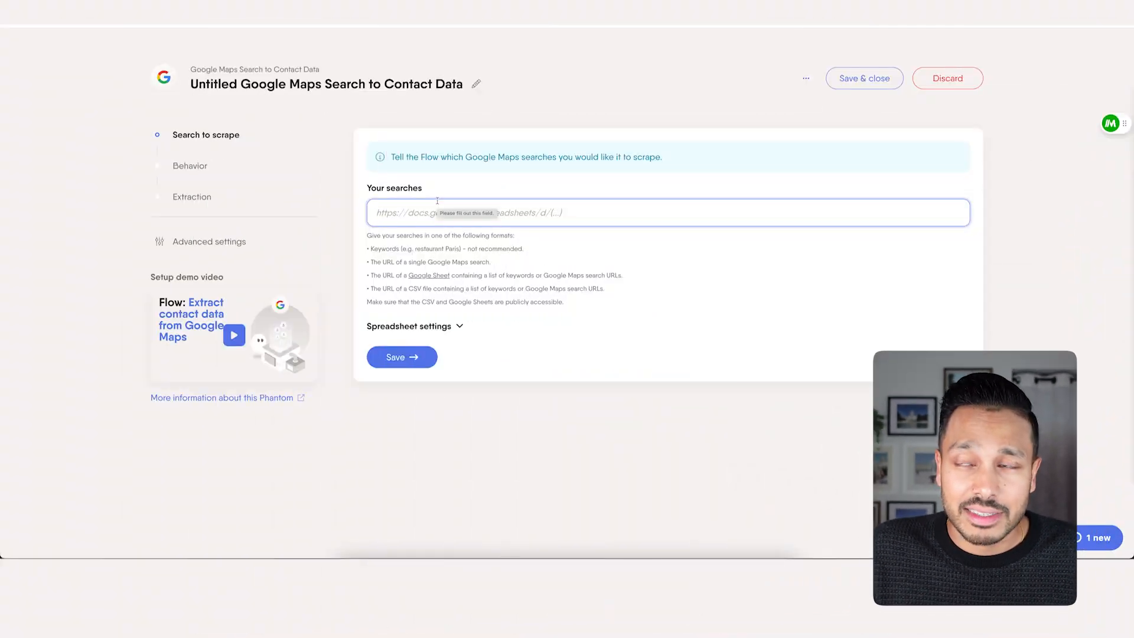
pyautogui.write('toronto d')
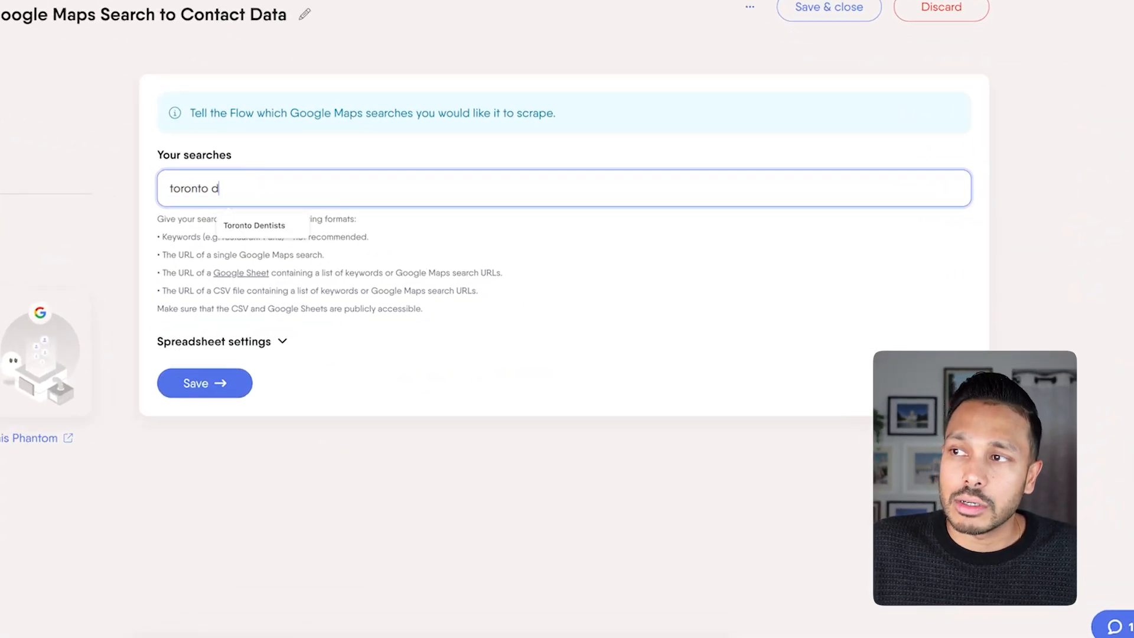
pyautogui.write('entists')
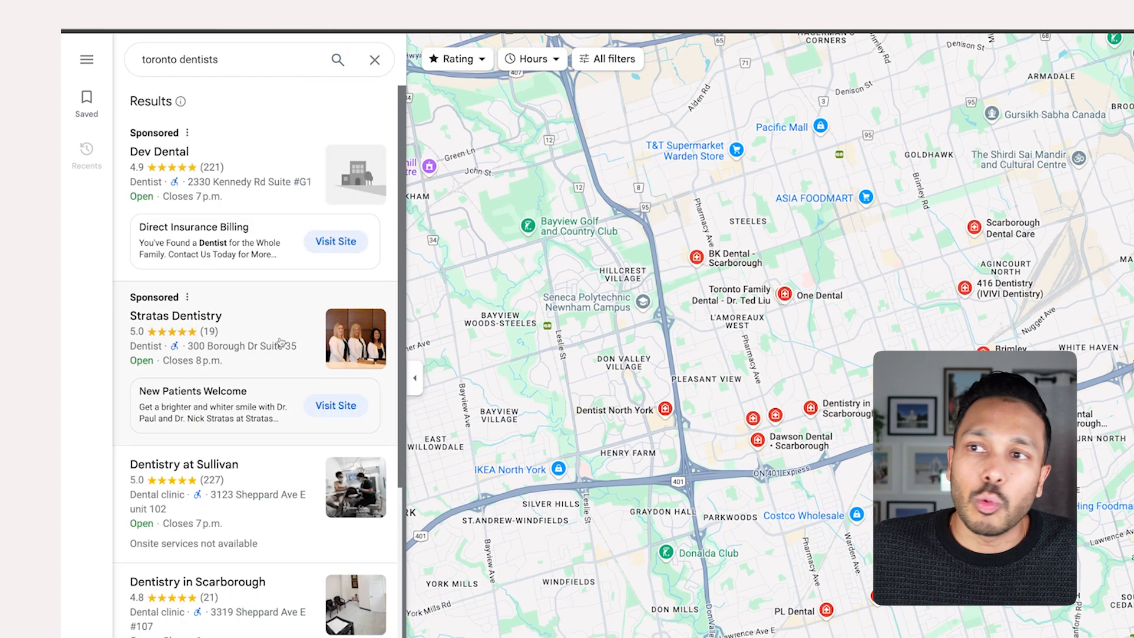
pyautogui.scroll(-3)
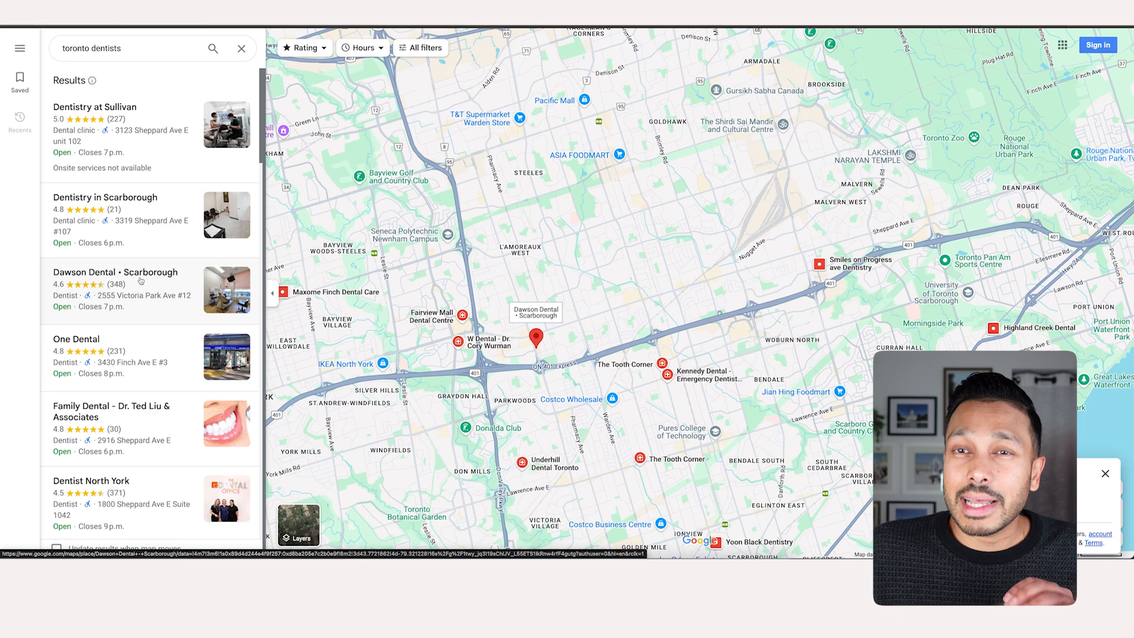
pyautogui.scroll(-3)
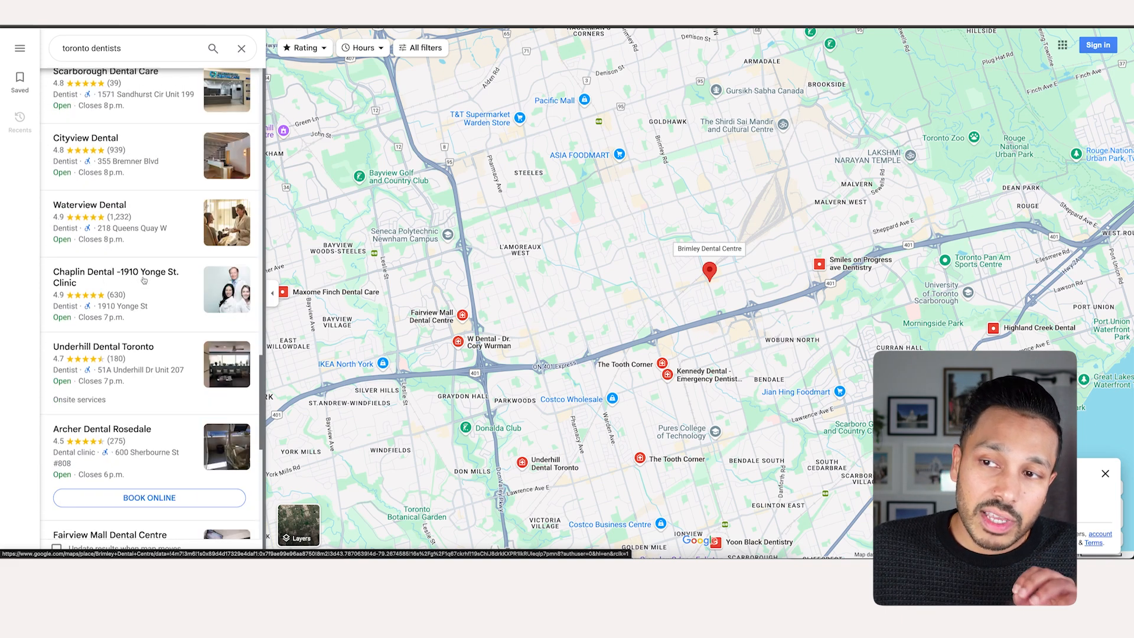
pyautogui.scroll(-3)
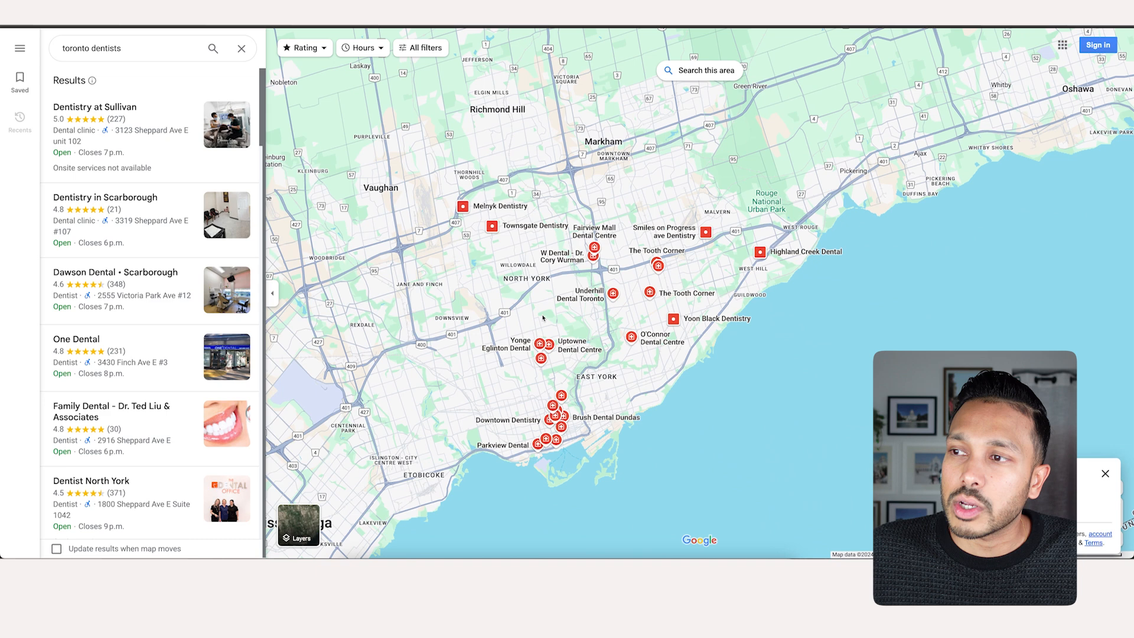
pyautogui.moveTo(617, 169)
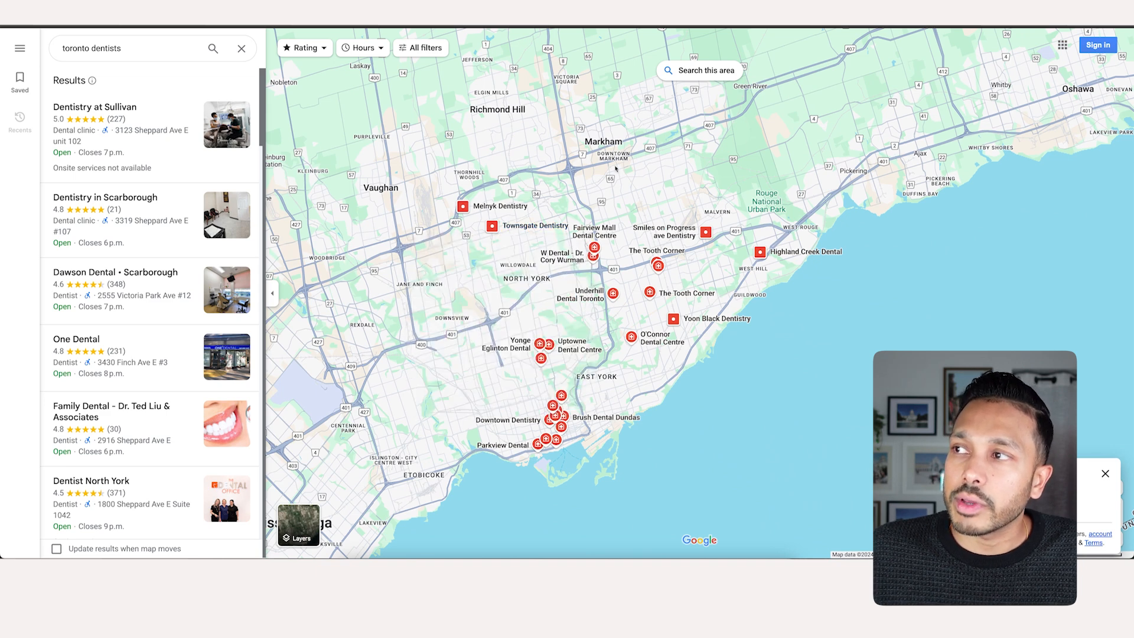
pyautogui.moveTo(377, 236)
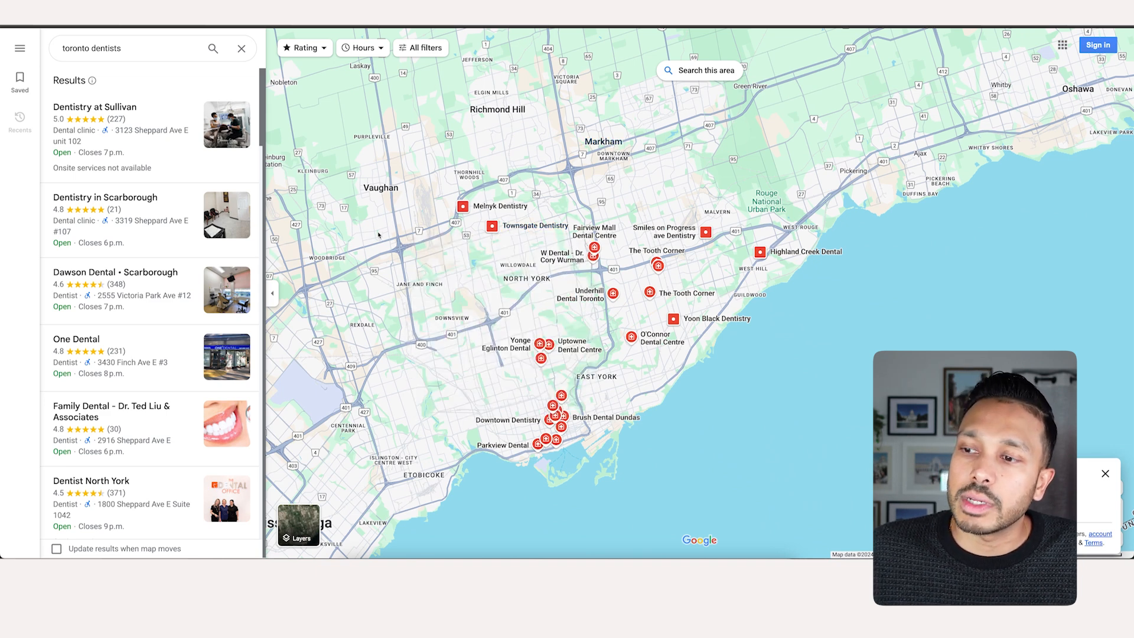
pyautogui.moveTo(475, 392)
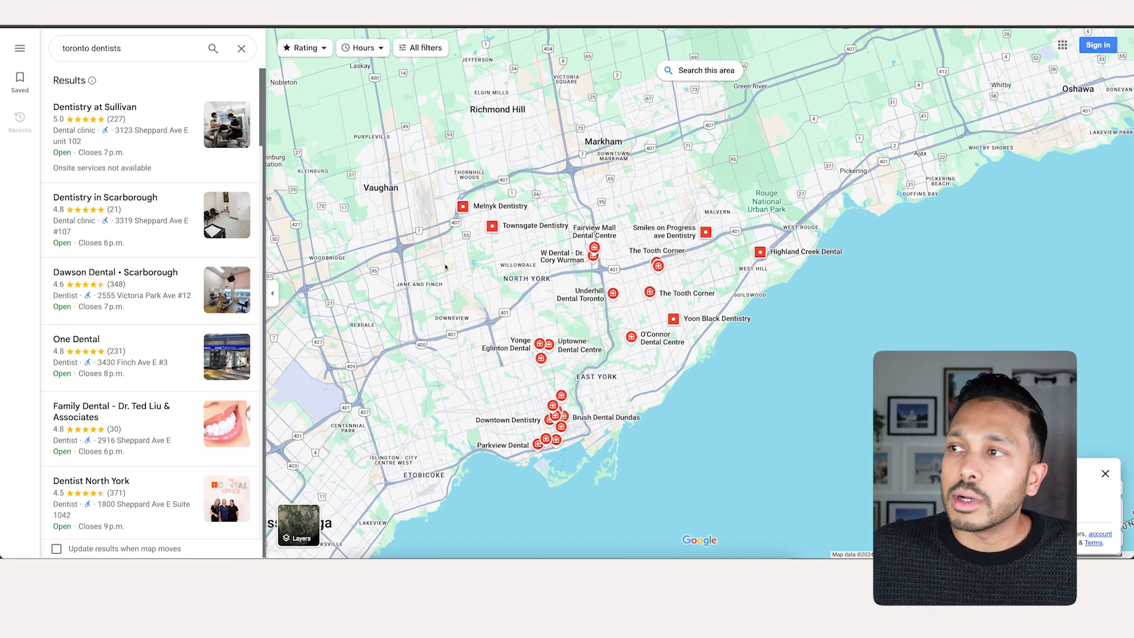
pyautogui.moveTo(453, 303)
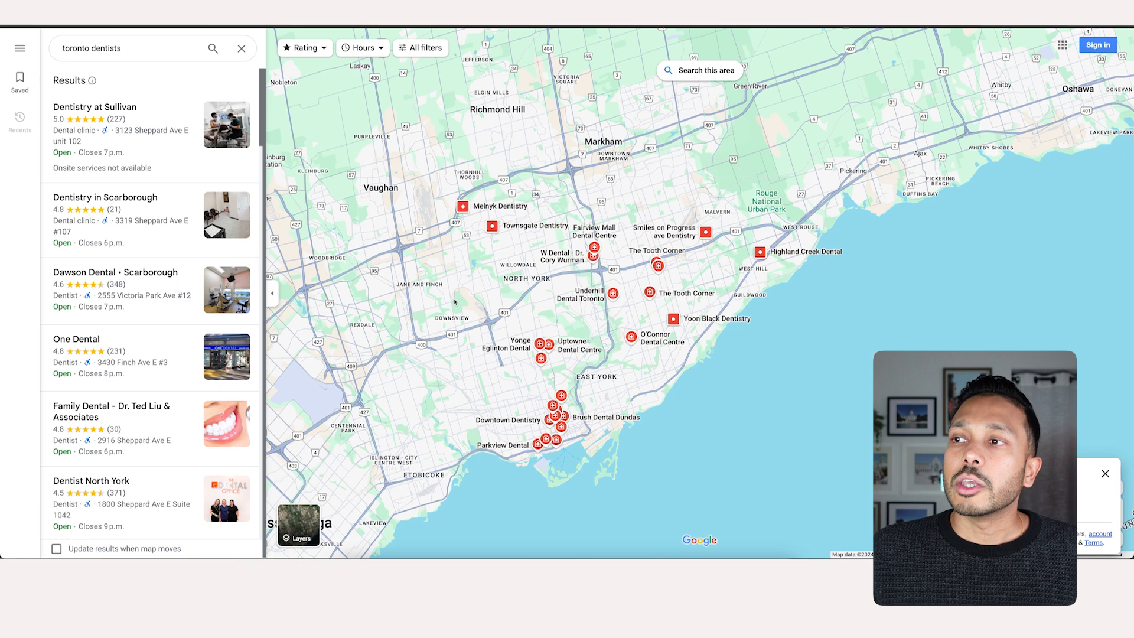
pyautogui.moveTo(408, 362)
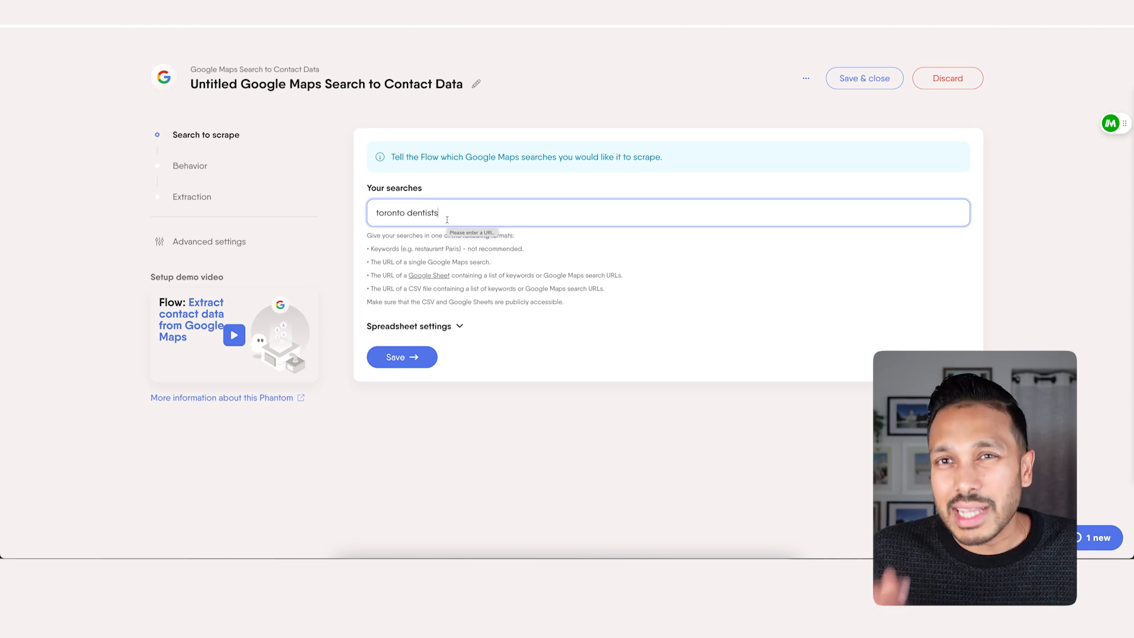
pyautogui.moveTo(463, 180)
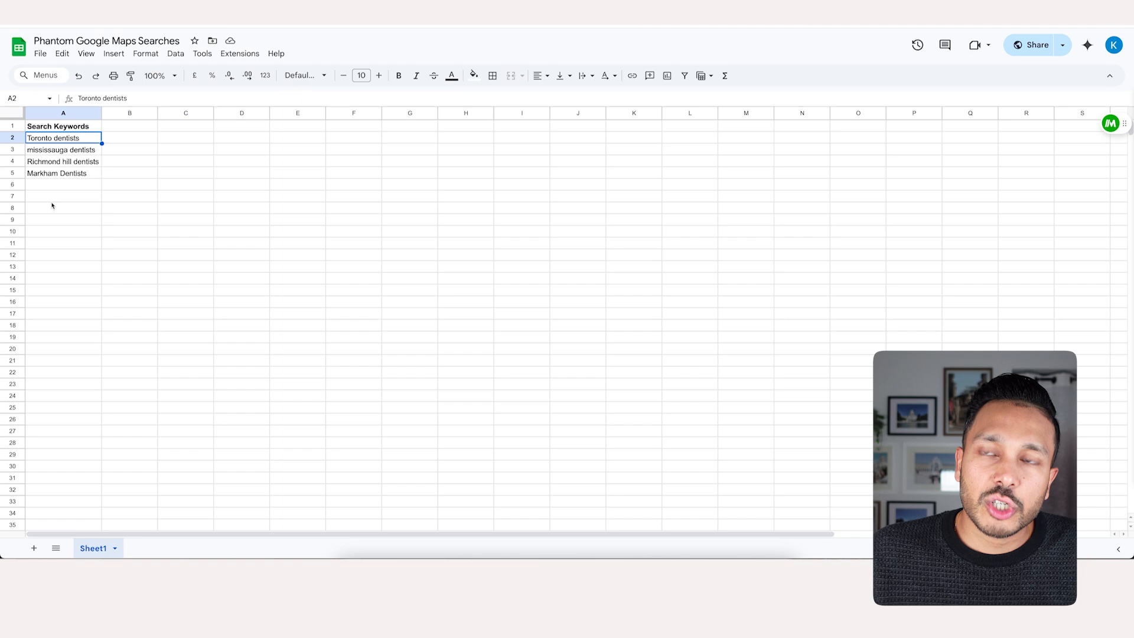
pyautogui.click(63, 127)
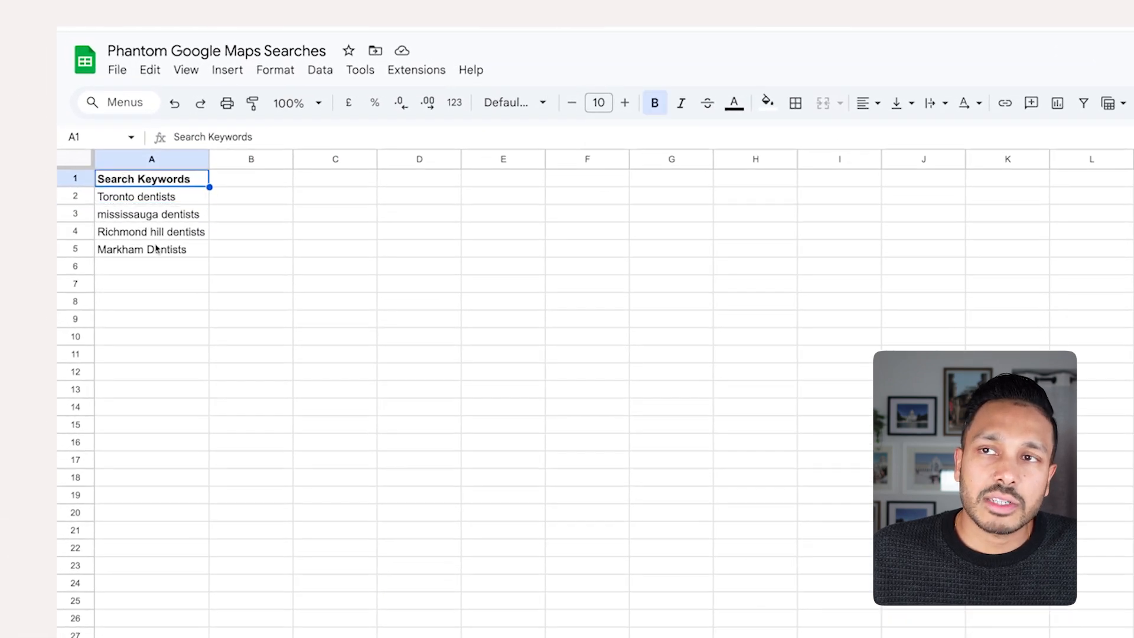
pyautogui.click(136, 196)
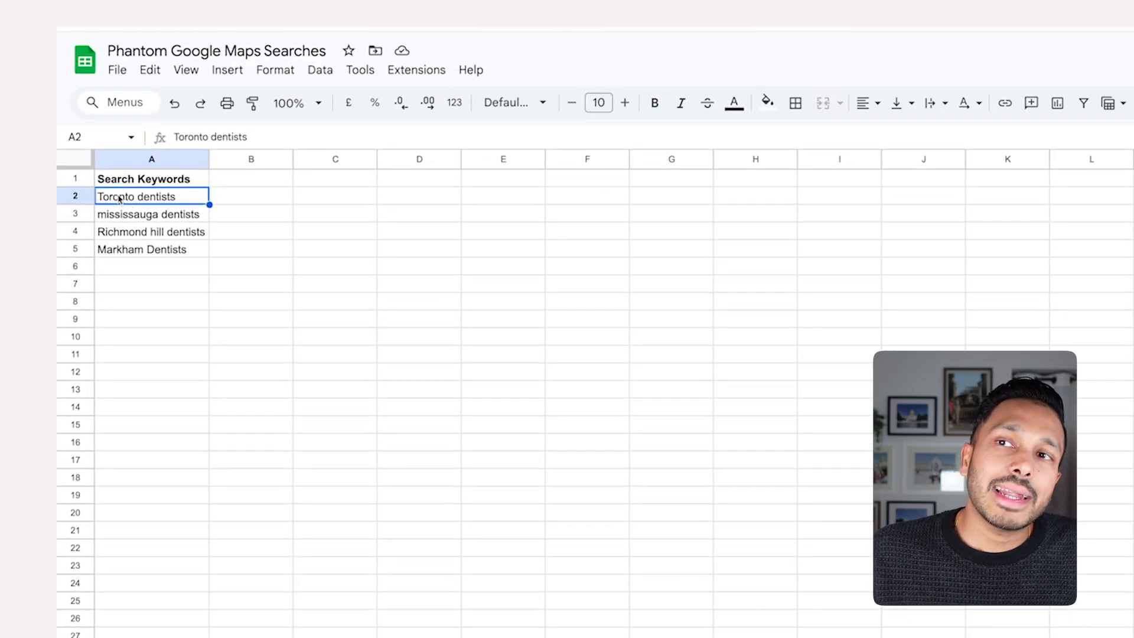
pyautogui.click(151, 232)
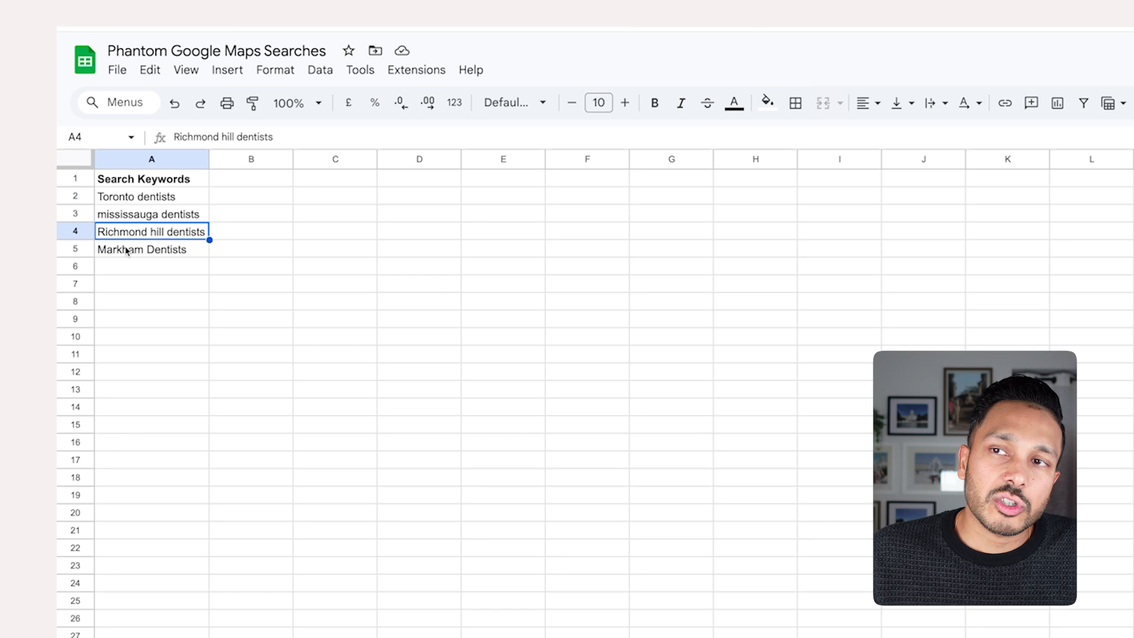
pyautogui.click(152, 249)
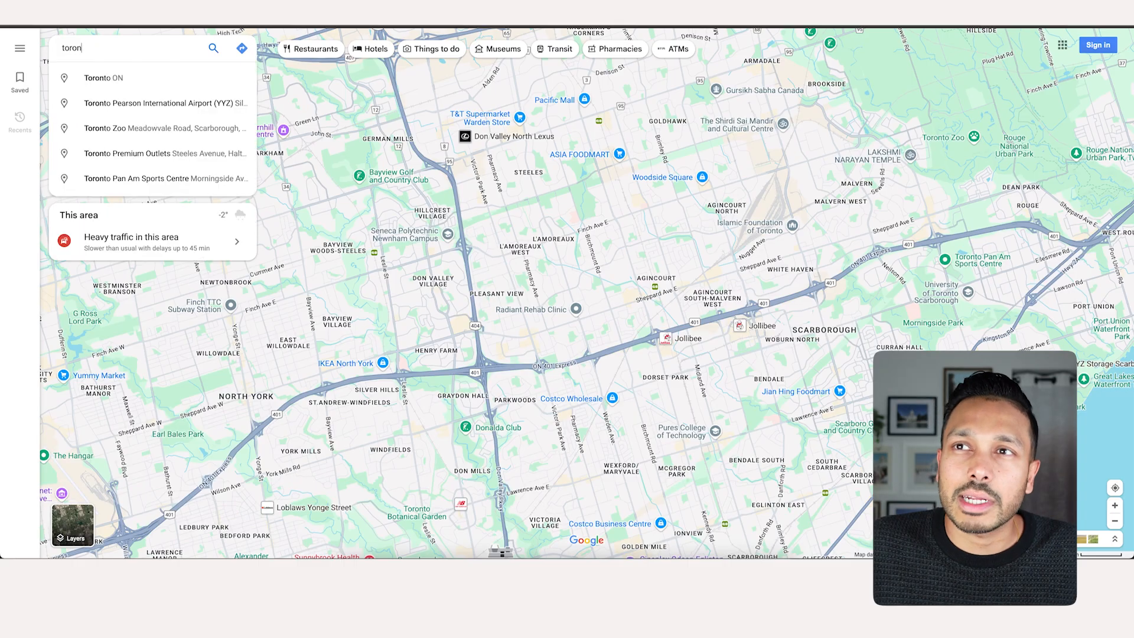
# Search Google Maps for 'toronto dentists' and look through the results list.
pyautogui.write('to dentists')
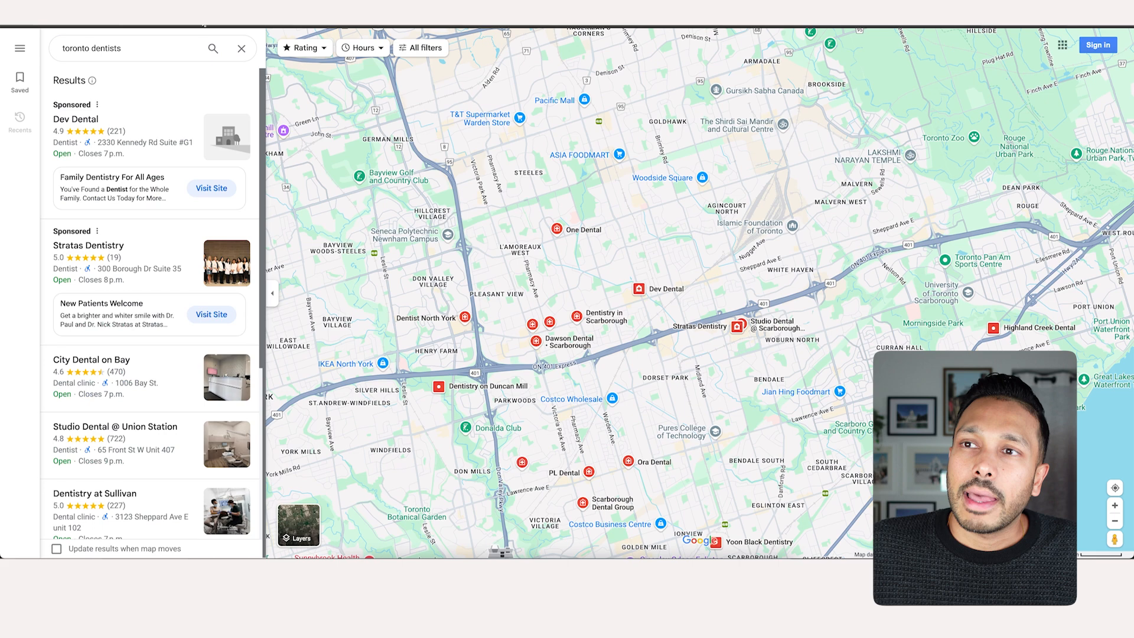
pyautogui.scroll(-3)
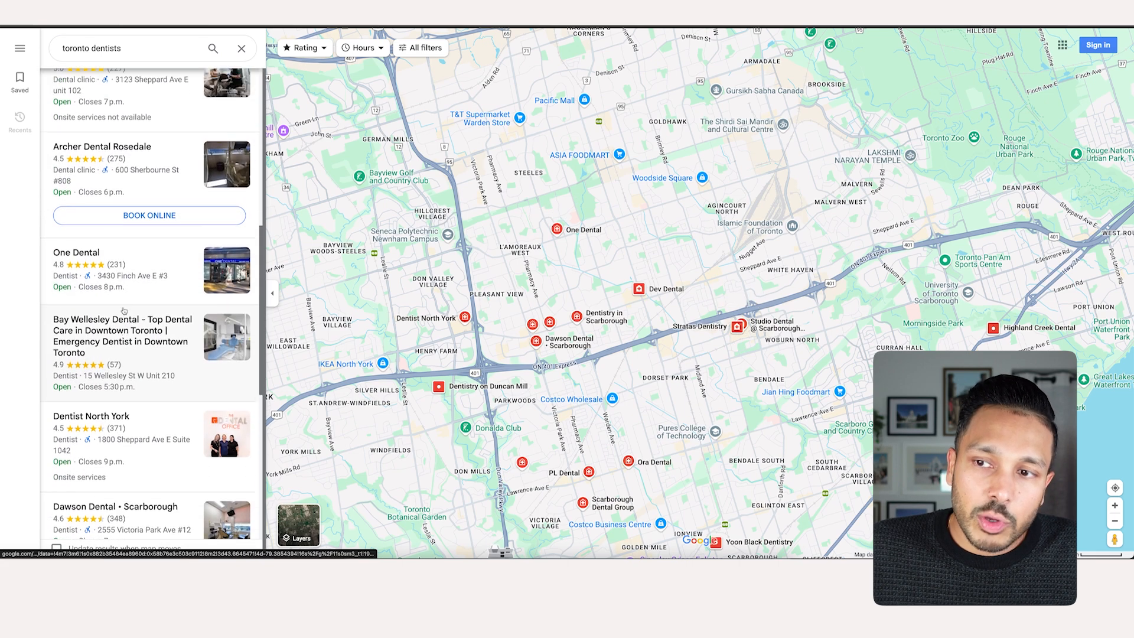
pyautogui.scroll(3)
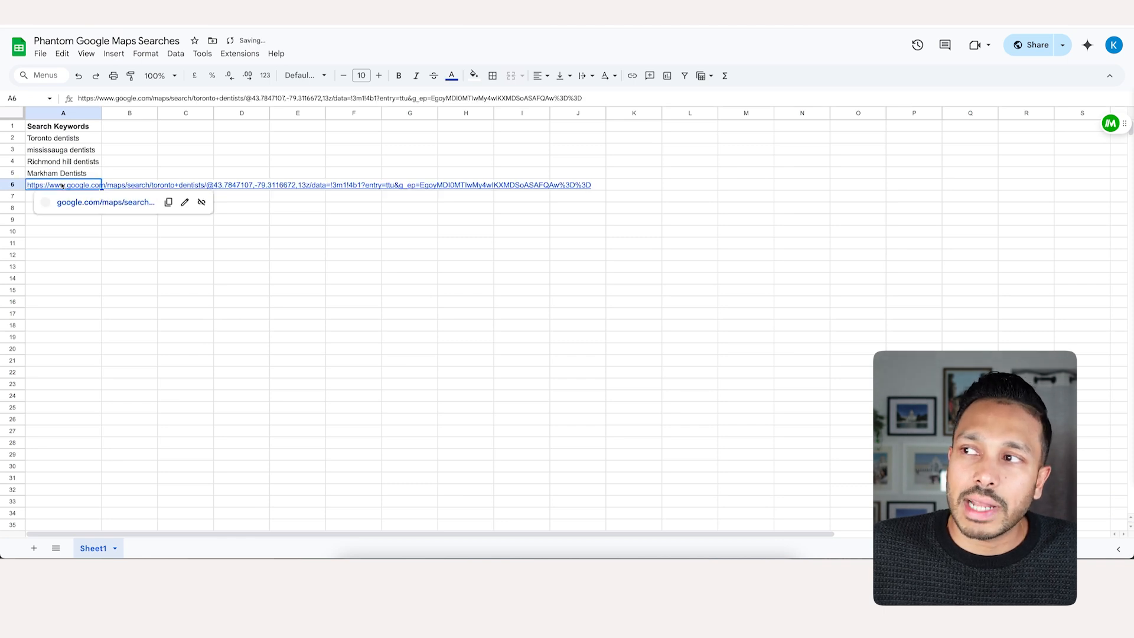
# Remove the pasted Maps URL from A6, leaving the Search Keywords list of four cities.
pyautogui.press('Delete')
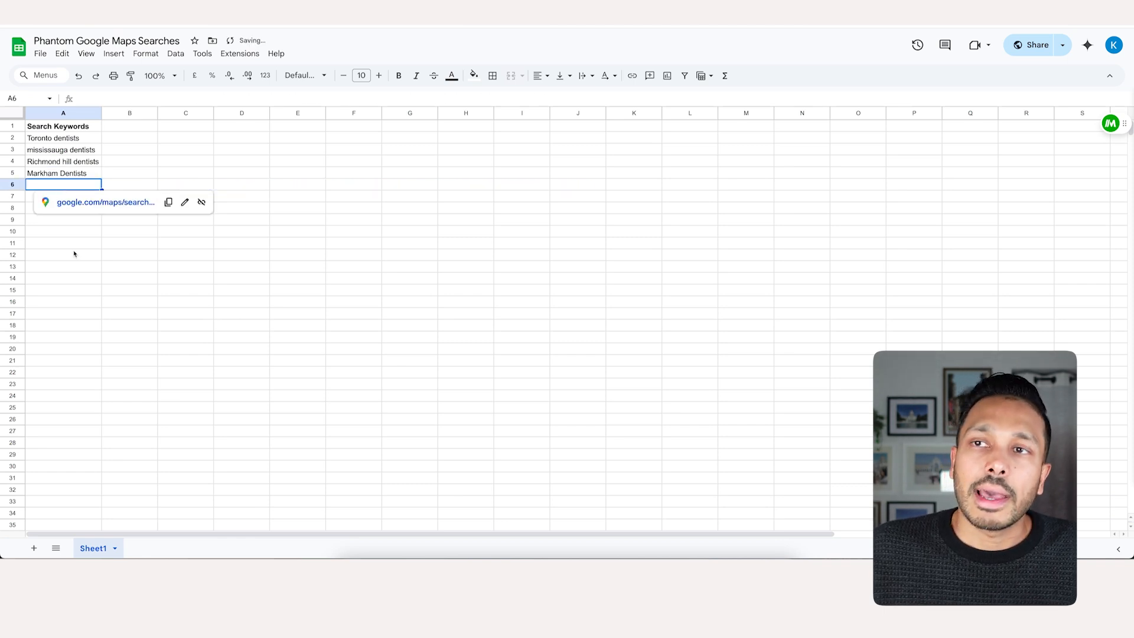
pyautogui.click(63, 230)
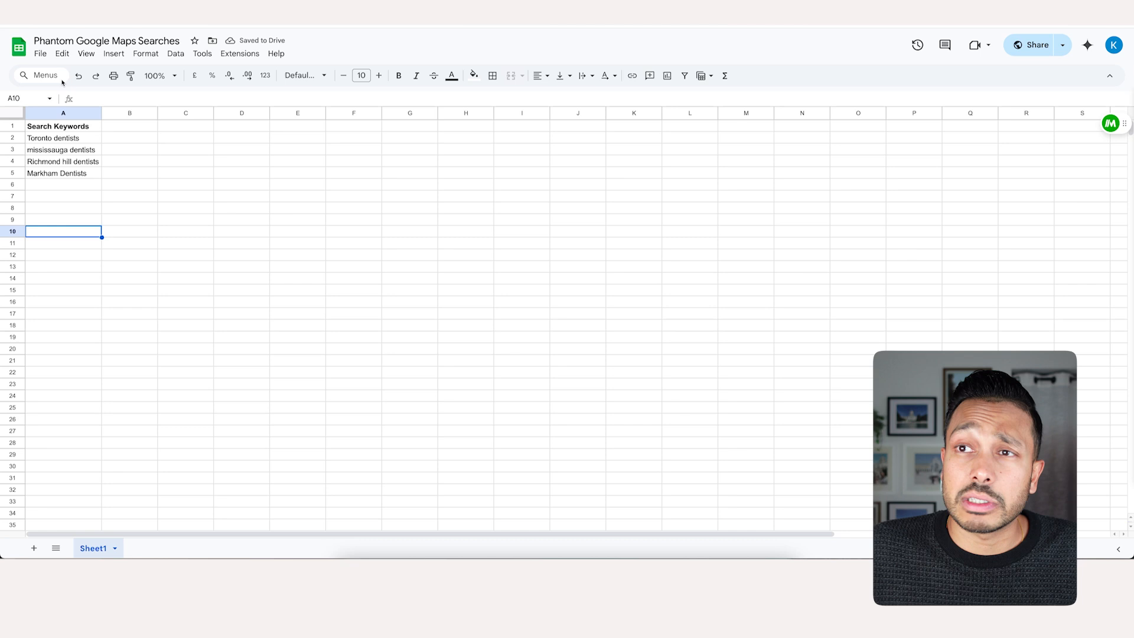
pyautogui.click(62, 126)
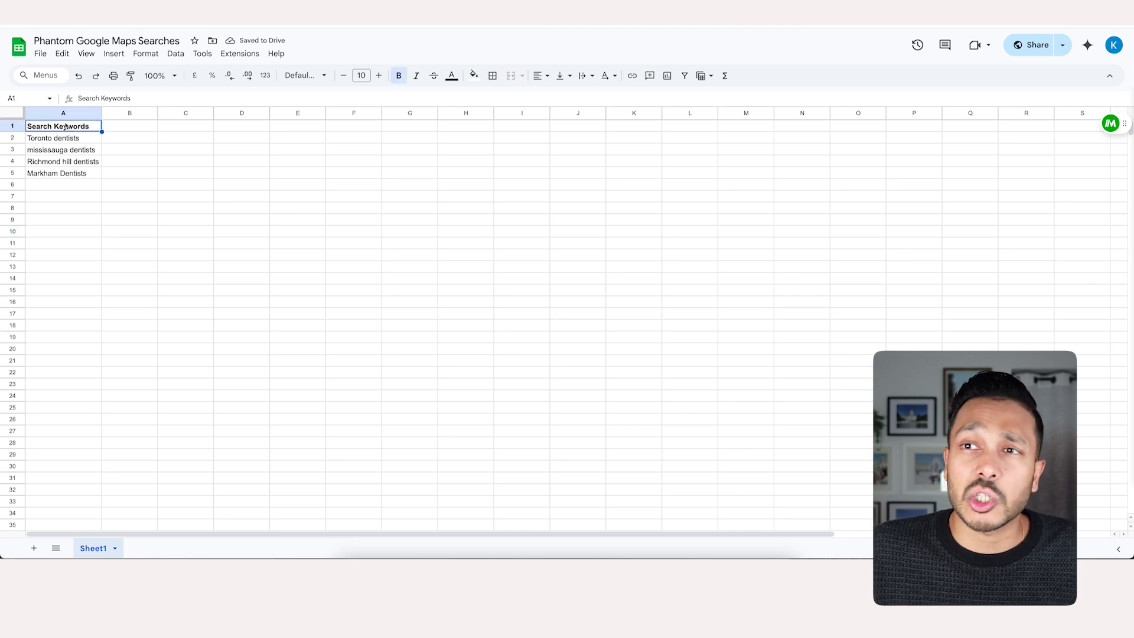
pyautogui.moveTo(58, 227)
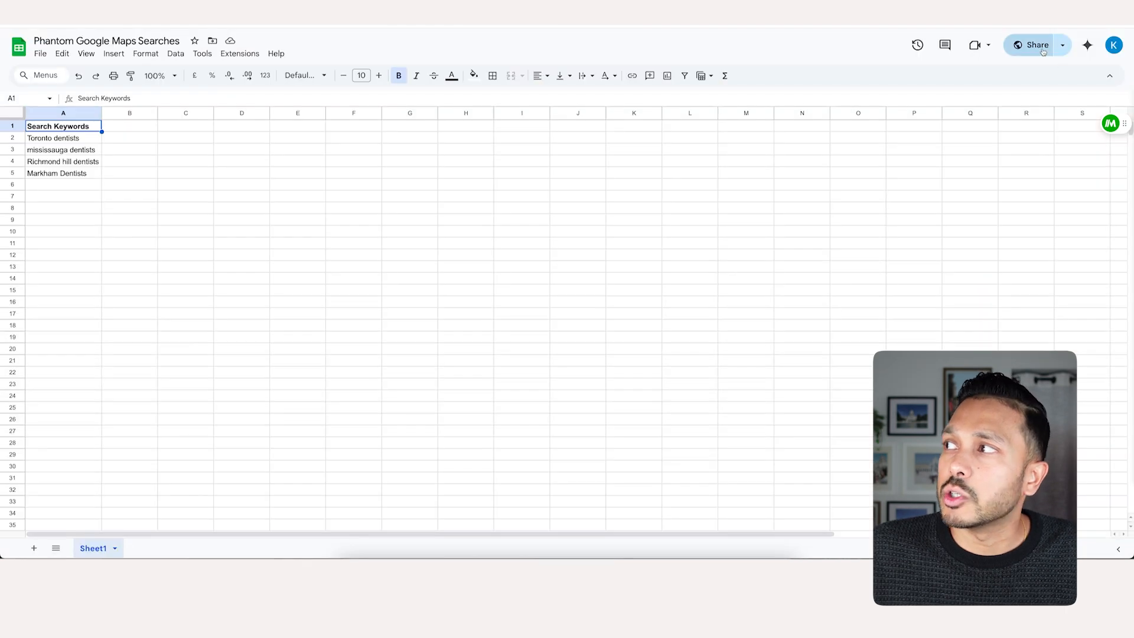
# Share the sheet so anyone with the link can view it.
pyautogui.click(1035, 45)
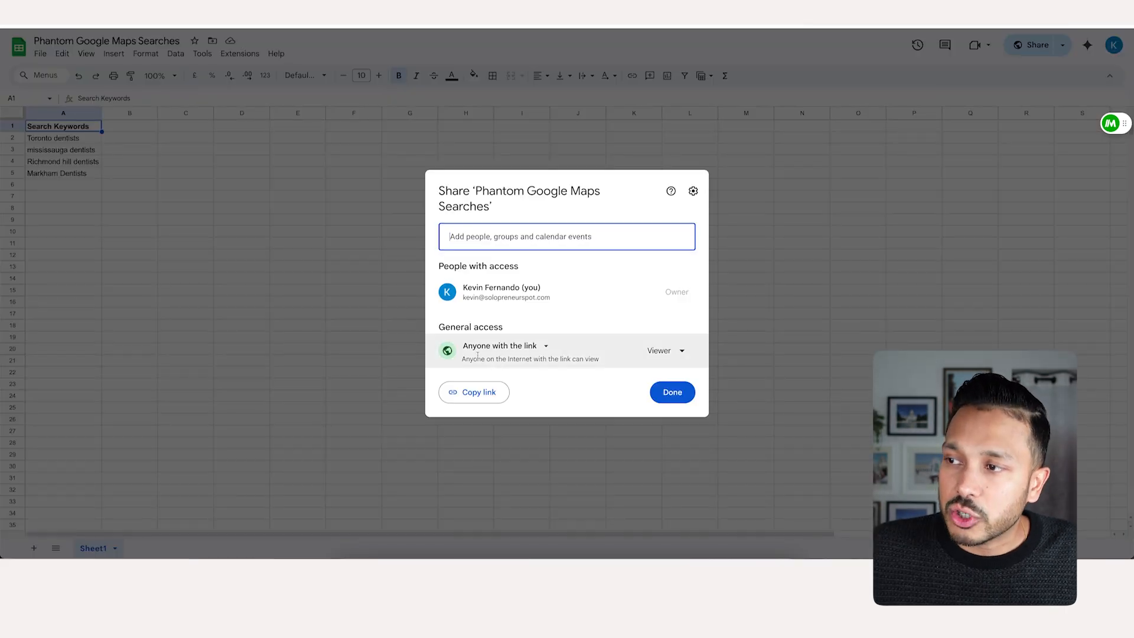
pyautogui.click(473, 392)
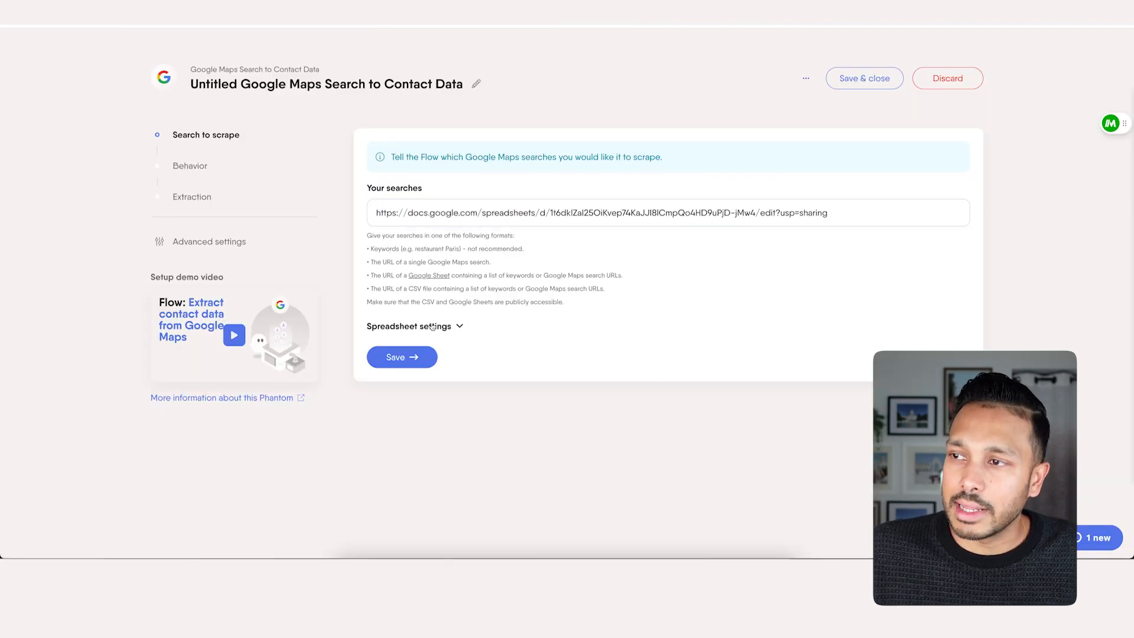
# Save the searches and set the flow to scrape 3 results per search instead of 120.
pyautogui.click(410, 326)
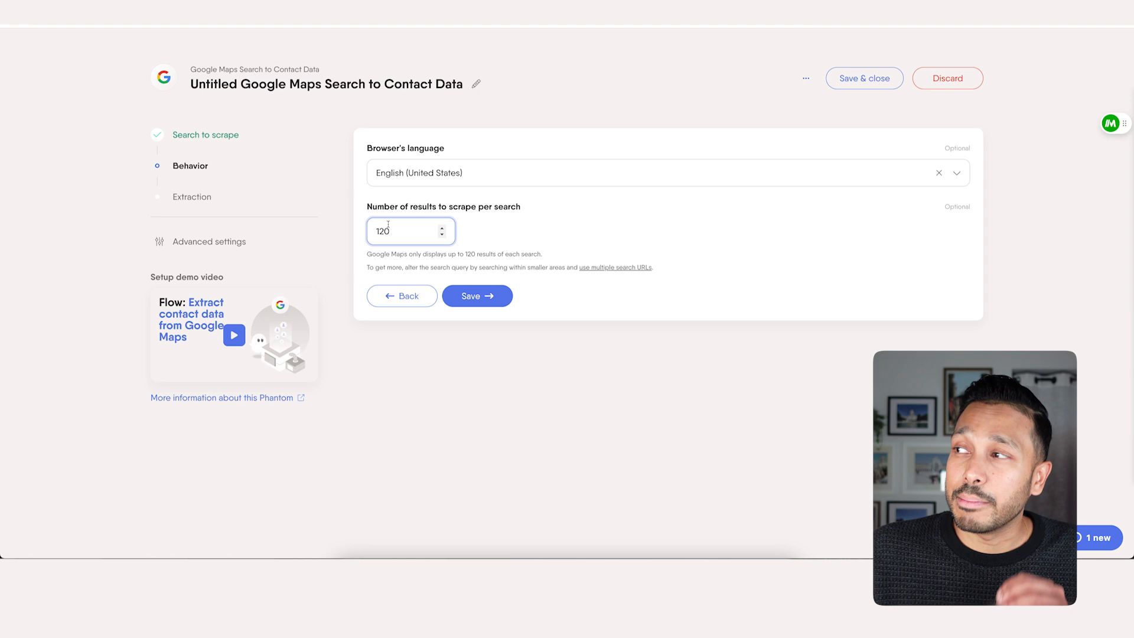
pyautogui.tripleClick(394, 231)
pyautogui.write('3')
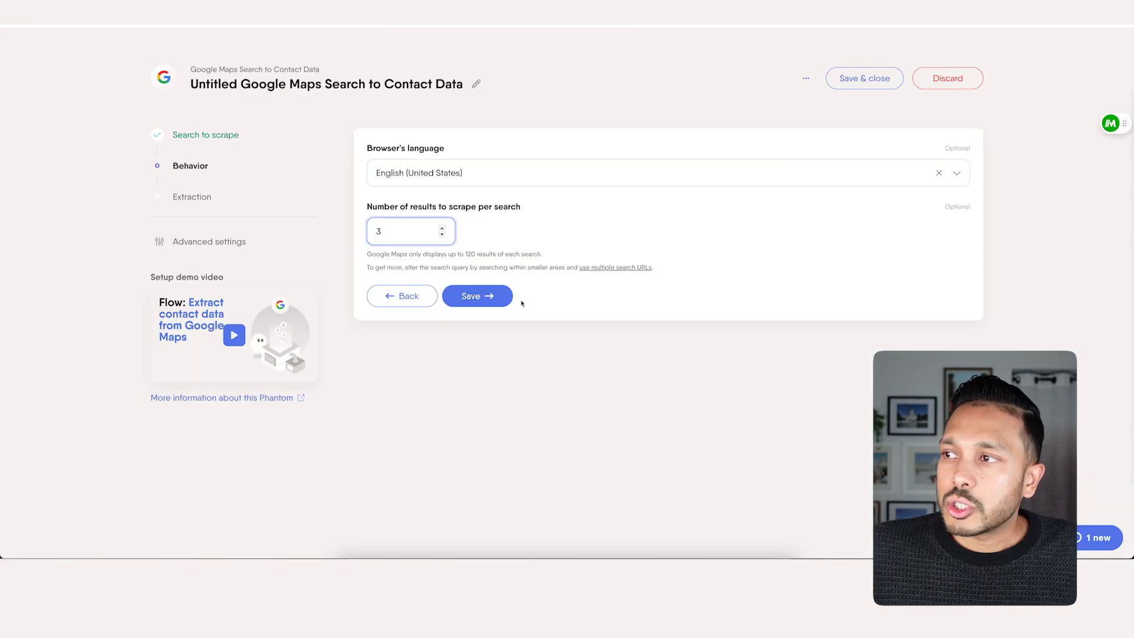
pyautogui.click(476, 295)
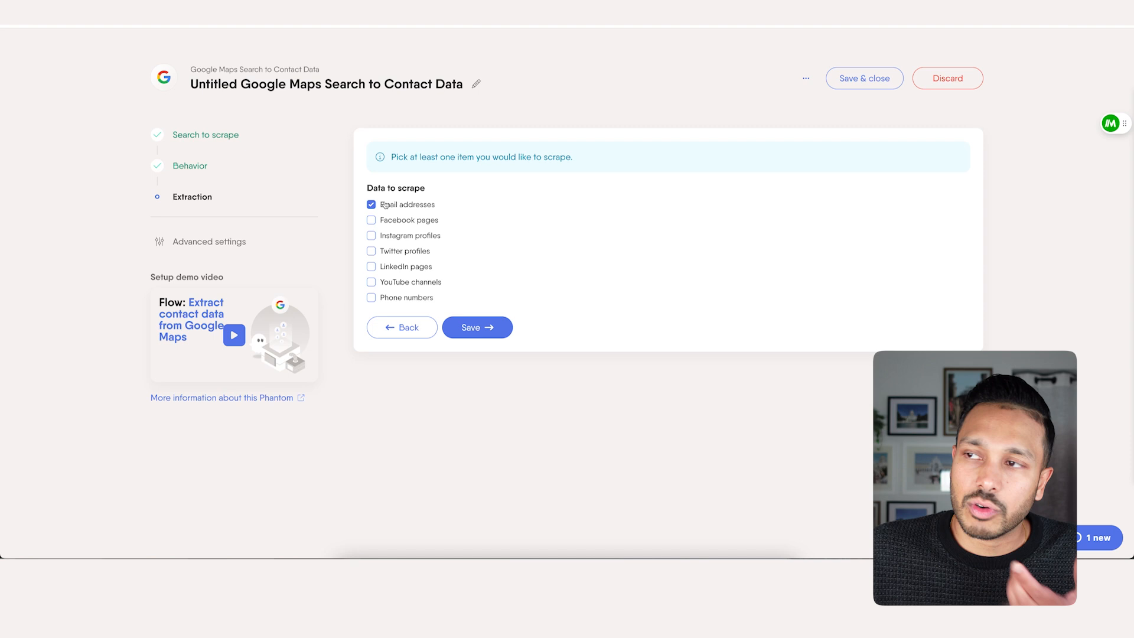
# Extract phone numbers in Canadian format alongside emails and save the flow setup.
pyautogui.click(371, 297)
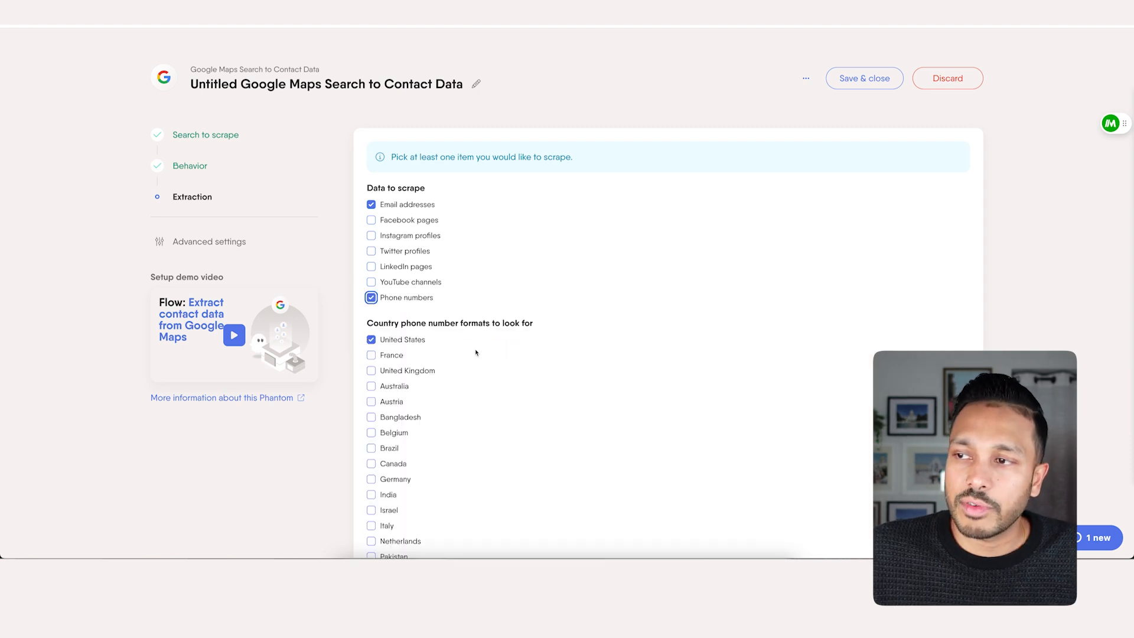
pyautogui.moveTo(522, 327)
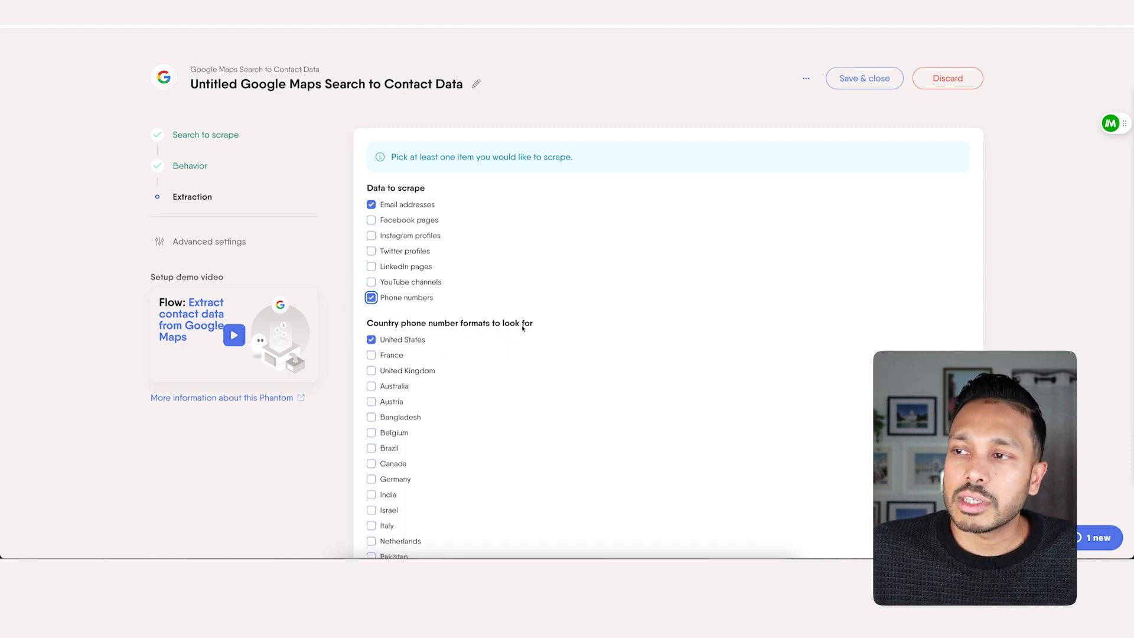
pyautogui.scroll(-3)
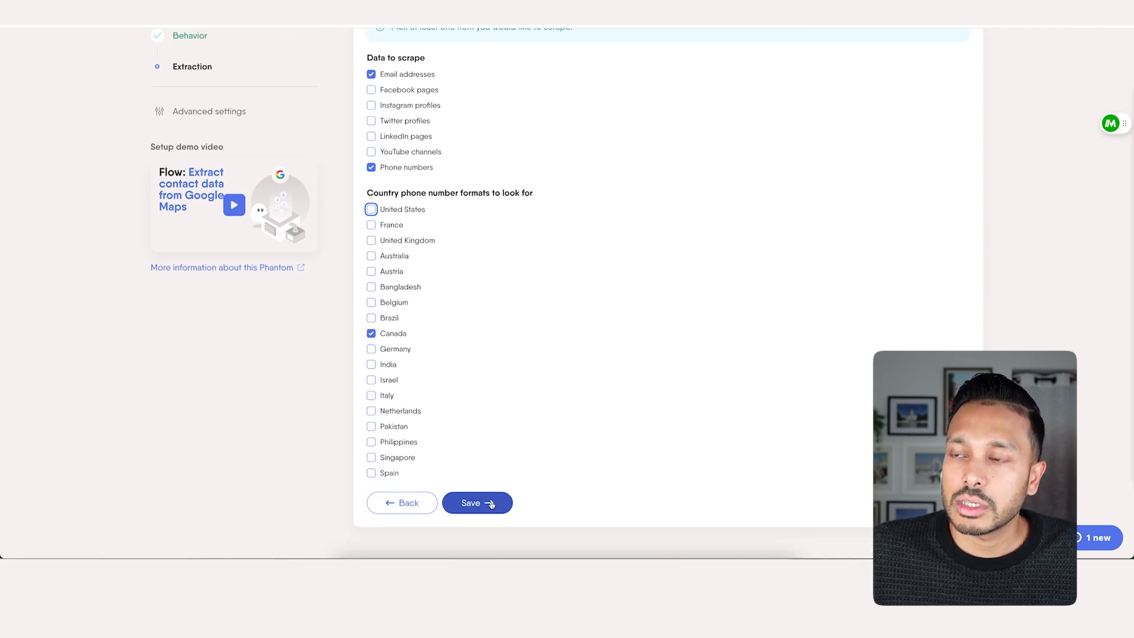
pyautogui.click(476, 503)
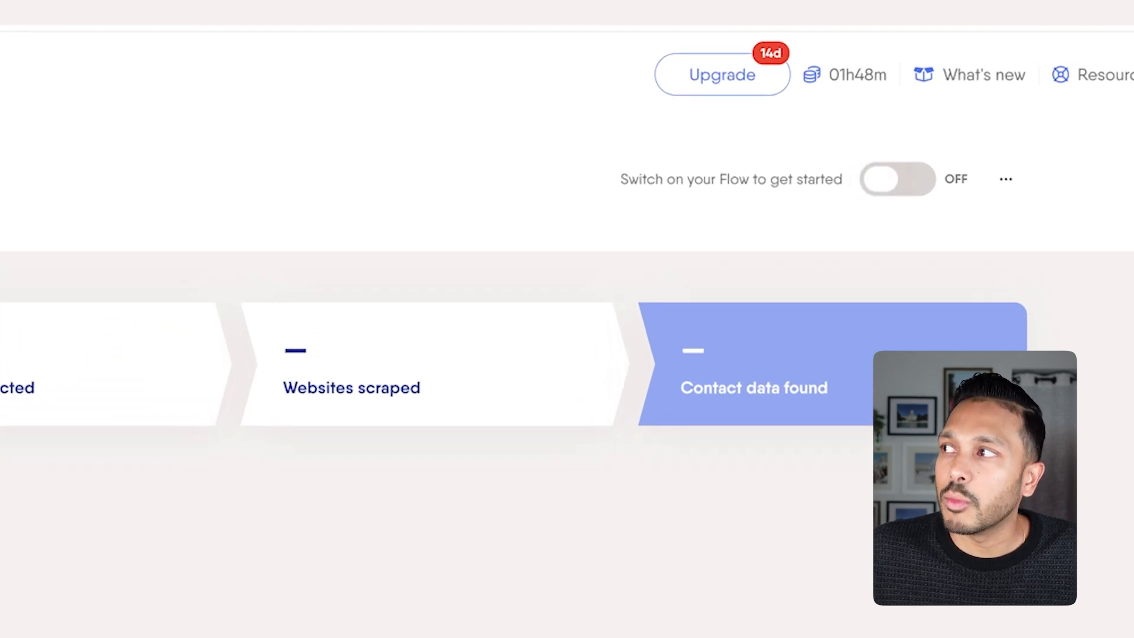
pyautogui.moveTo(896, 178)
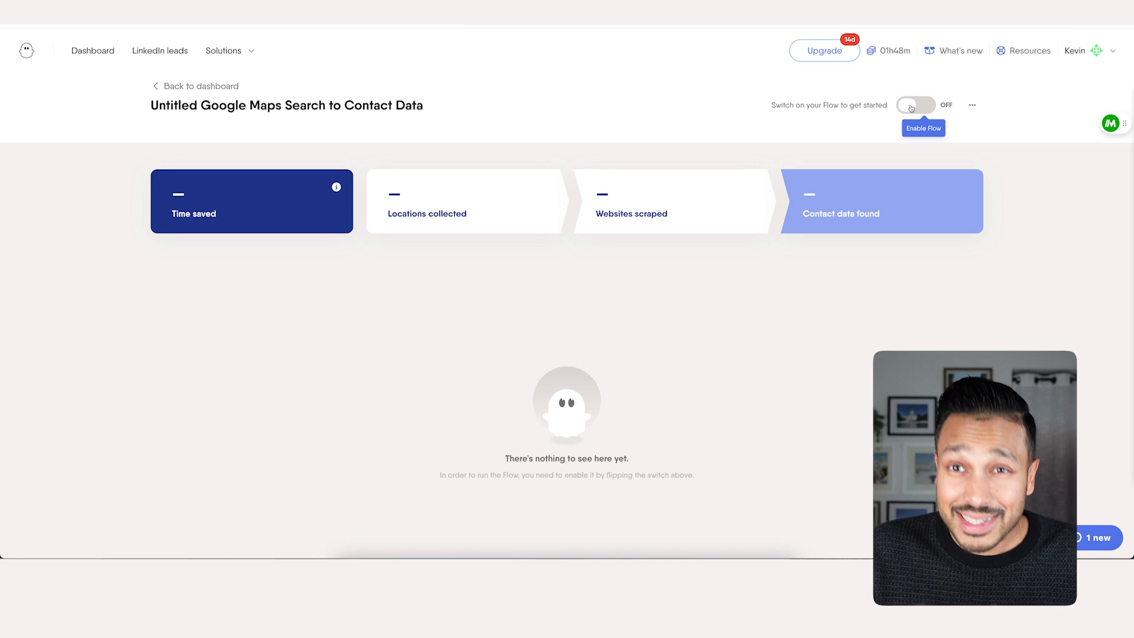
# Rename the flow to 'Scrape Toronto Dentists Maps'.
pyautogui.click(972, 106)
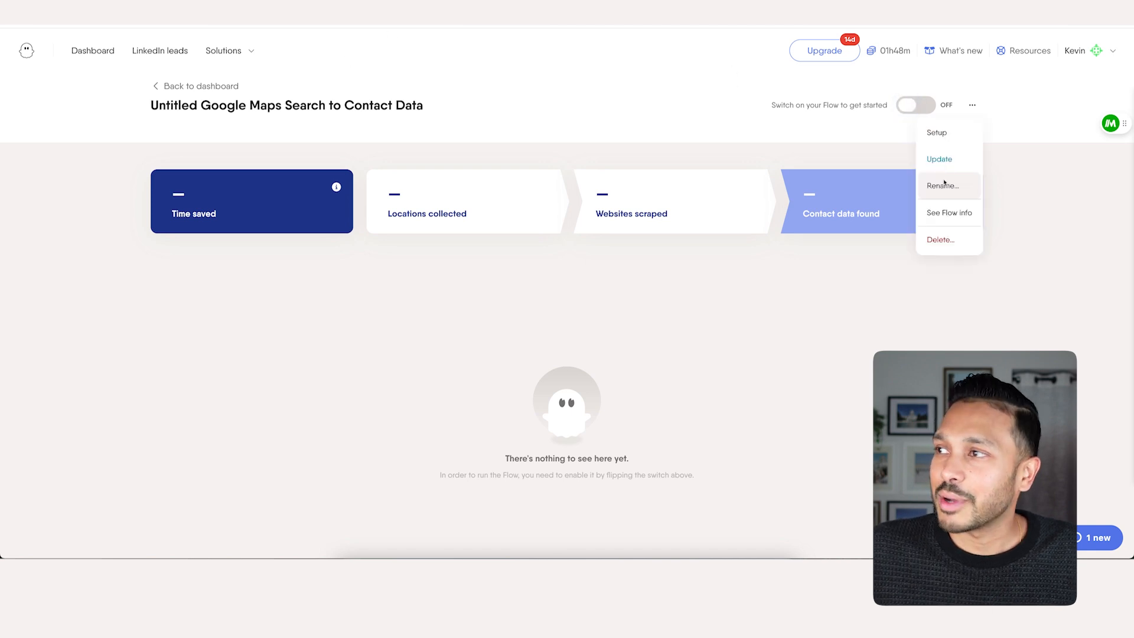
pyautogui.click(943, 186)
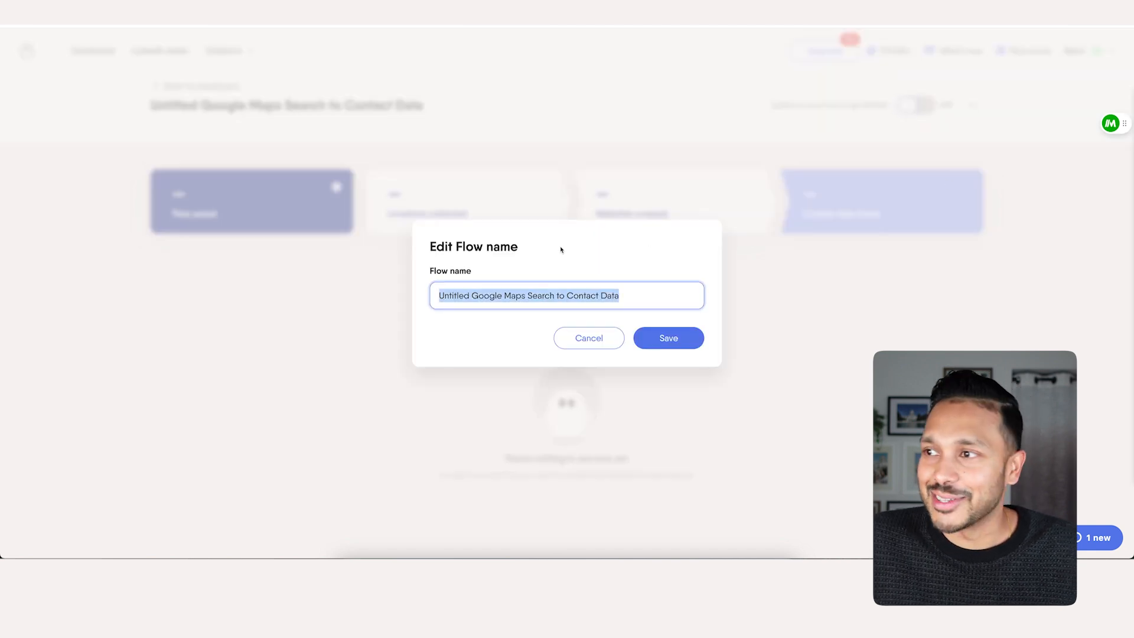
pyautogui.write('Scrape Toront')
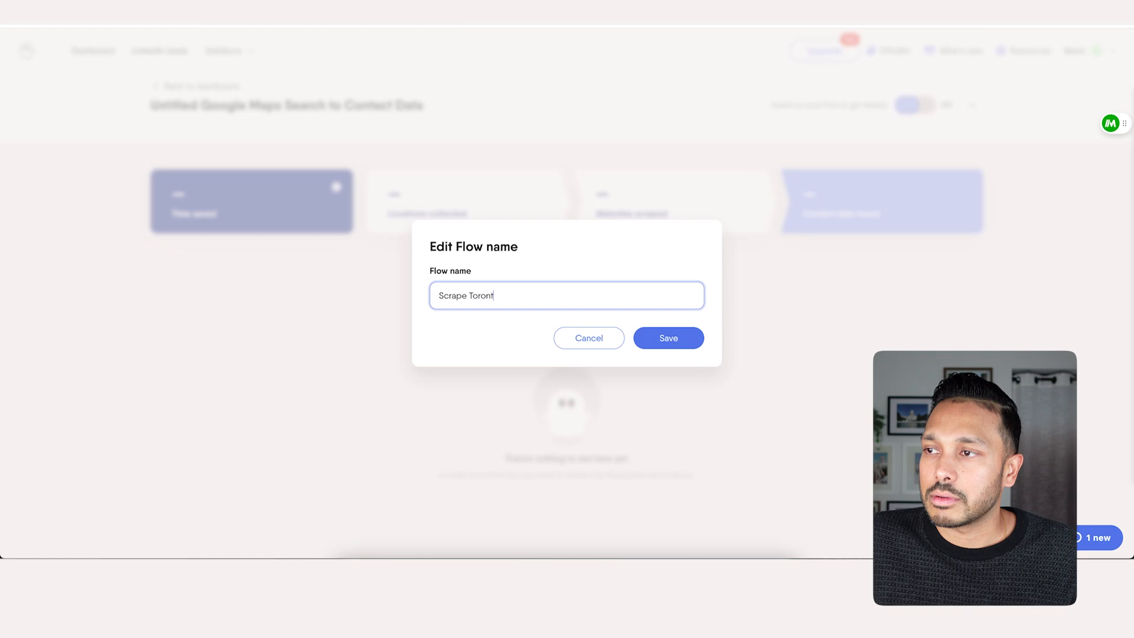
pyautogui.write('o Dentists Maps')
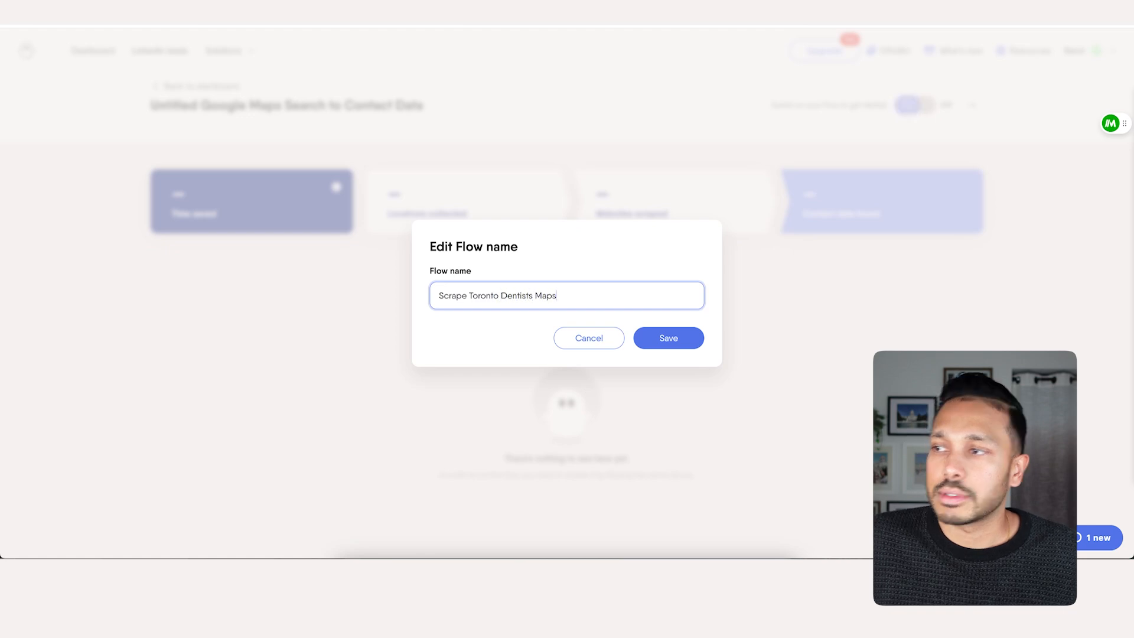
pyautogui.click(667, 338)
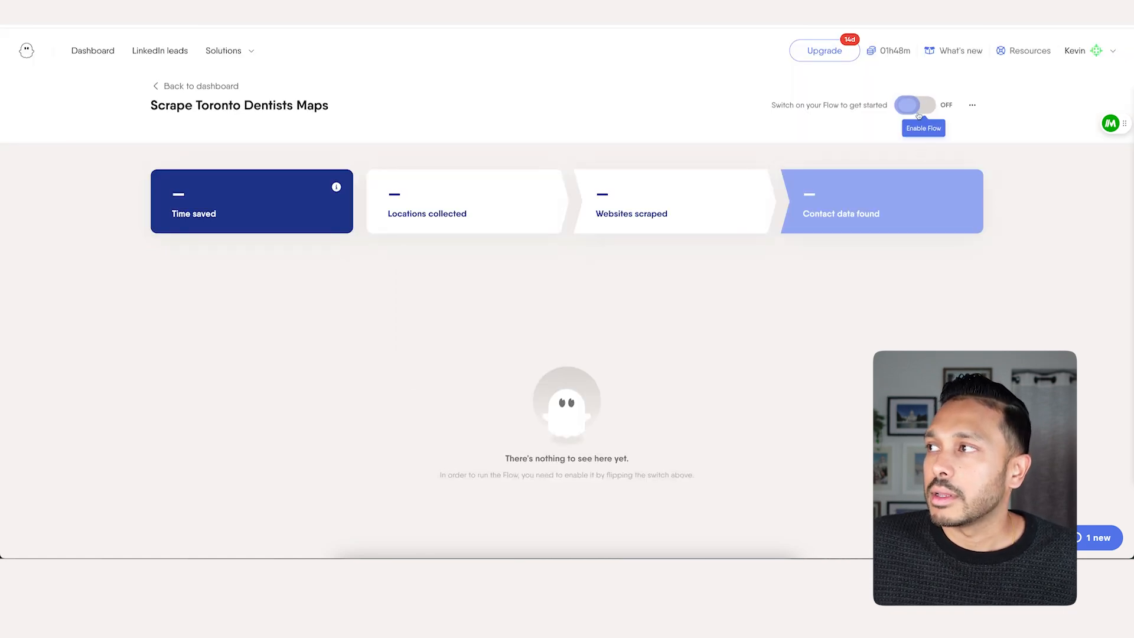
# Switch the flow on and review the 6 dental clinic locations it found.
pyautogui.click(917, 105)
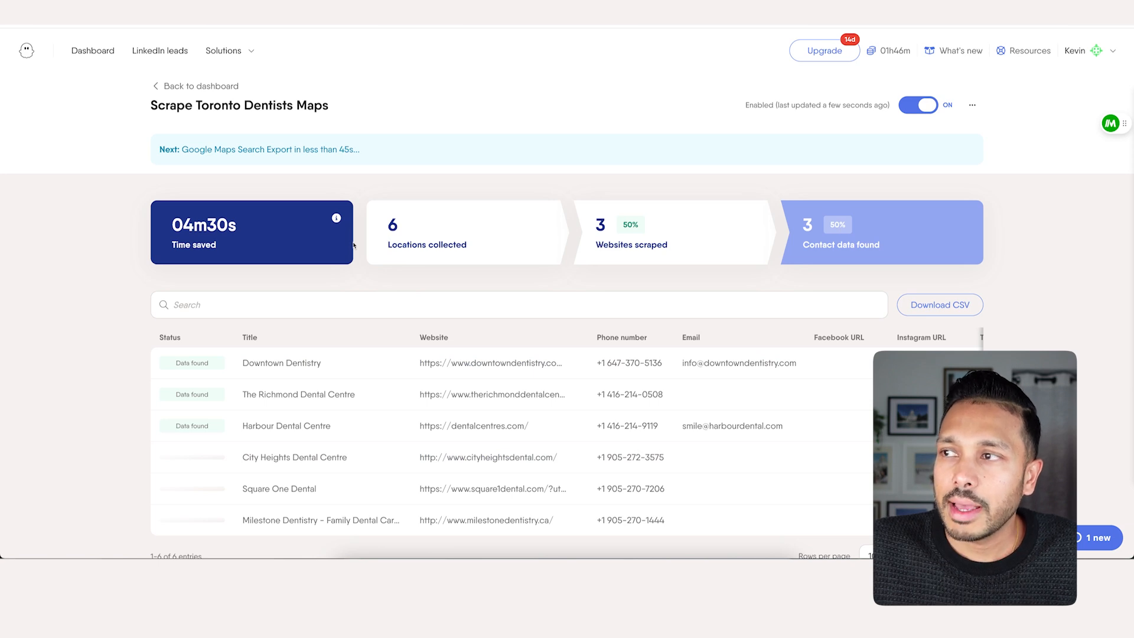
pyautogui.moveTo(316, 269)
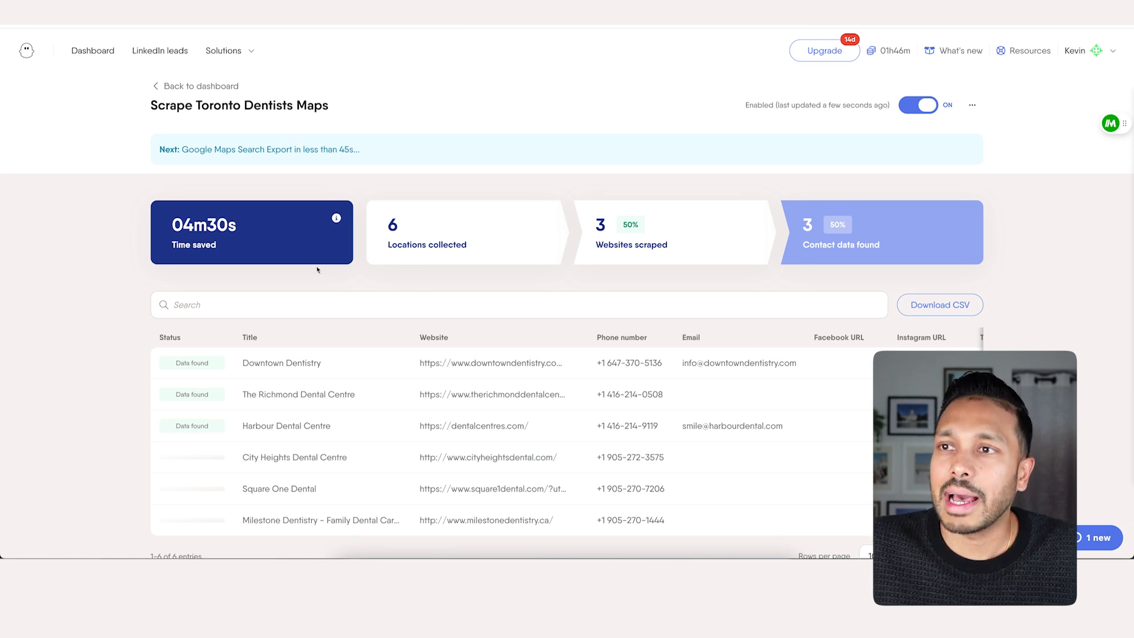
pyautogui.scroll(-3)
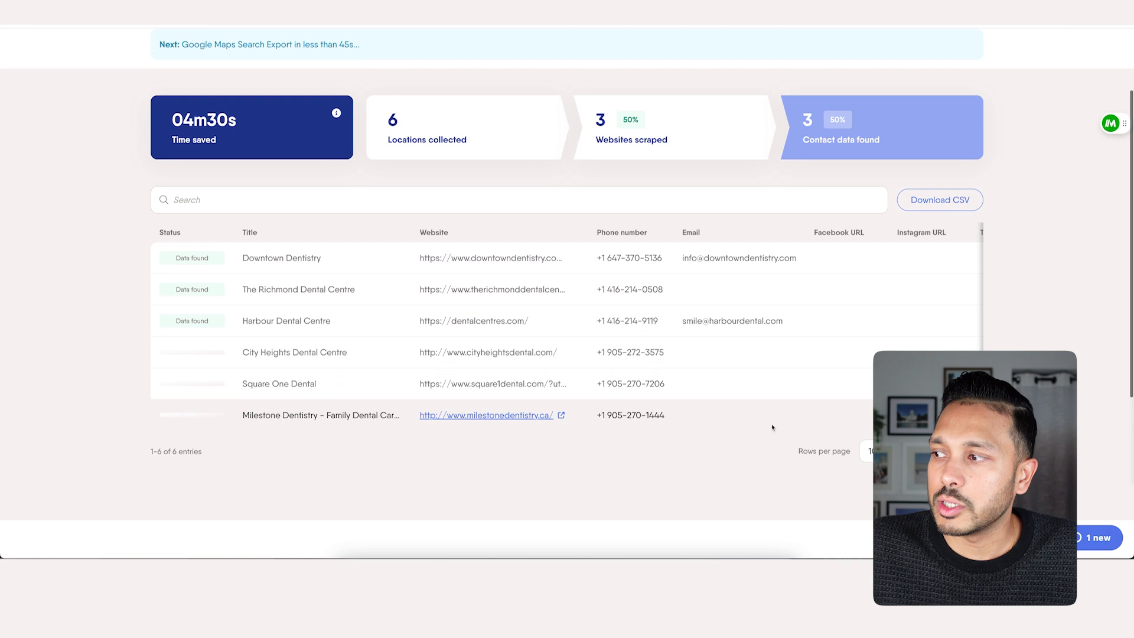
pyautogui.scroll(3)
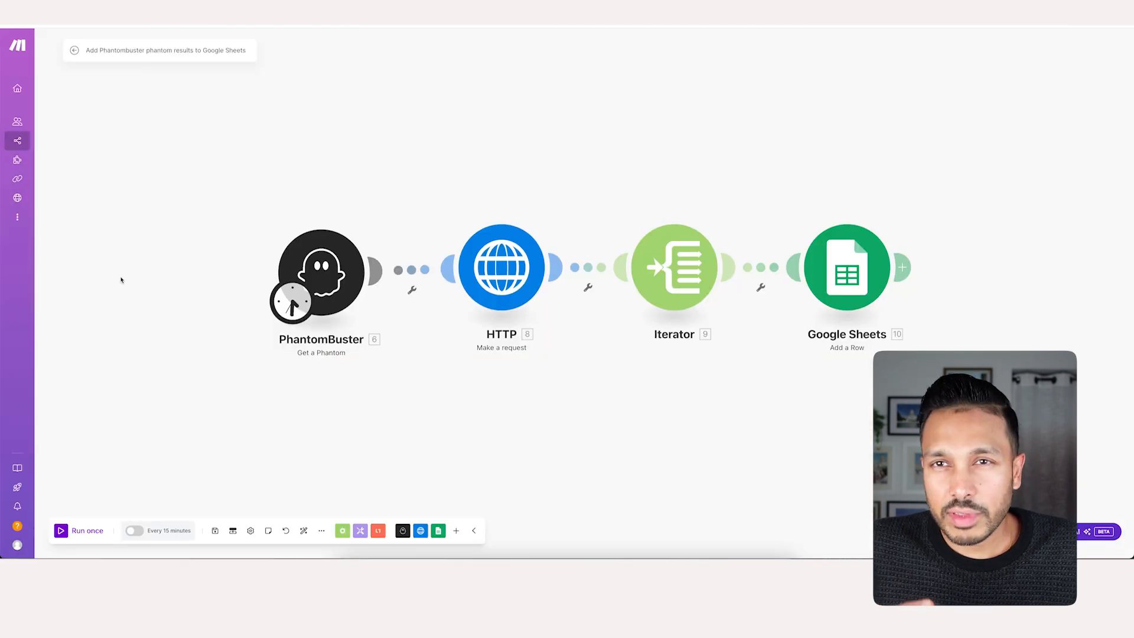
pyautogui.moveTo(108, 294)
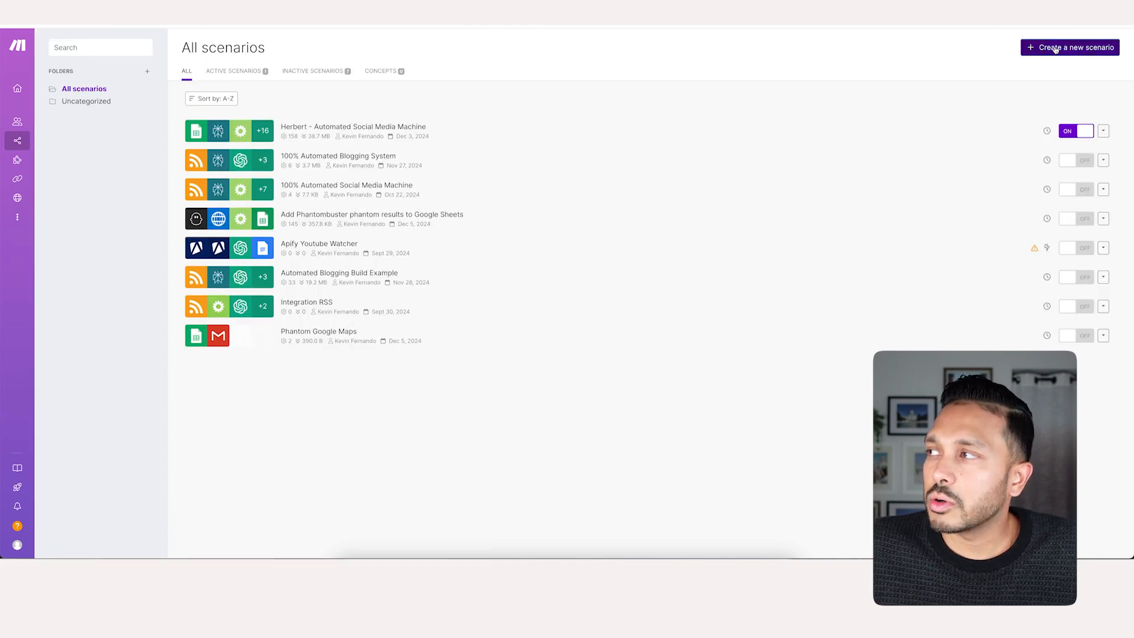
# Create a new blank Make scenario and attempt a blueprint import.
pyautogui.click(1070, 47)
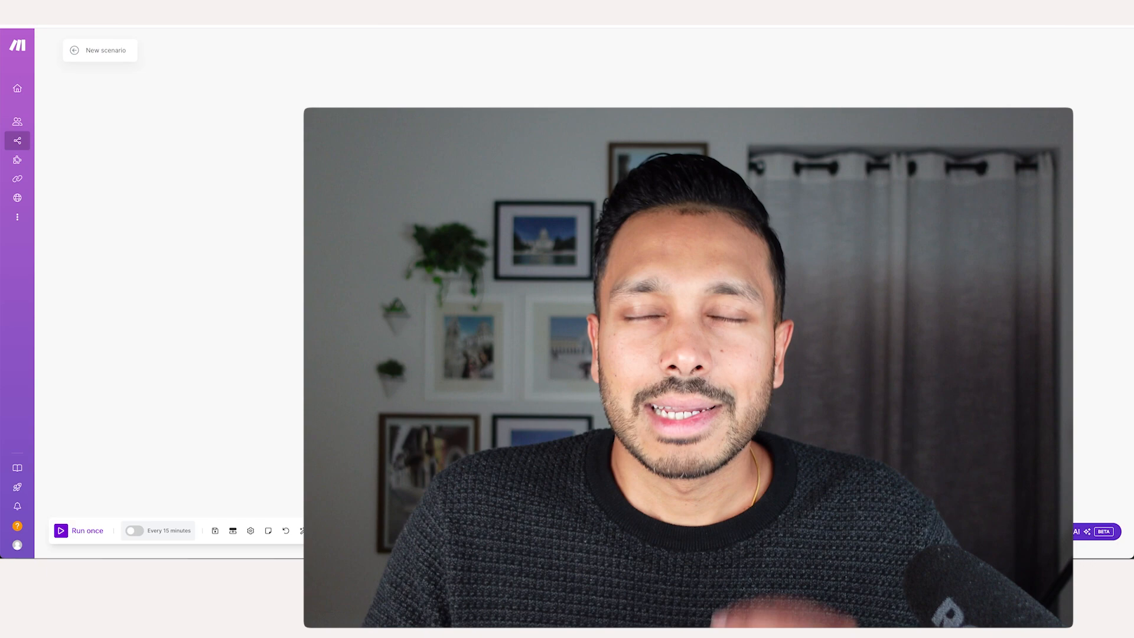
pyautogui.click(321, 531)
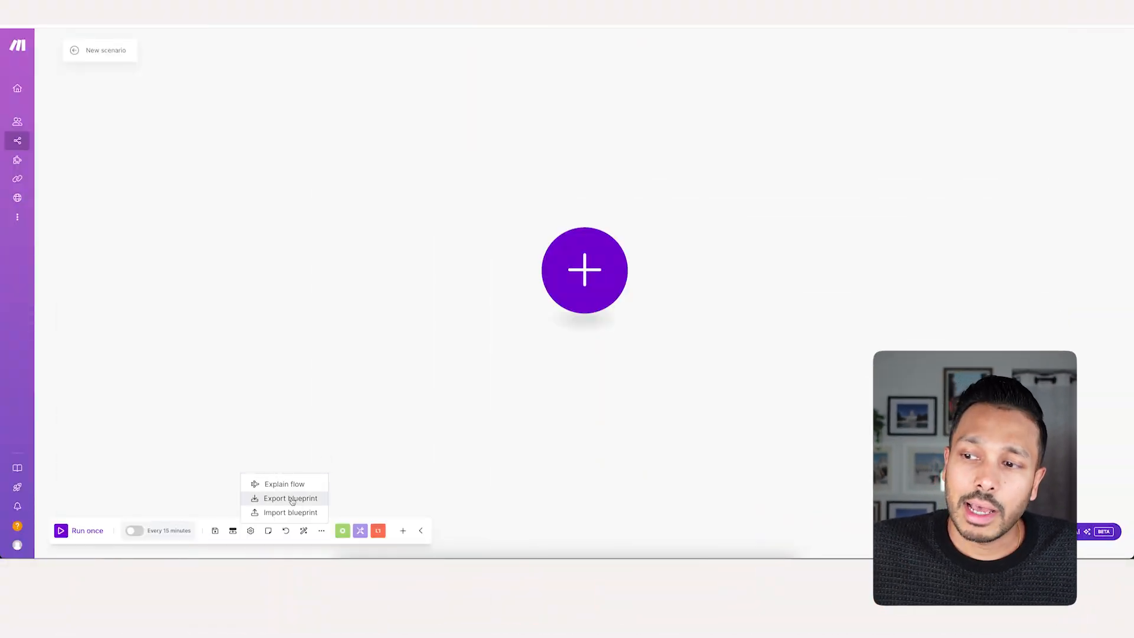
pyautogui.click(290, 511)
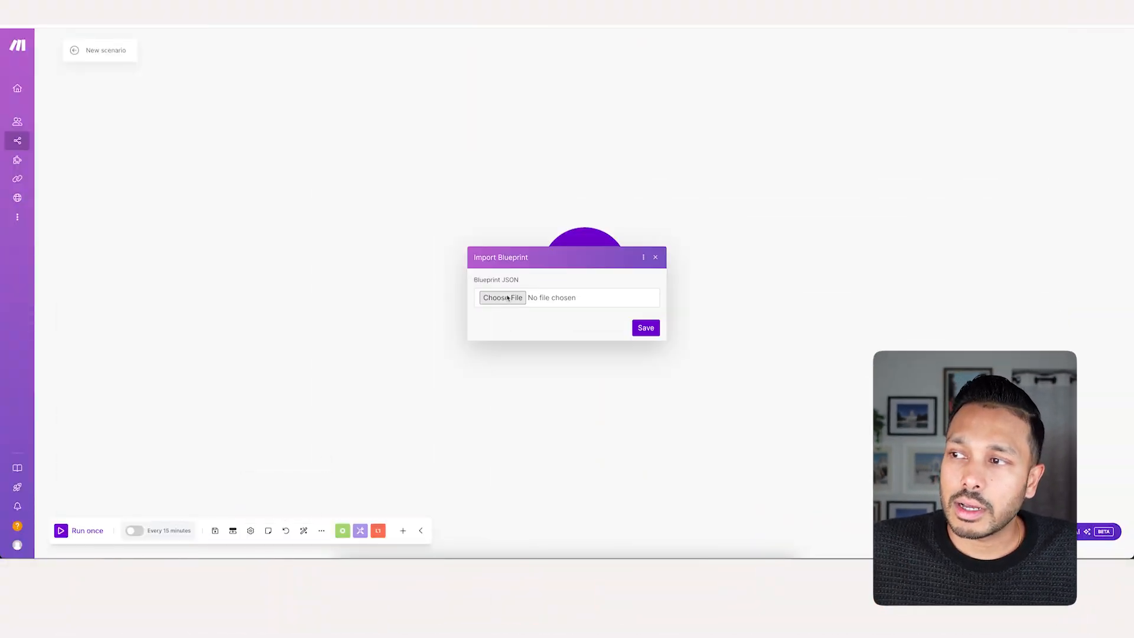
pyautogui.click(501, 297)
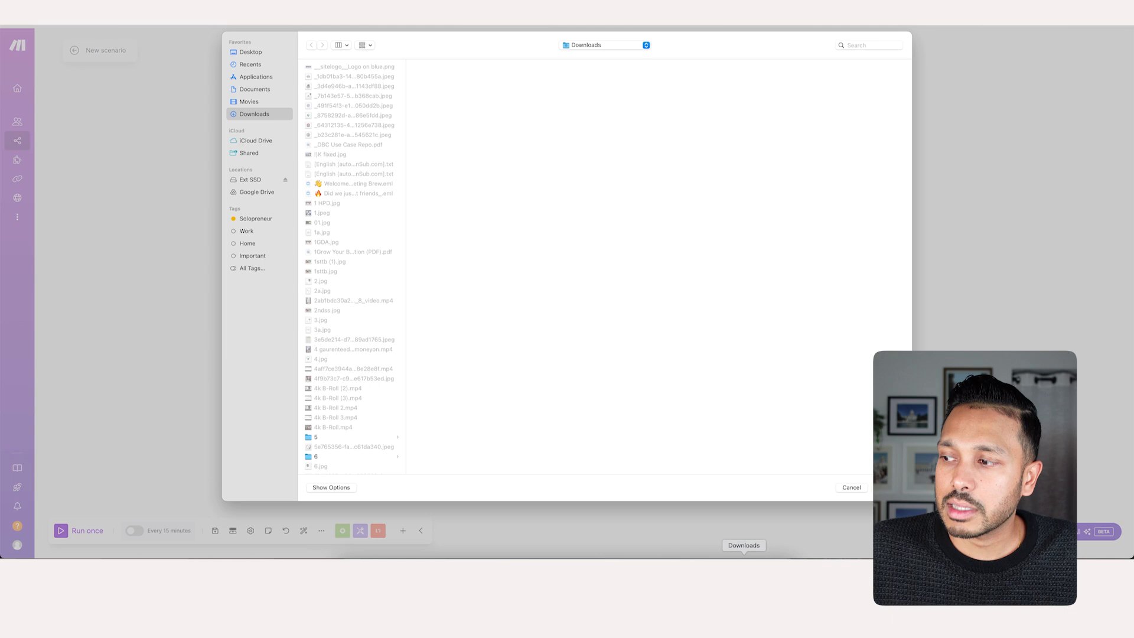
pyautogui.click(337, 469)
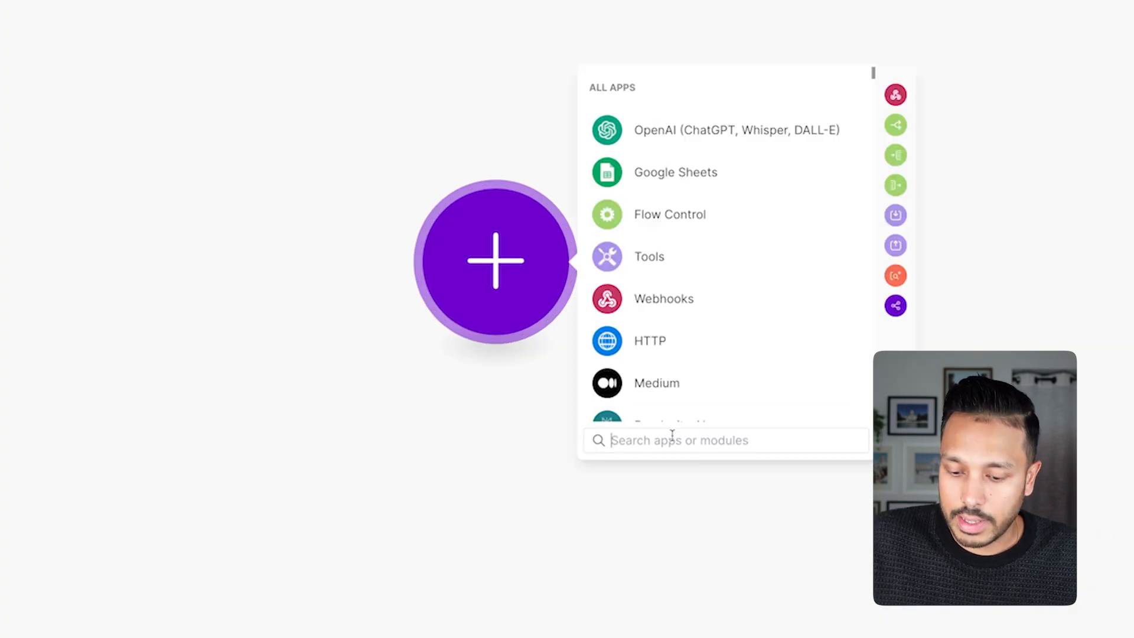
# Add a PhantomBuster Get a Phantom module and start a new connection awaiting its API key.
pyautogui.write('phantom')
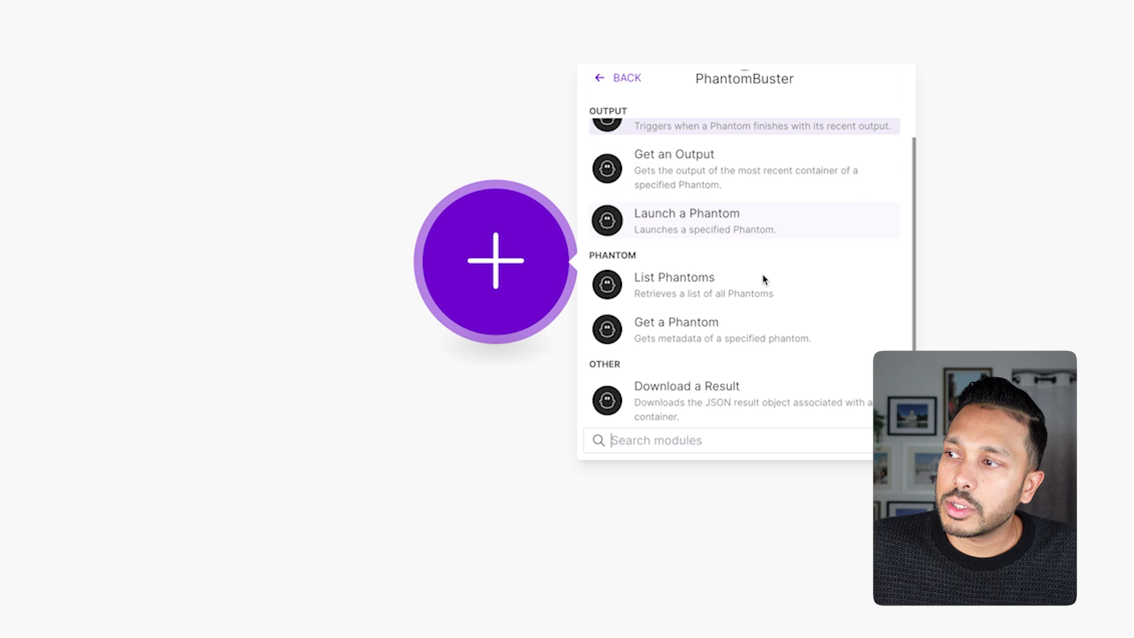
pyautogui.click(675, 321)
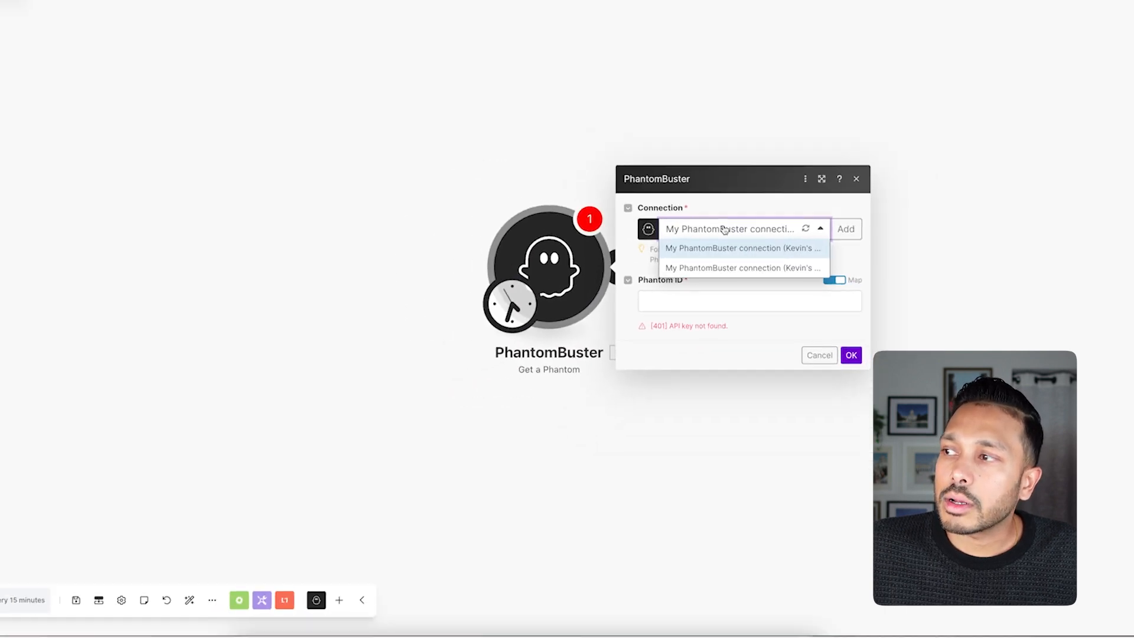
pyautogui.click(845, 228)
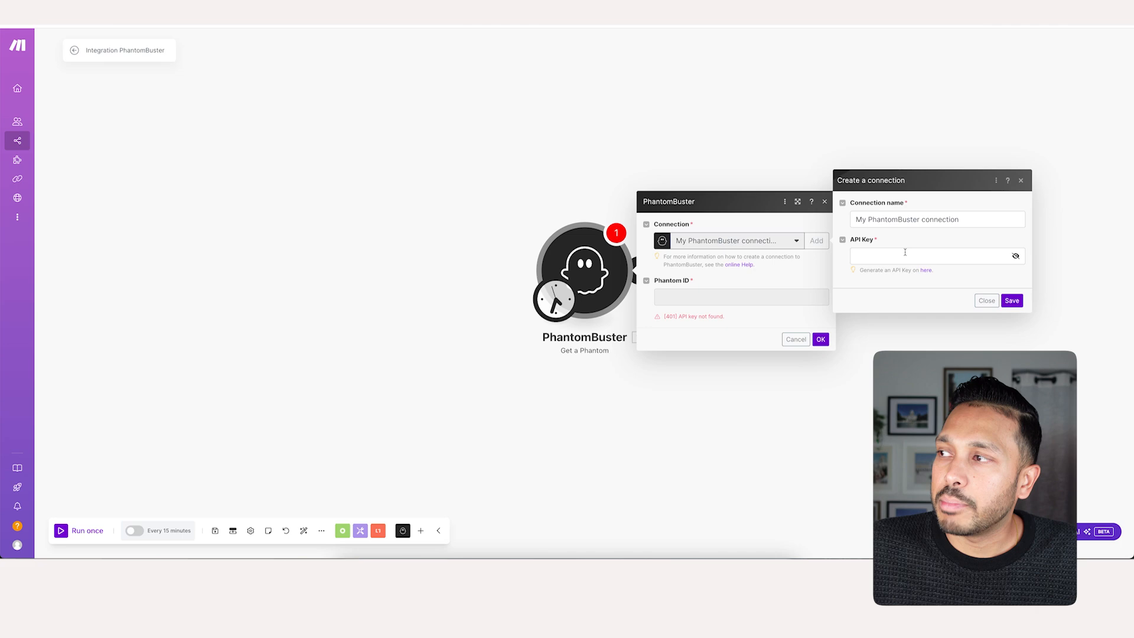
pyautogui.click(933, 256)
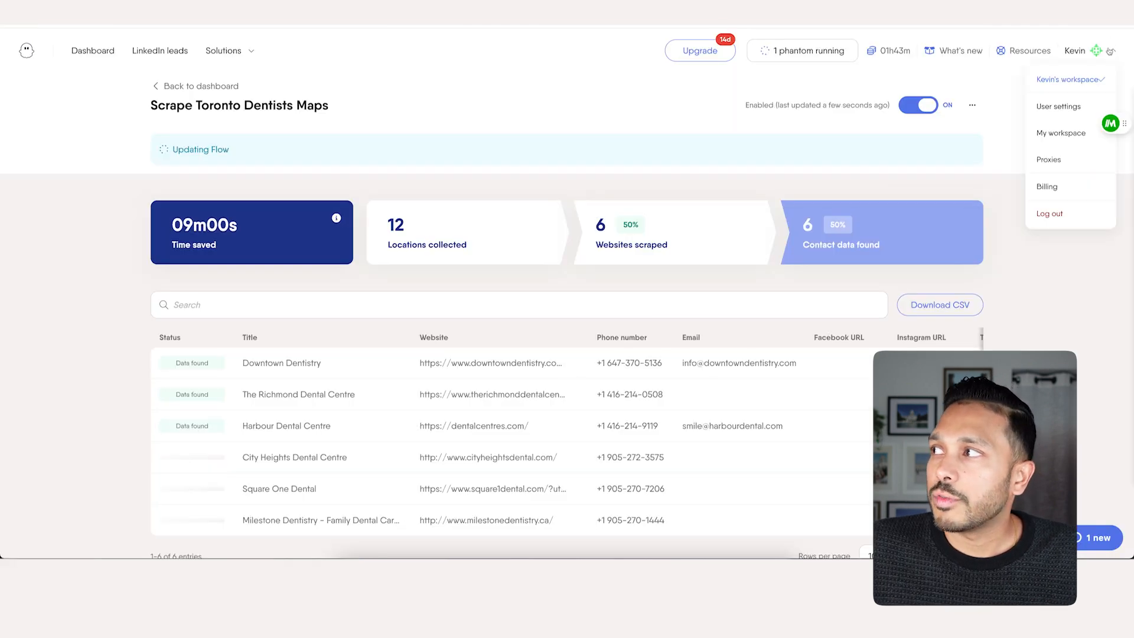
# Fetch an API key from PhantomBuster's workspace settings and complete the Make connection.
pyautogui.click(1062, 132)
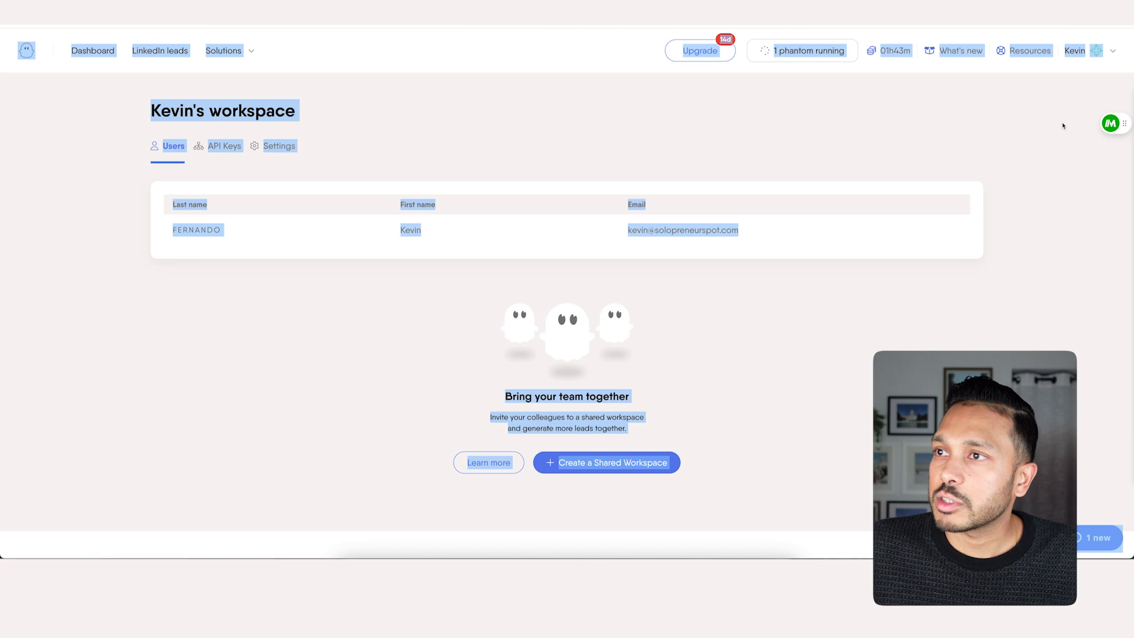
pyautogui.click(225, 145)
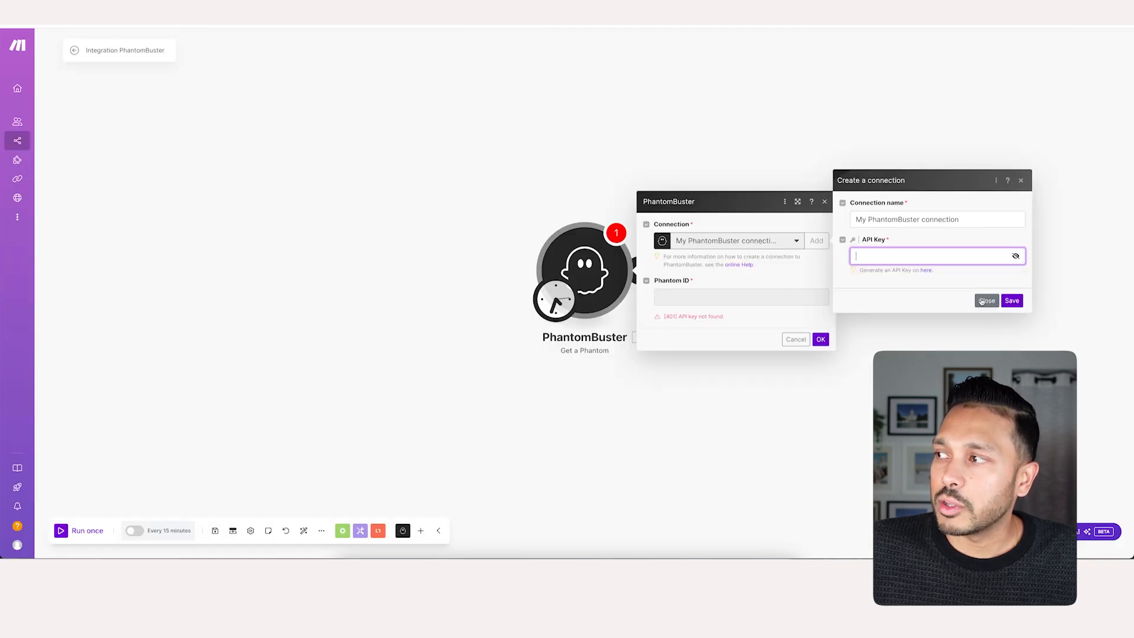
pyautogui.click(985, 300)
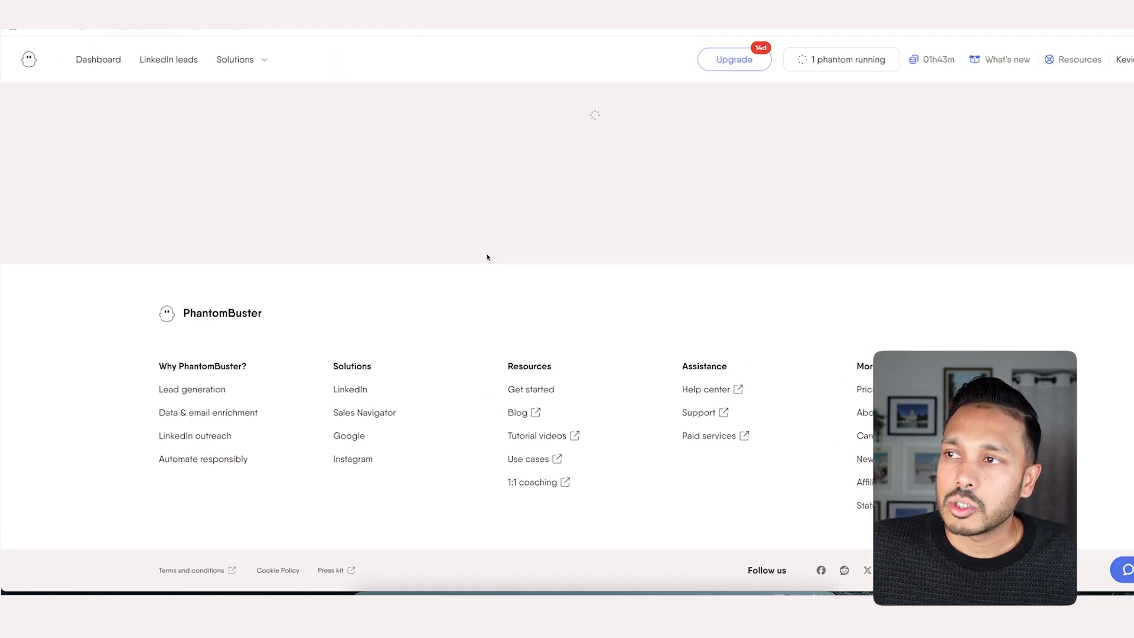
pyautogui.click(234, 59)
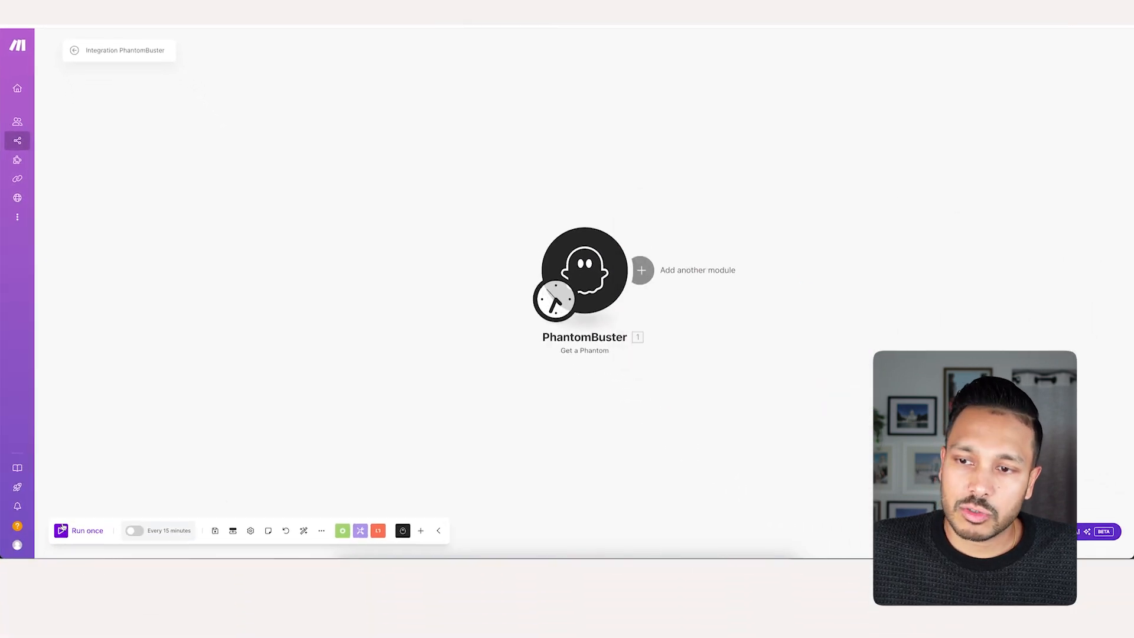
# Review the PhantomBuster module's output showing the Scrape Toronto Dentists Maps phantom, then start adding the next module.
pyautogui.click(585, 270)
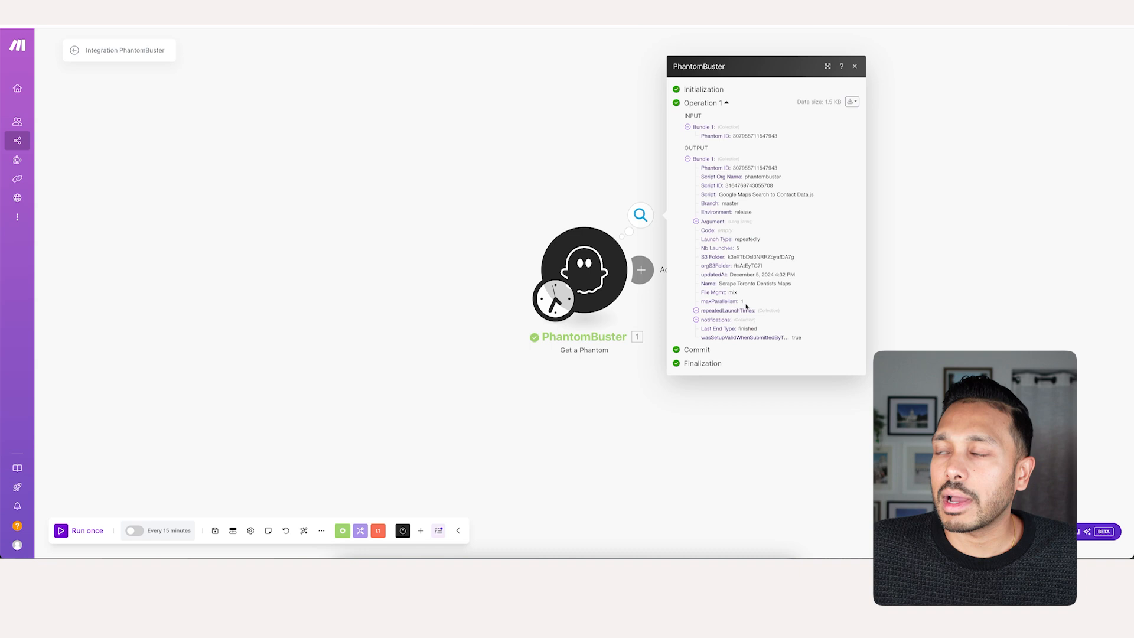
pyautogui.click(854, 66)
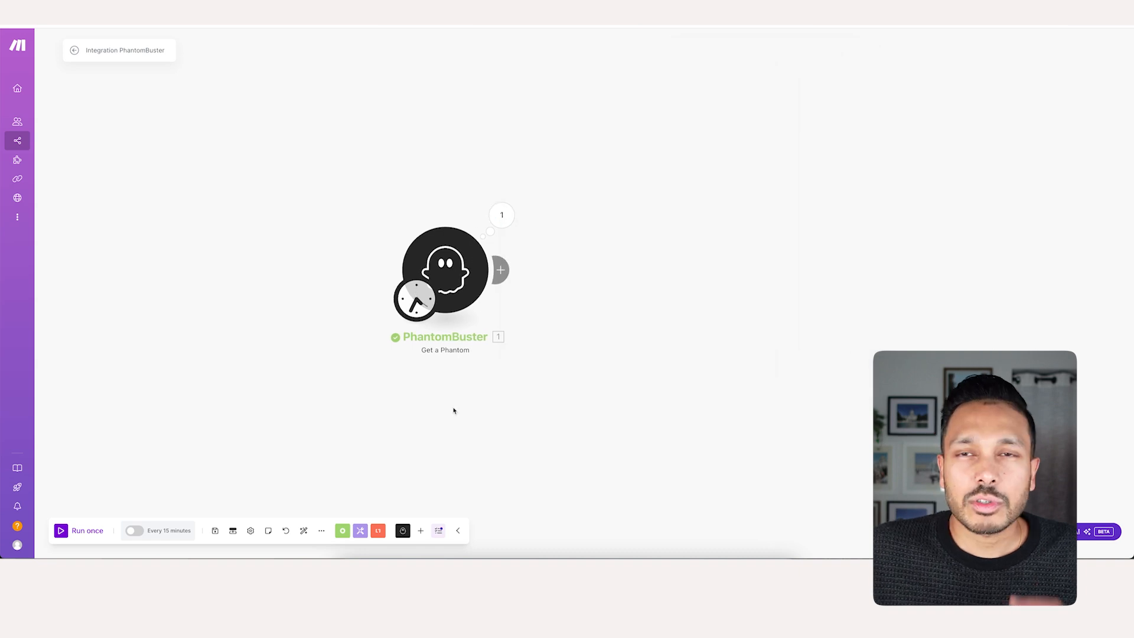
pyautogui.moveTo(476, 223)
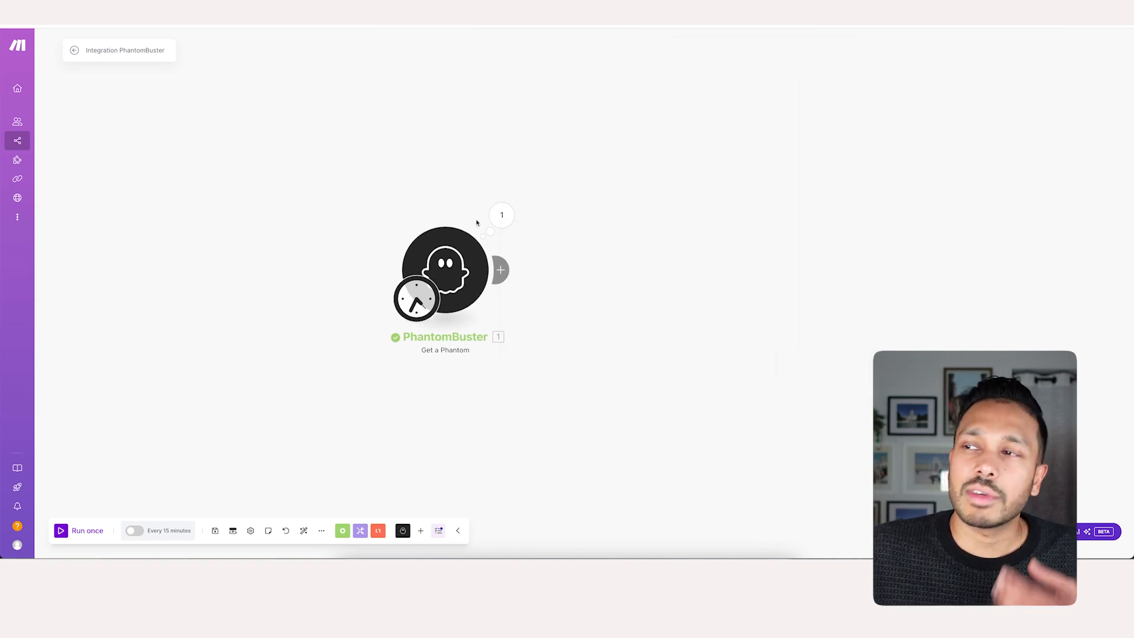
pyautogui.click(446, 272)
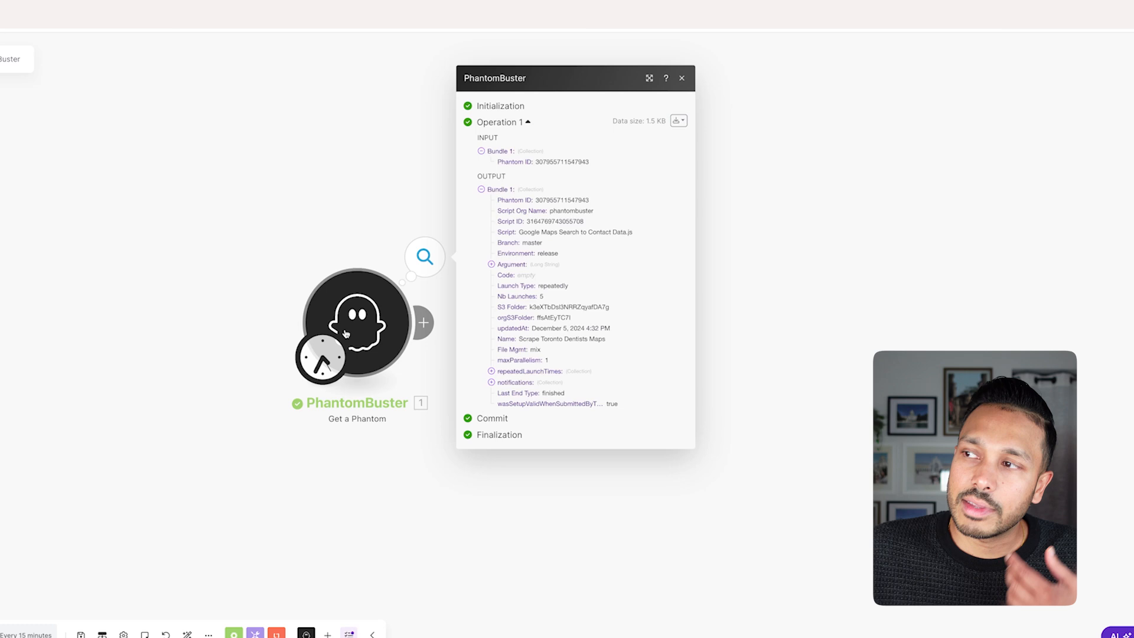
pyautogui.moveTo(287, 388)
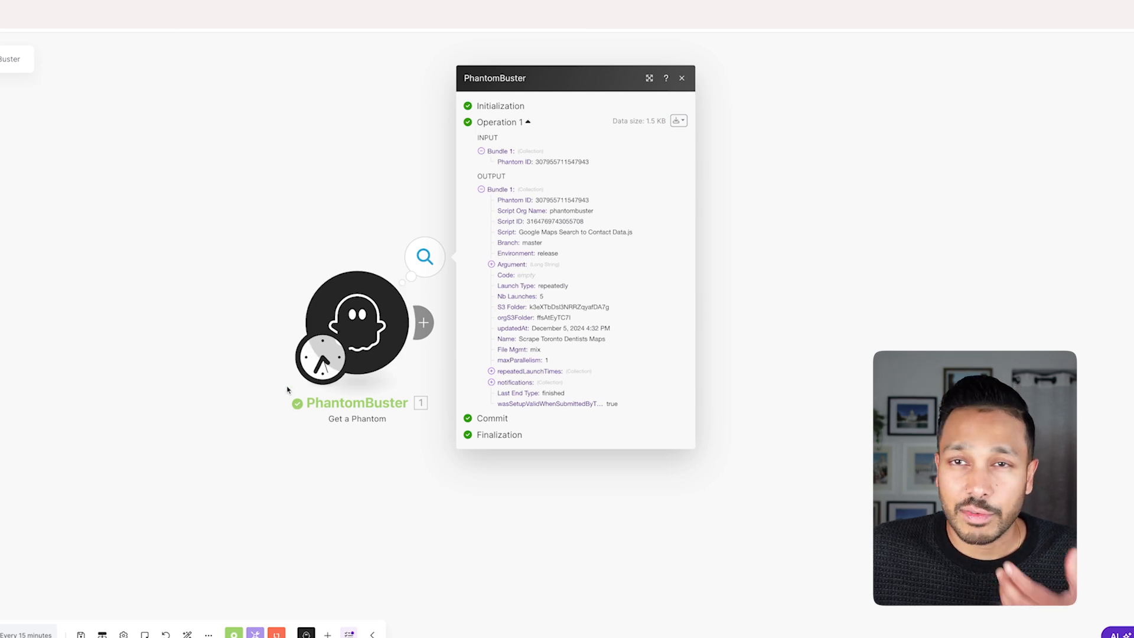
pyautogui.click(565, 322)
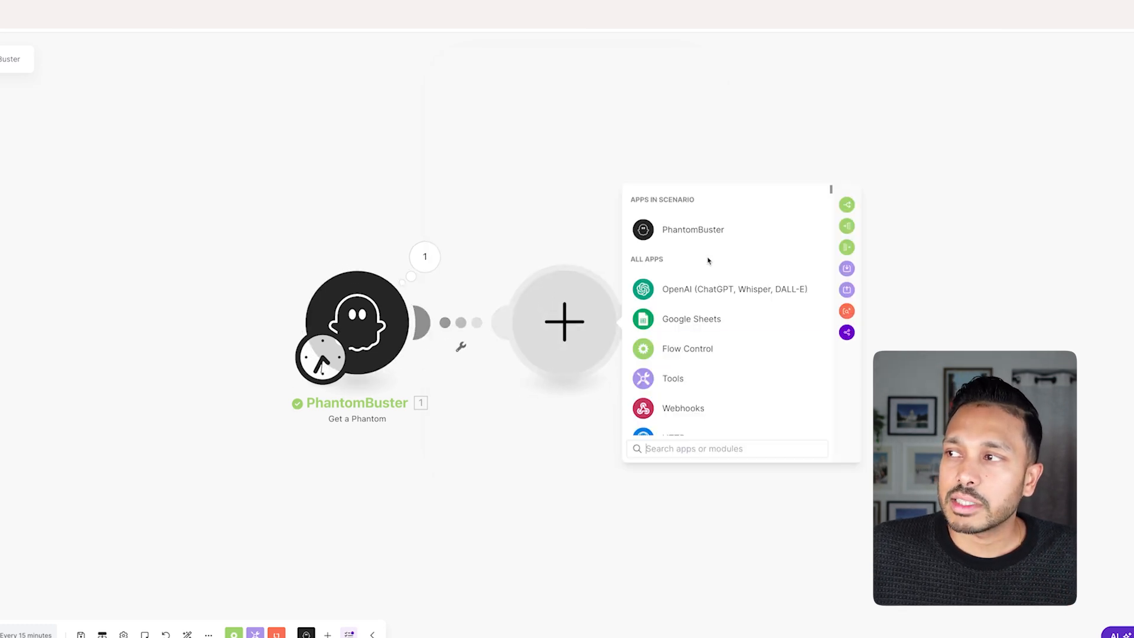
# Add an HTTP Make a request module with URL phantombuster.s3.amazonaws.com/orgS3Folder/S3 Folder/result.json.
pyautogui.write('http')
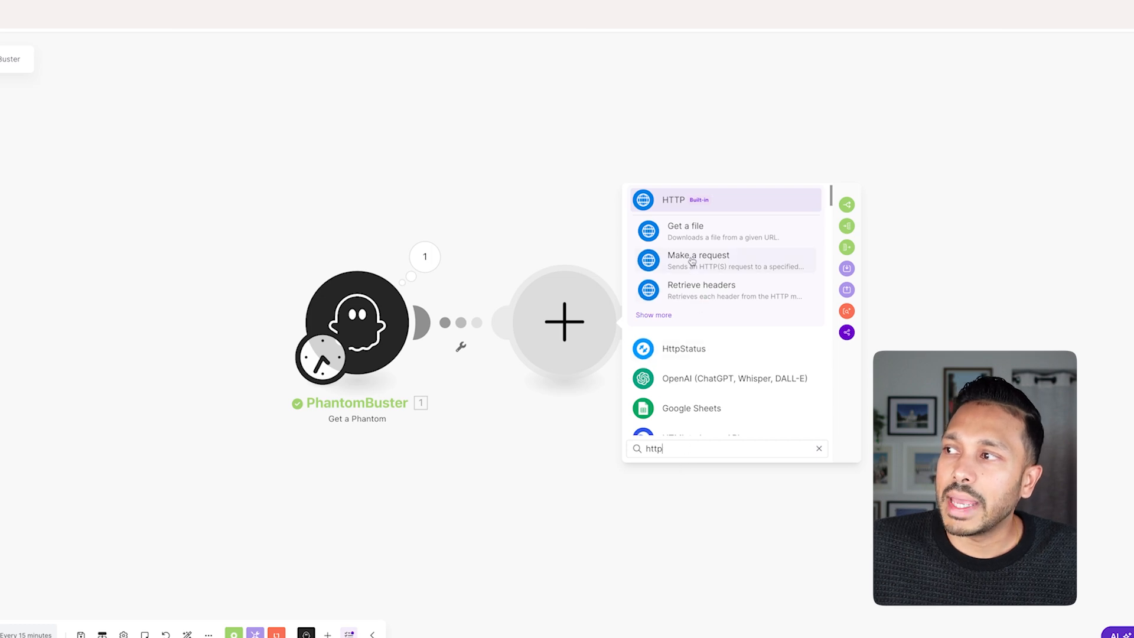
pyautogui.click(697, 260)
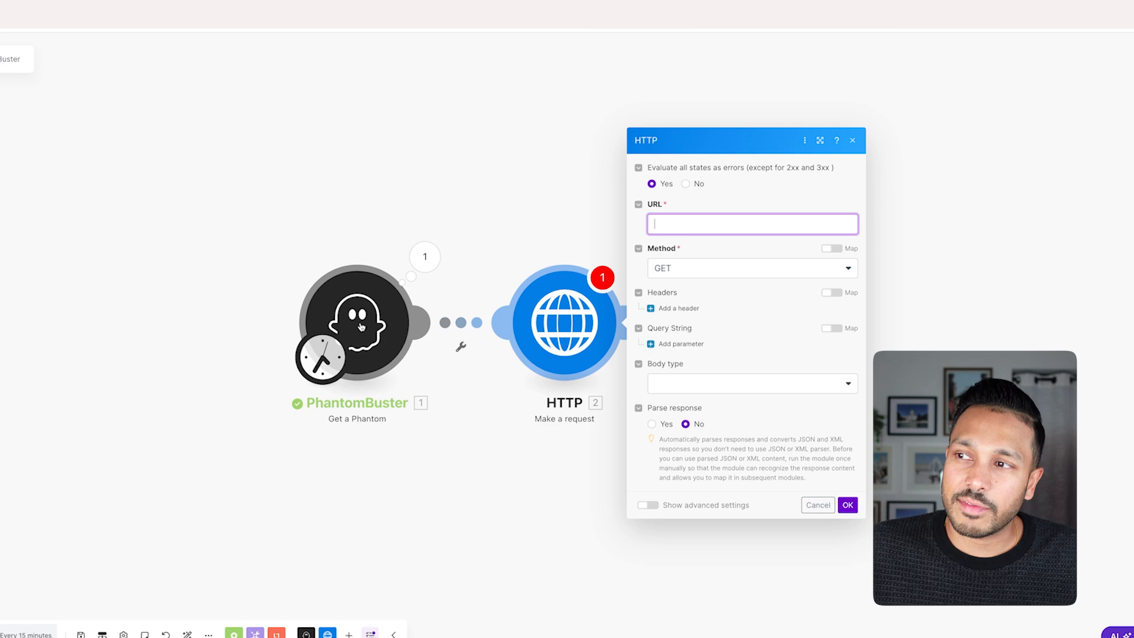
pyautogui.write('https://phantombuster.s3.amazonaws.com/')
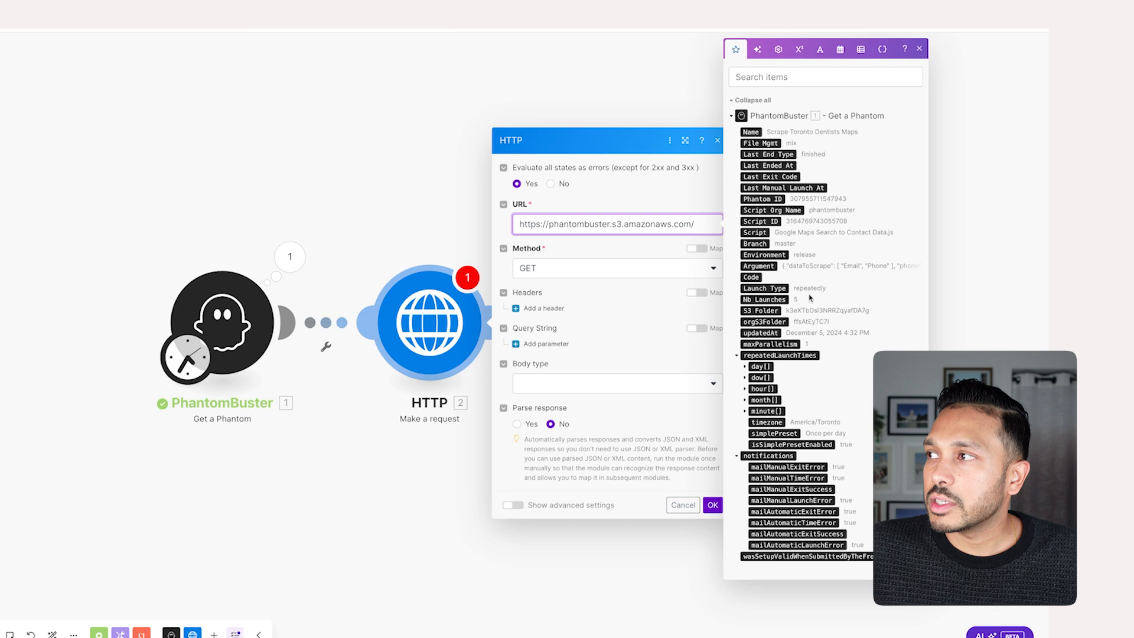
pyautogui.moveTo(760, 311)
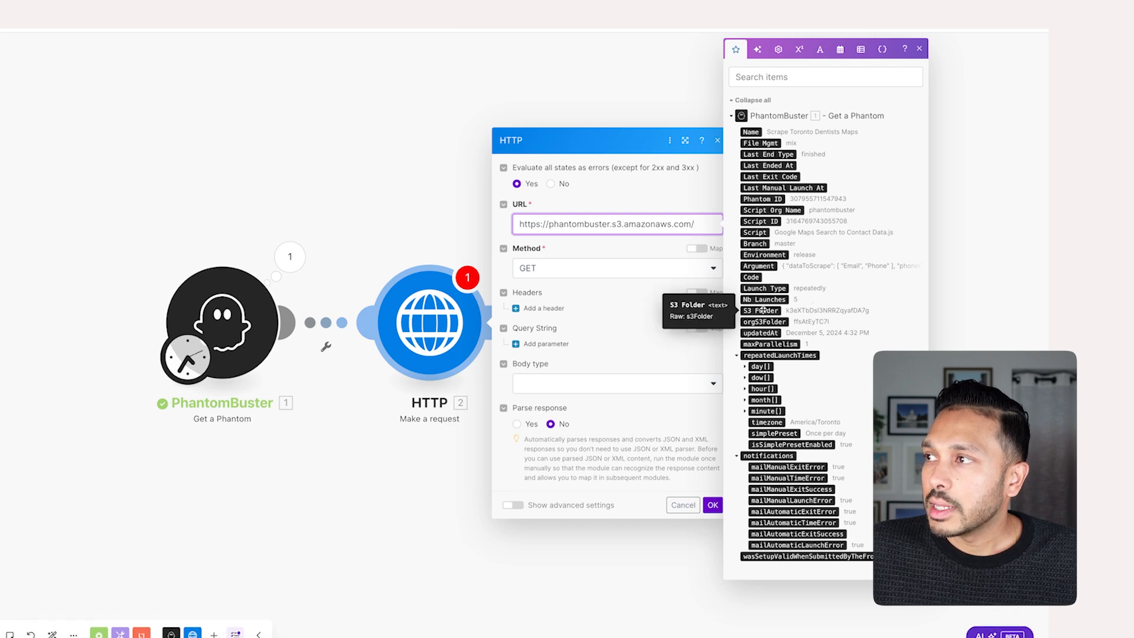
pyautogui.moveTo(764, 321)
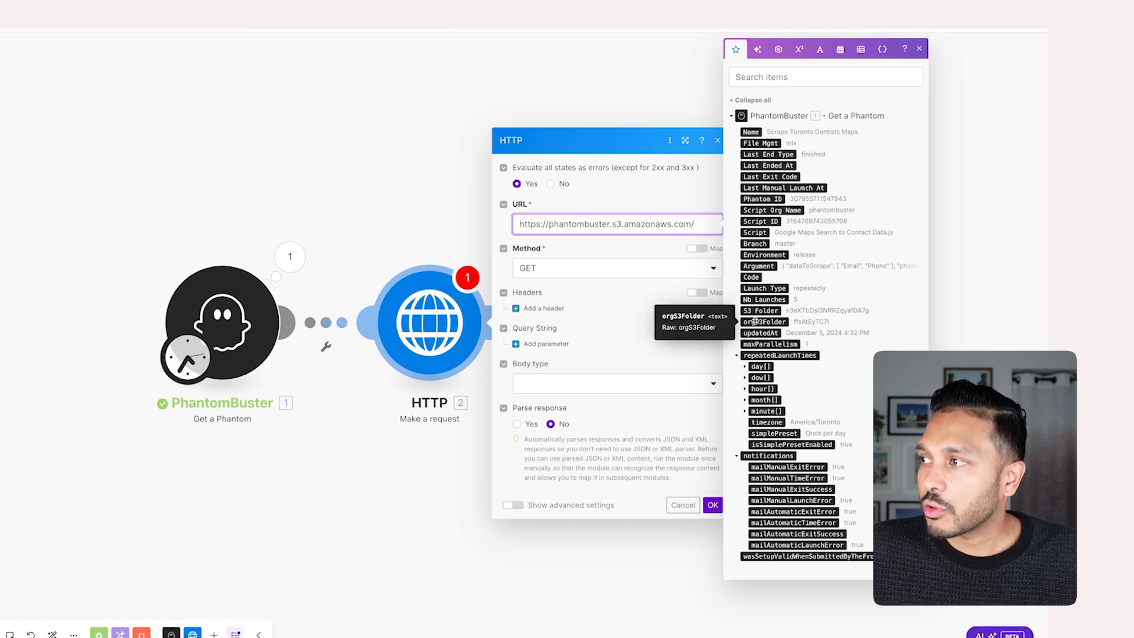
pyautogui.click(764, 321)
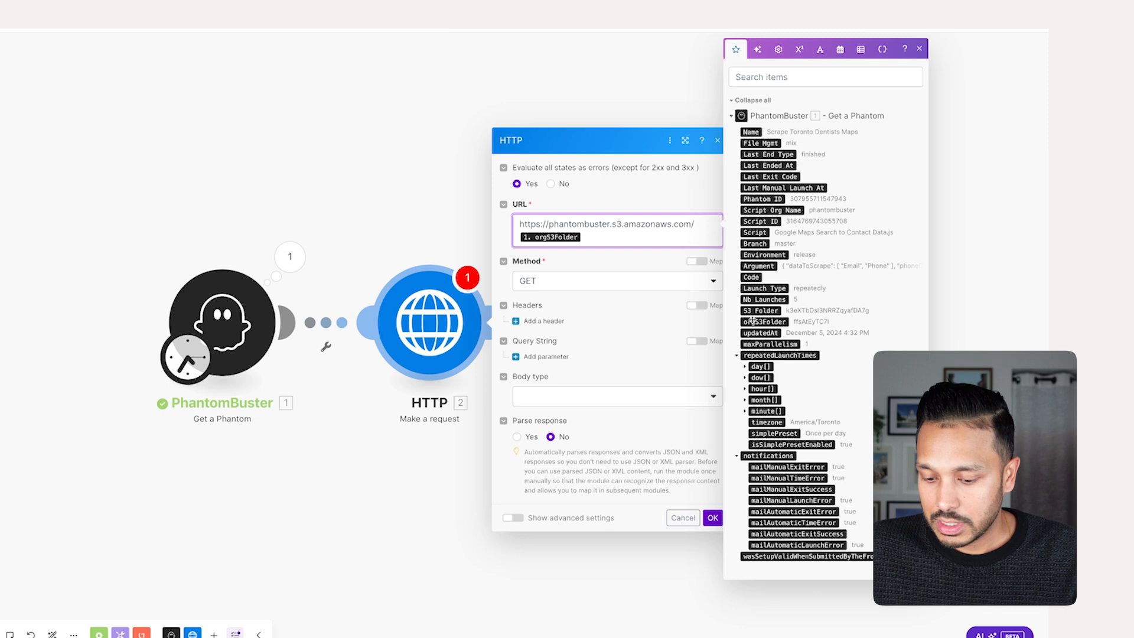
pyautogui.click(759, 311)
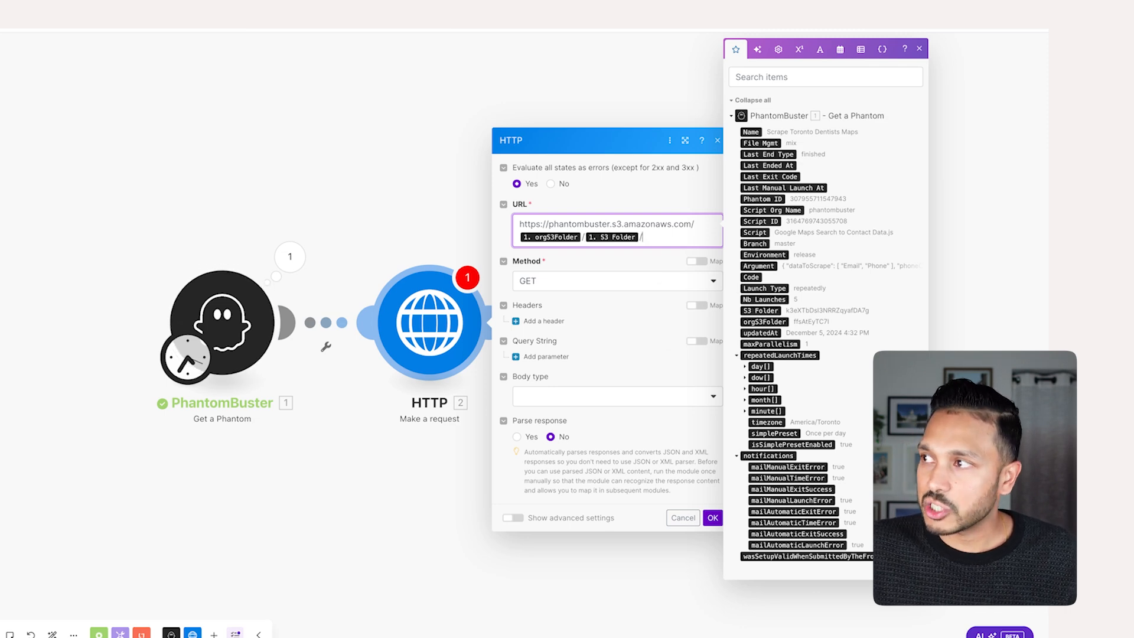
pyautogui.write('/result.json')
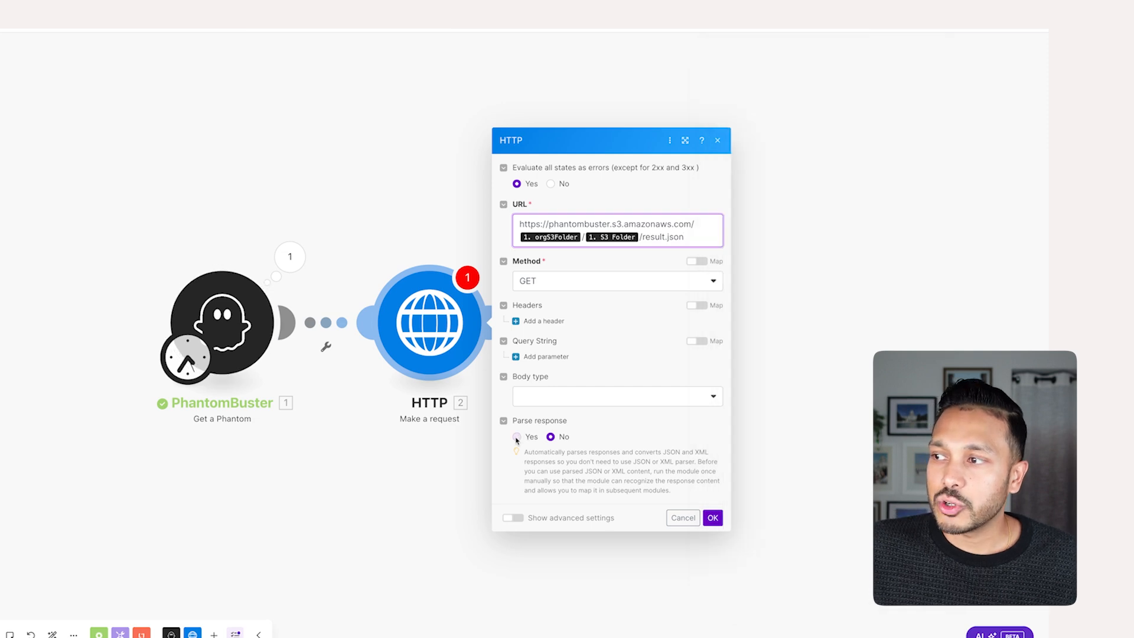
# Enable Parse response on the HTTP module and save its settings.
pyautogui.click(516, 435)
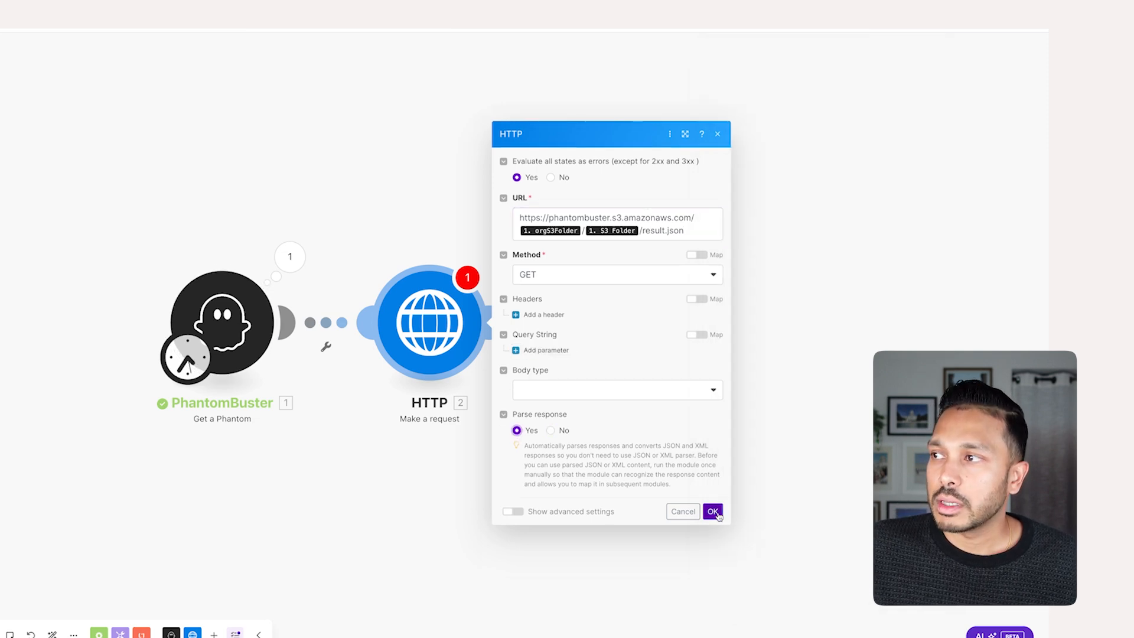
pyautogui.click(713, 511)
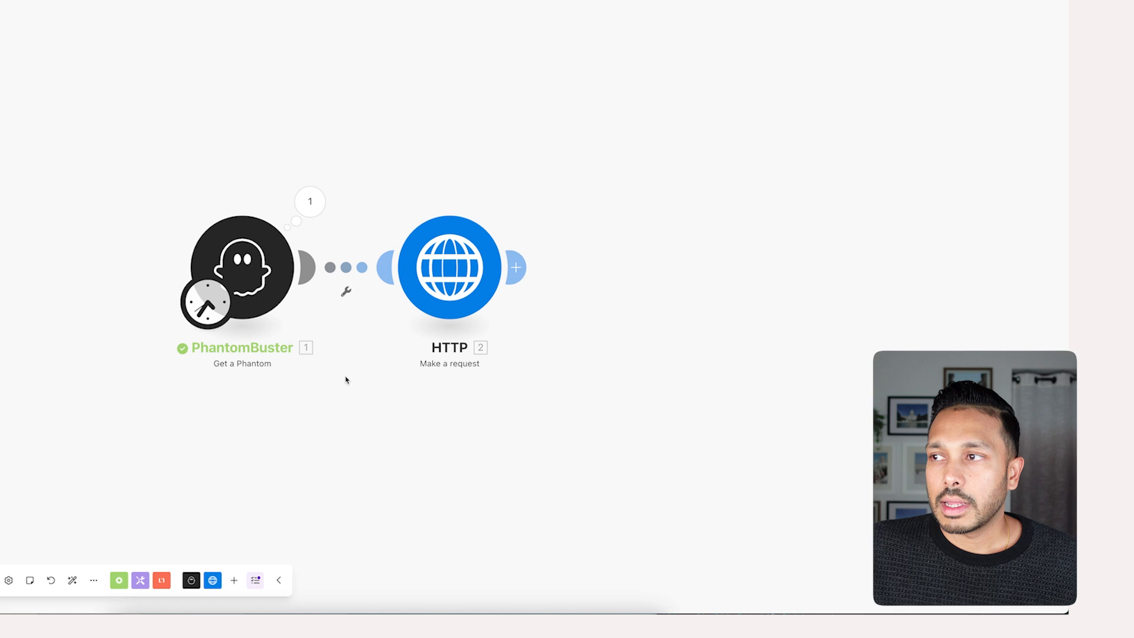
# Inspect the HTTP output's Data array and add an Iterator module after the request.
pyautogui.click(449, 268)
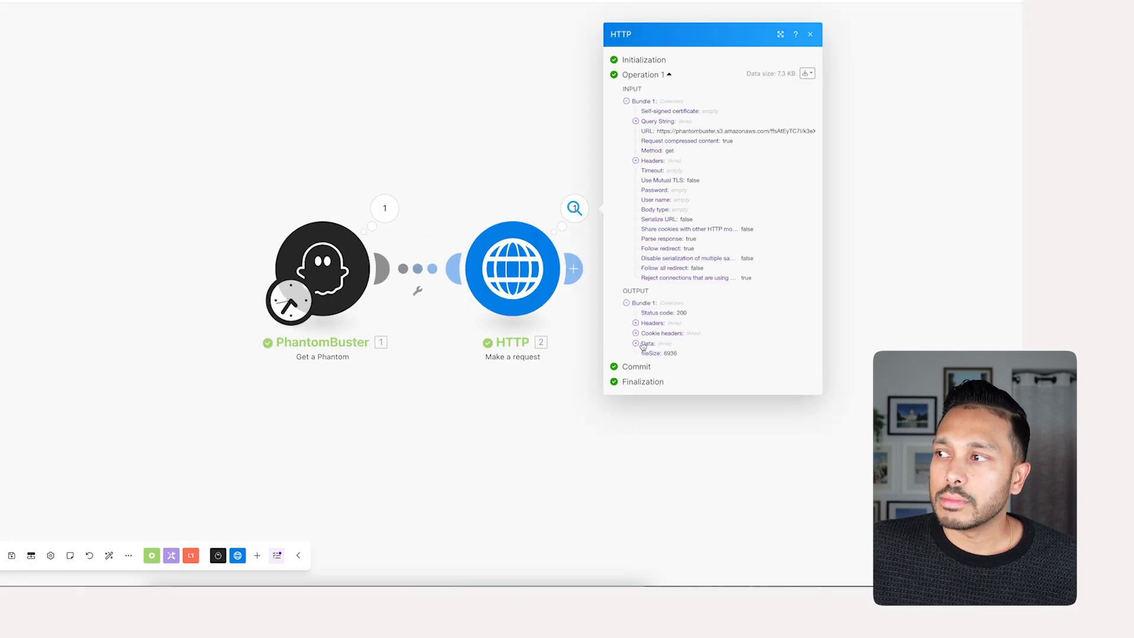
pyautogui.click(635, 343)
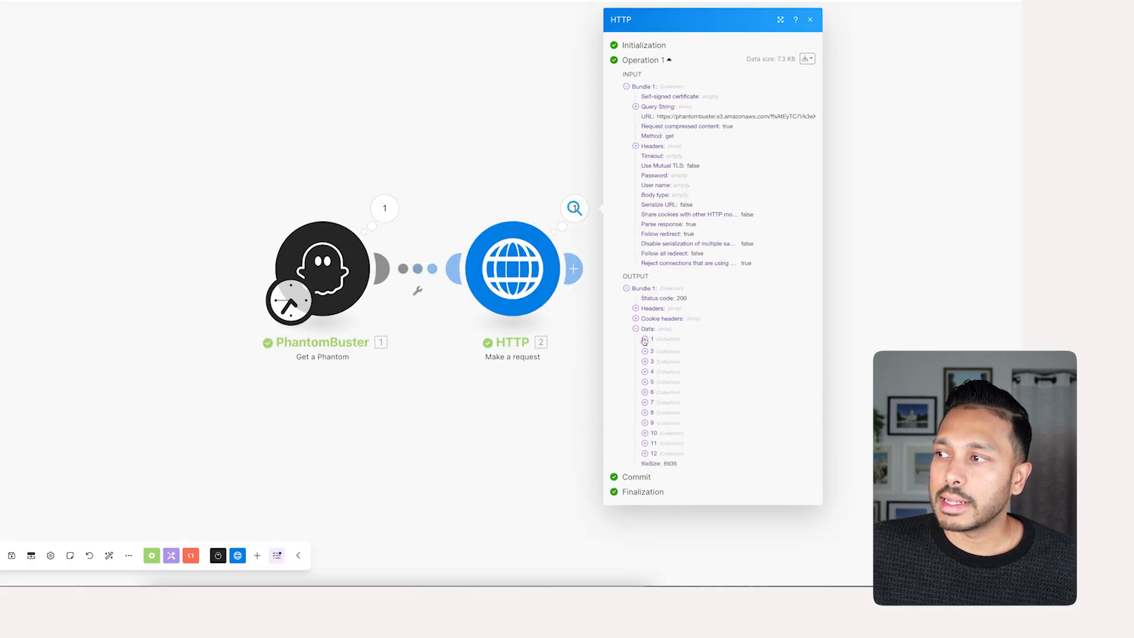
pyautogui.click(645, 339)
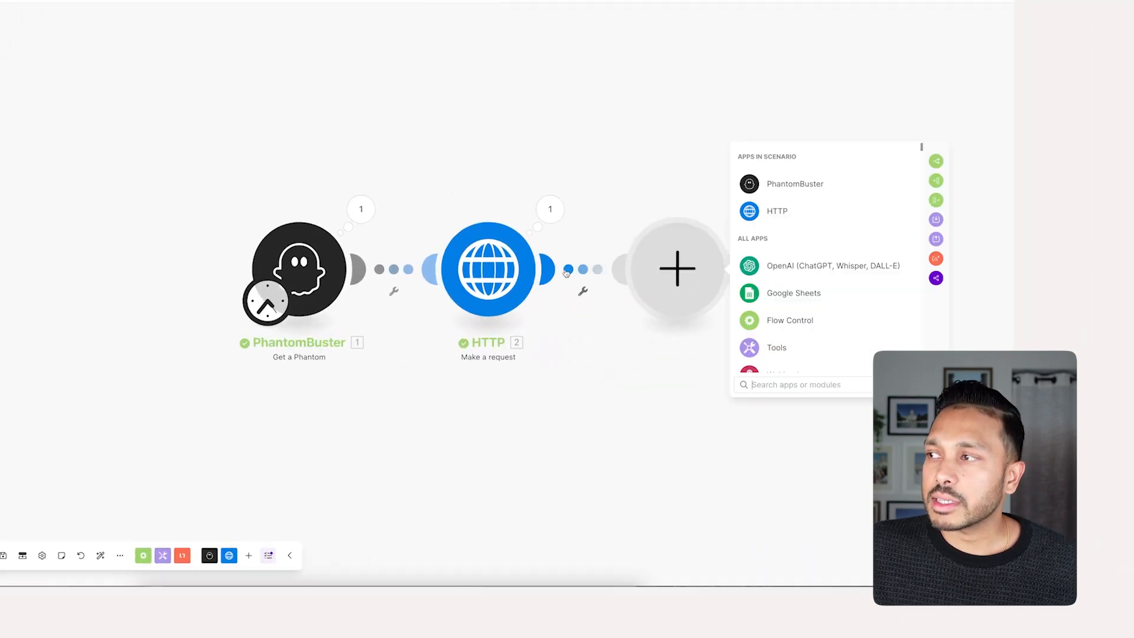
pyautogui.write('iter')
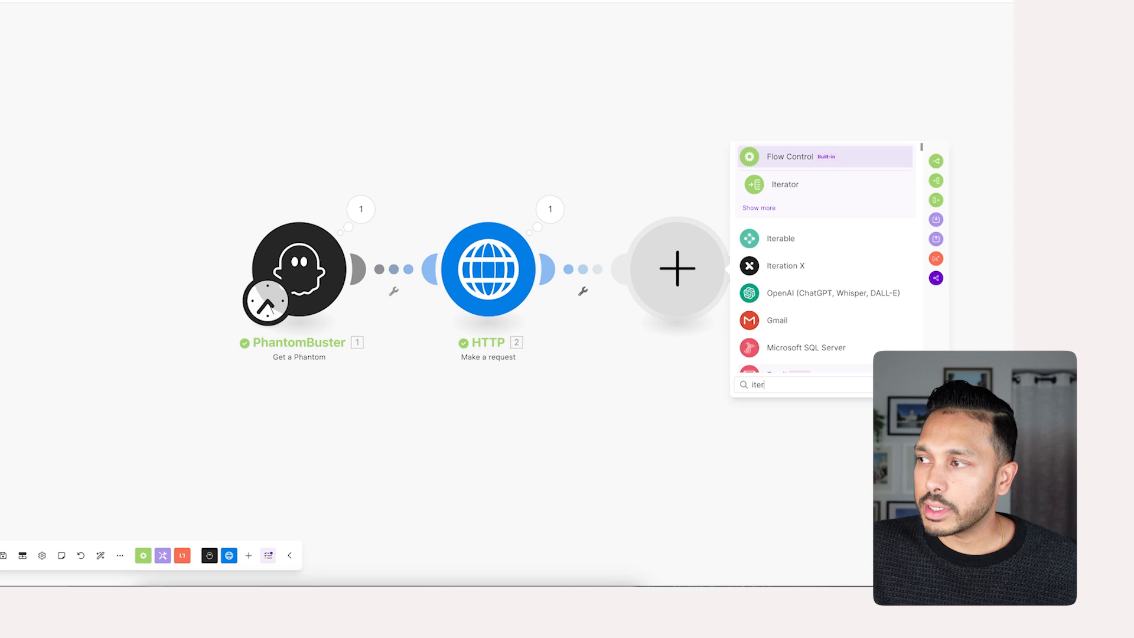
pyautogui.click(784, 184)
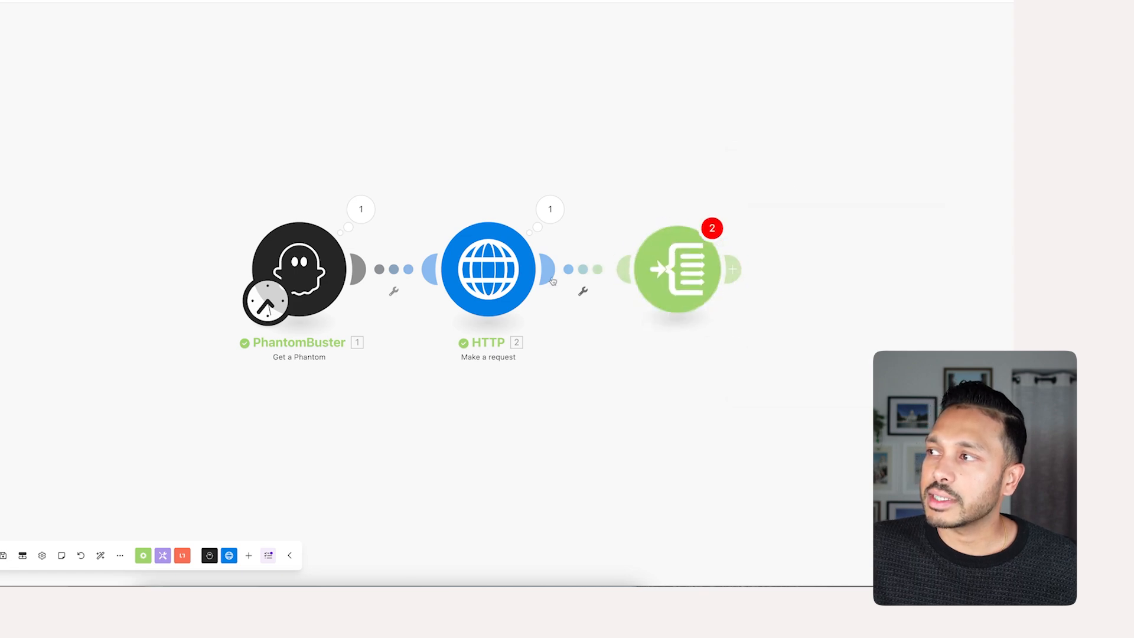
# Map the HTTP 2. Data[] array into the Iterator's Array field and confirm.
pyautogui.click(677, 268)
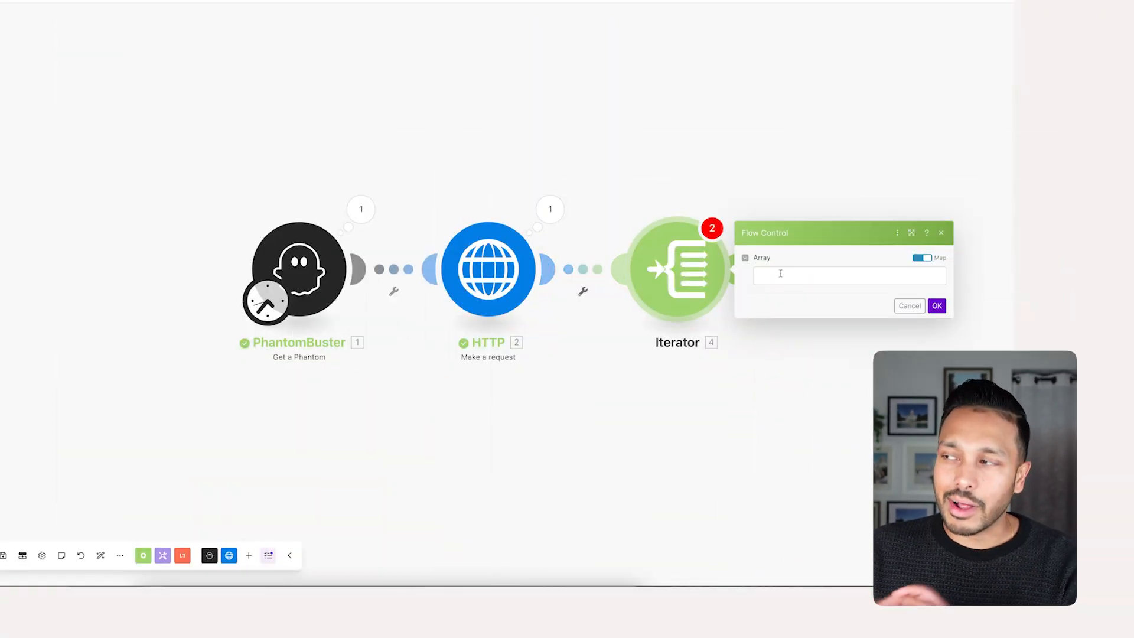
pyautogui.click(849, 275)
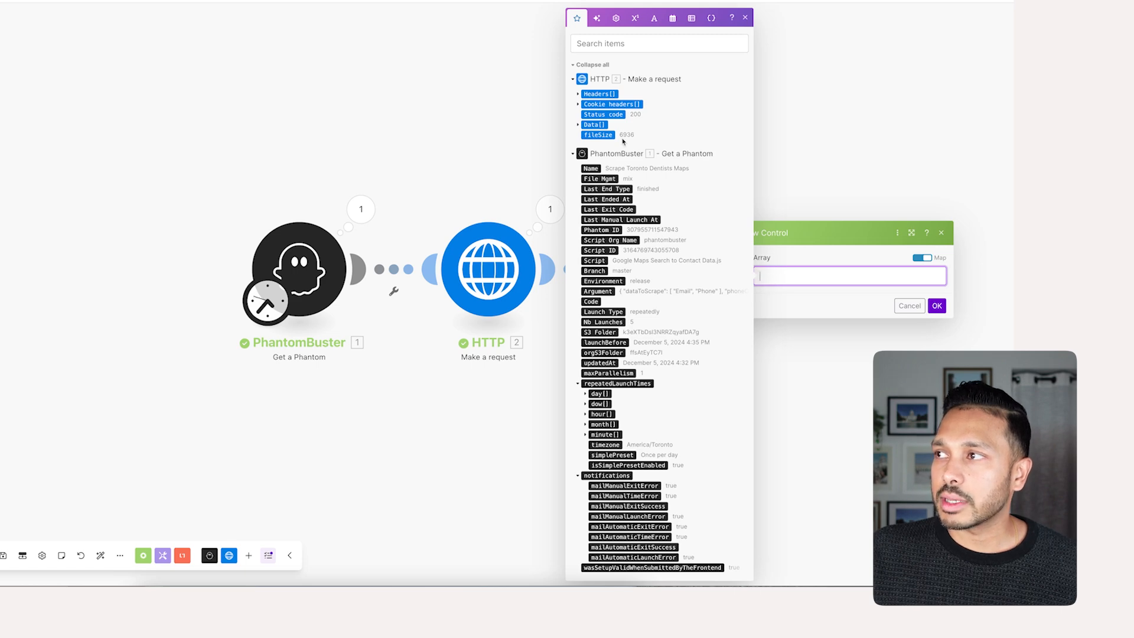
pyautogui.click(594, 124)
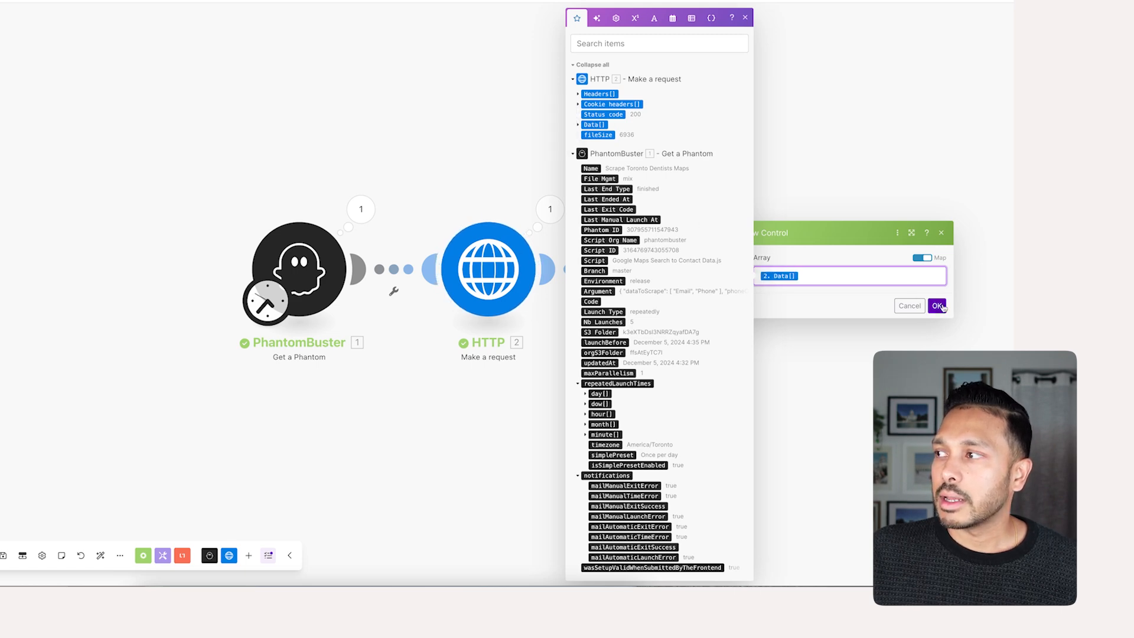
pyautogui.click(937, 305)
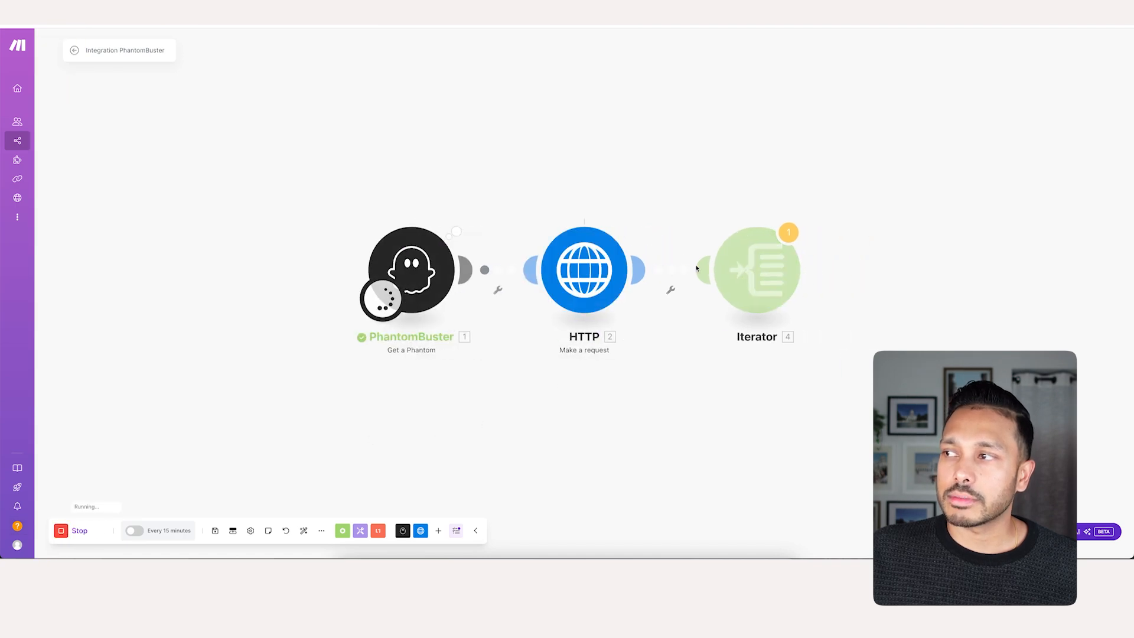
# Check the Iterator's 12 dentist bundles and choose Google Sheets as the next module.
pyautogui.click(755, 270)
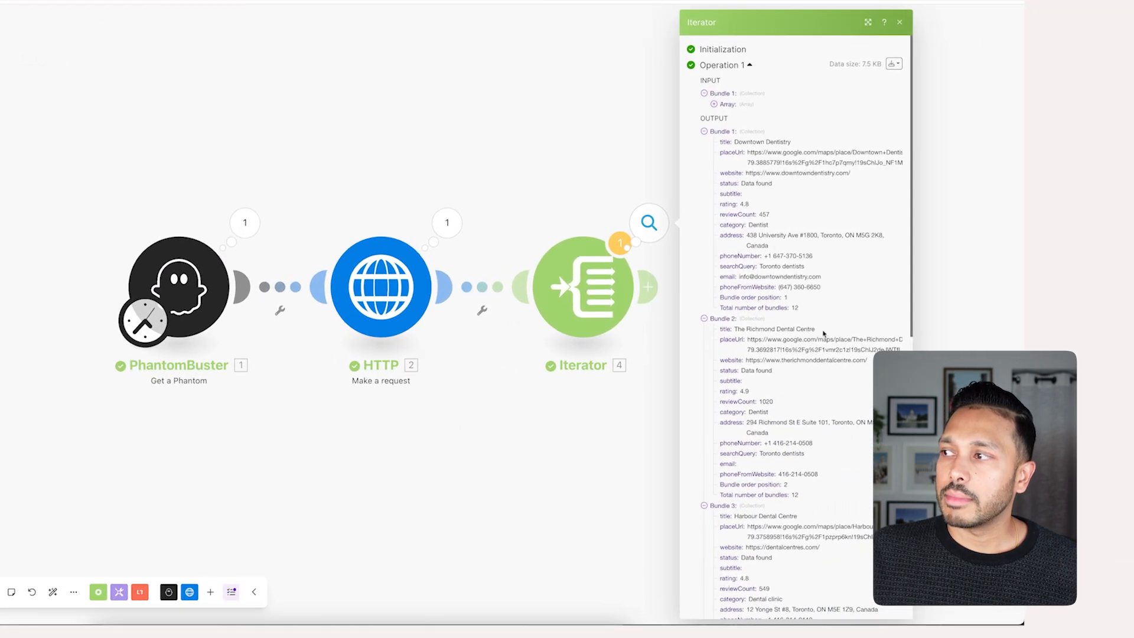
pyautogui.click(900, 22)
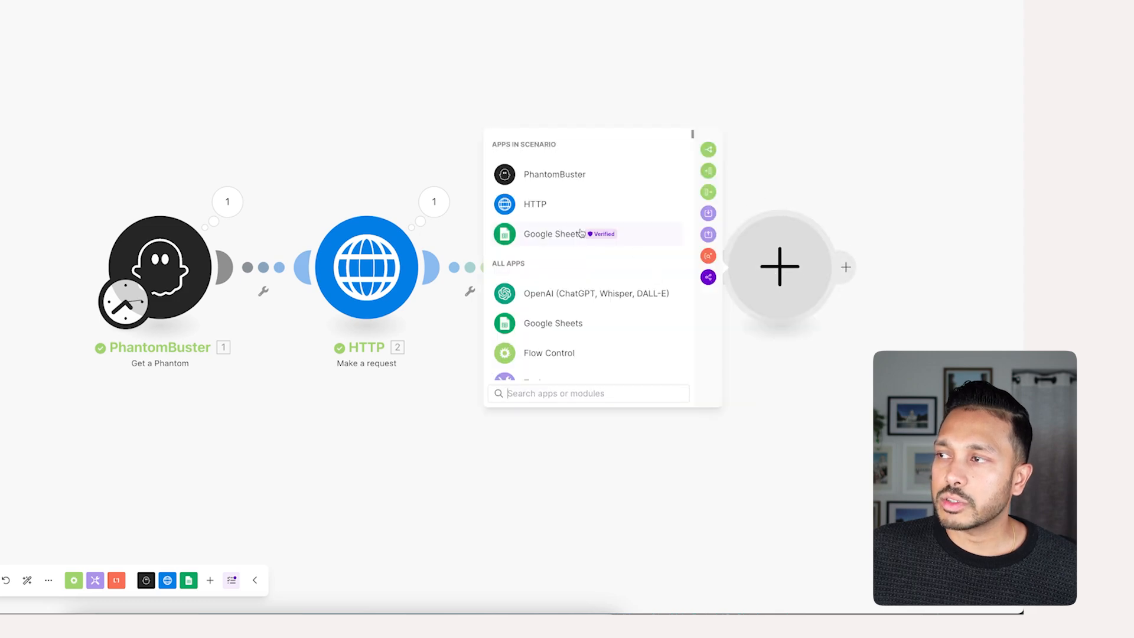
pyautogui.moveTo(549, 232)
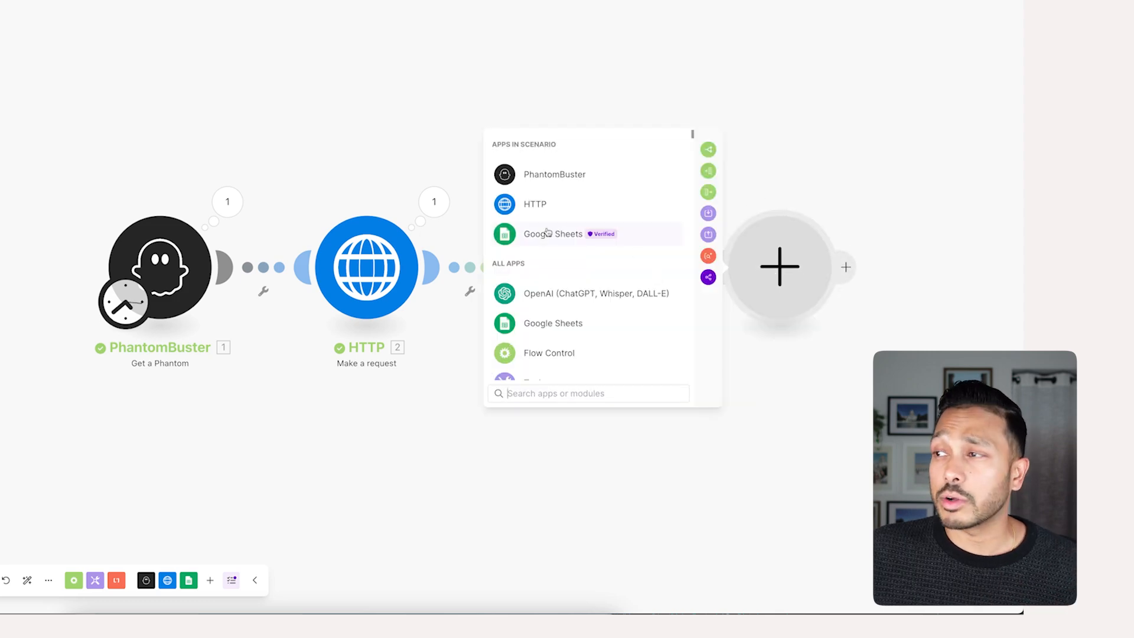
pyautogui.click(552, 232)
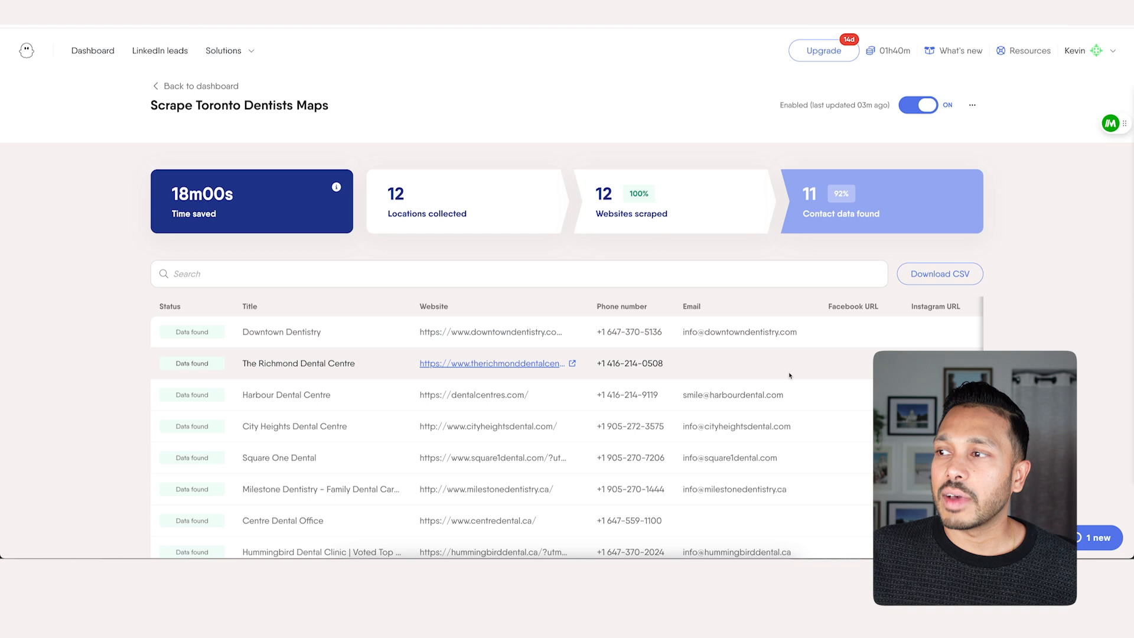
# Scroll across the PhantomBuster results table of 12 Toronto dentist locations.
pyautogui.hscroll(3)
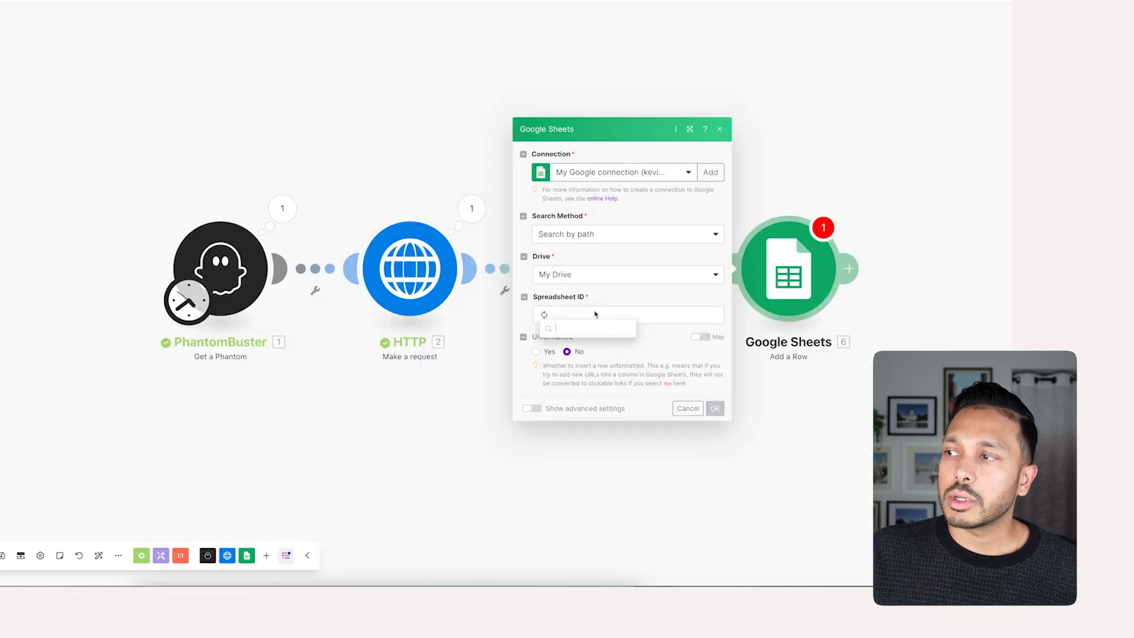
# Point the Add a Row module at Phantom Sheet Example's Sheet1.
pyautogui.click(575, 315)
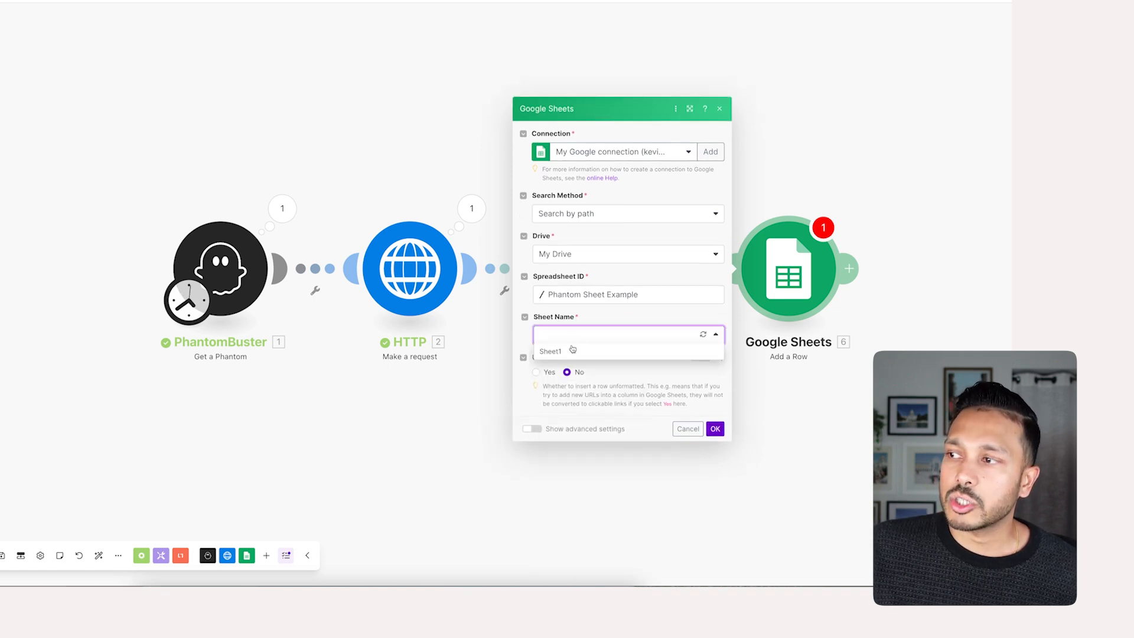
pyautogui.click(550, 352)
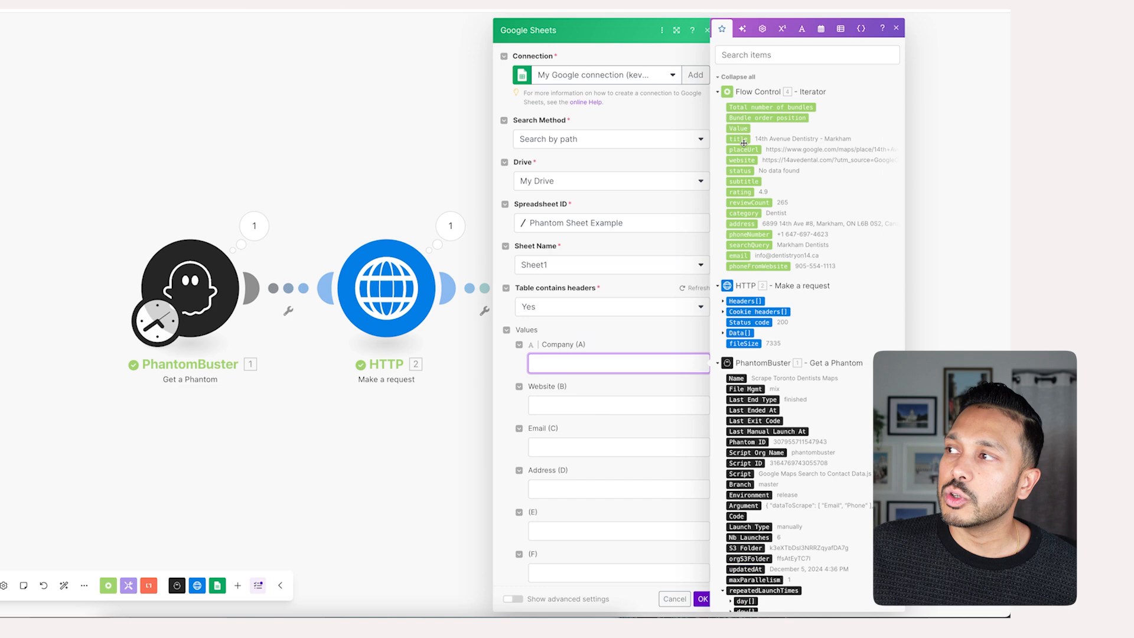
pyautogui.moveTo(736, 139)
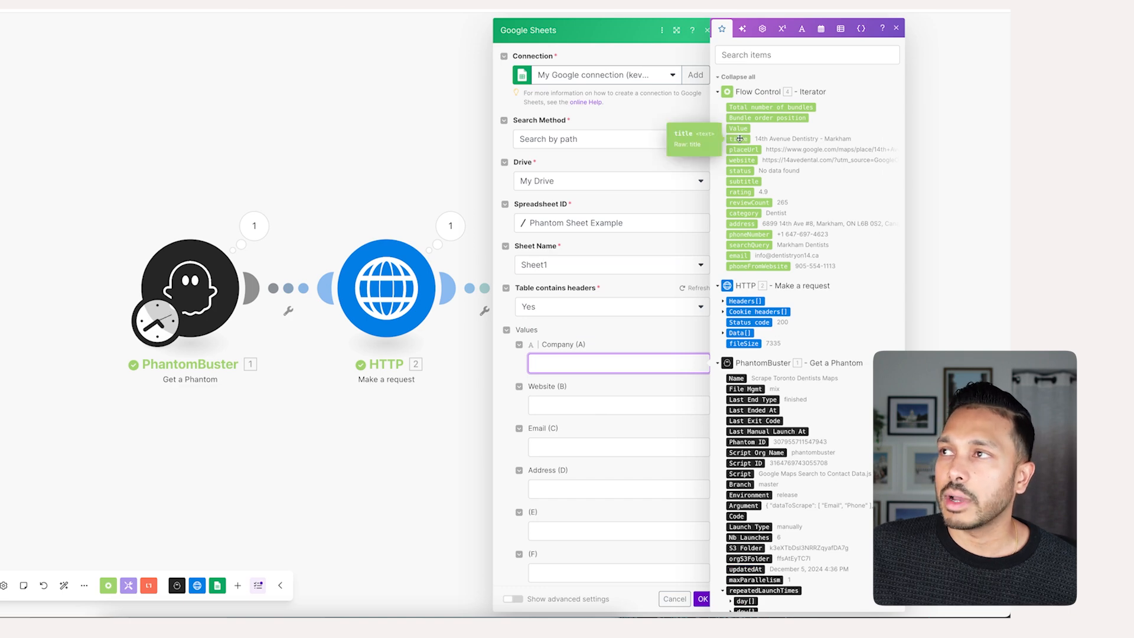
# Map Iterator title, website, email and address into the Company, Website, Email and Address columns and save.
pyautogui.click(737, 139)
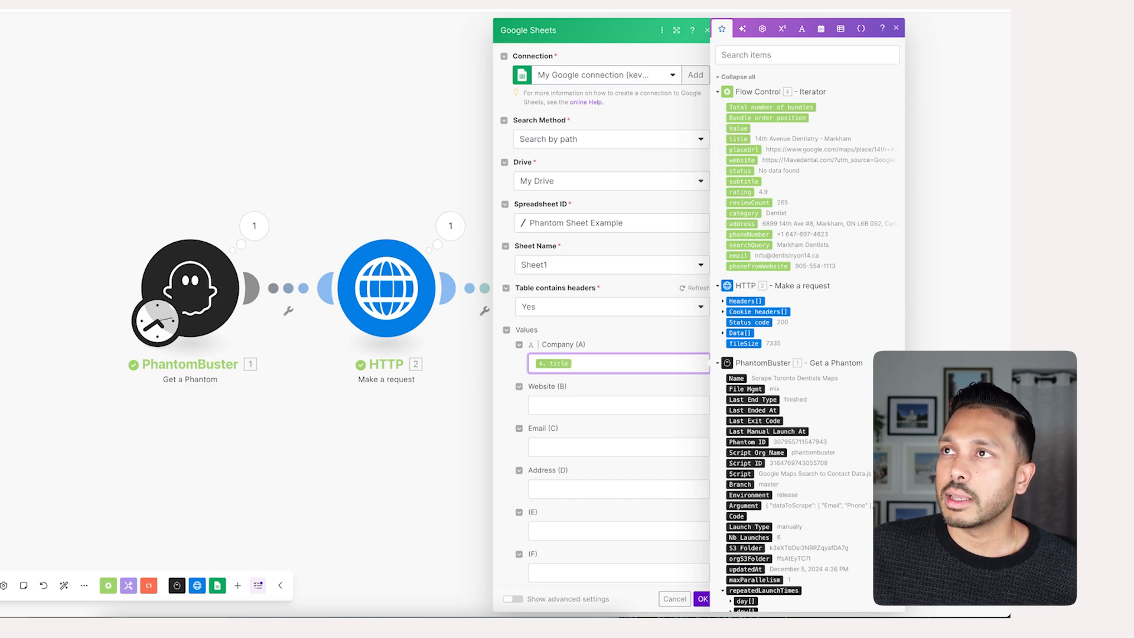
pyautogui.click(618, 405)
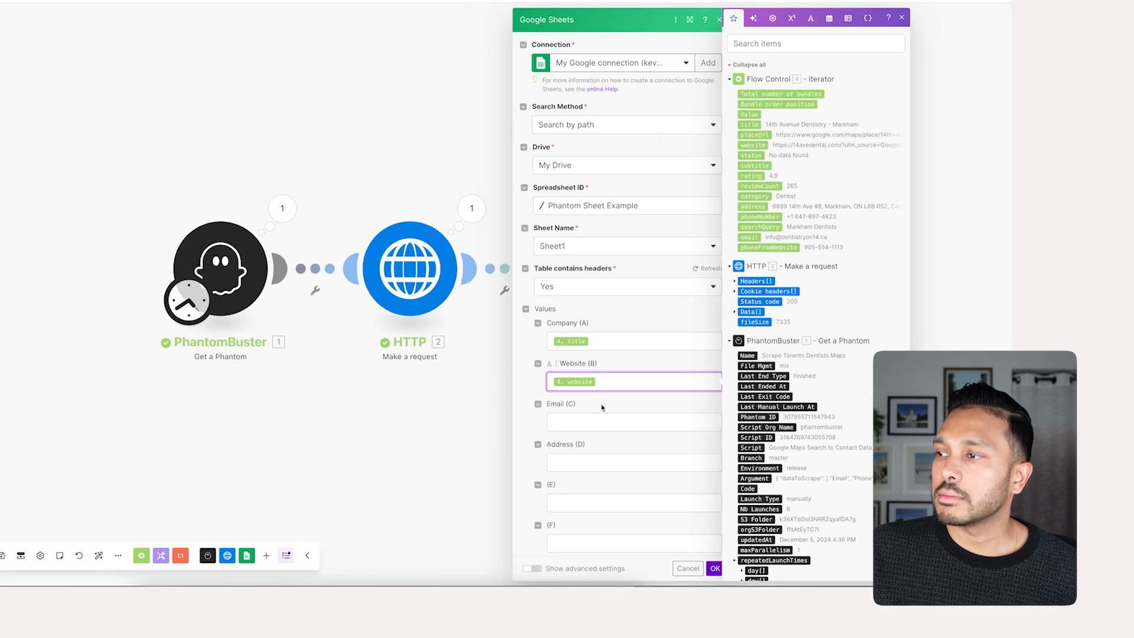
pyautogui.click(633, 422)
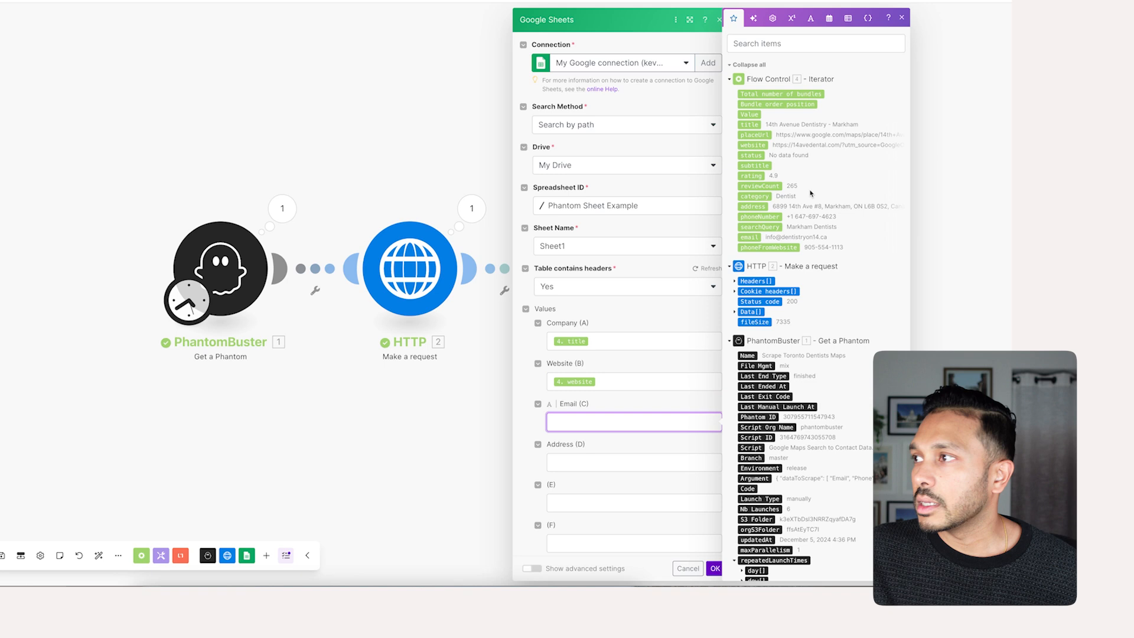
pyautogui.click(749, 237)
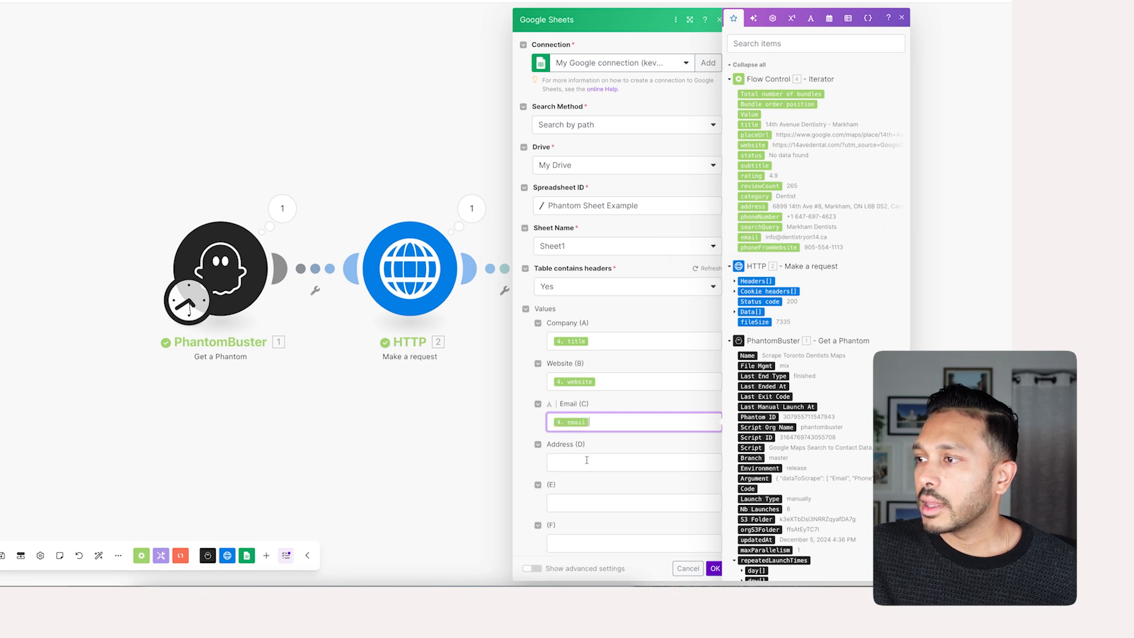
pyautogui.click(633, 461)
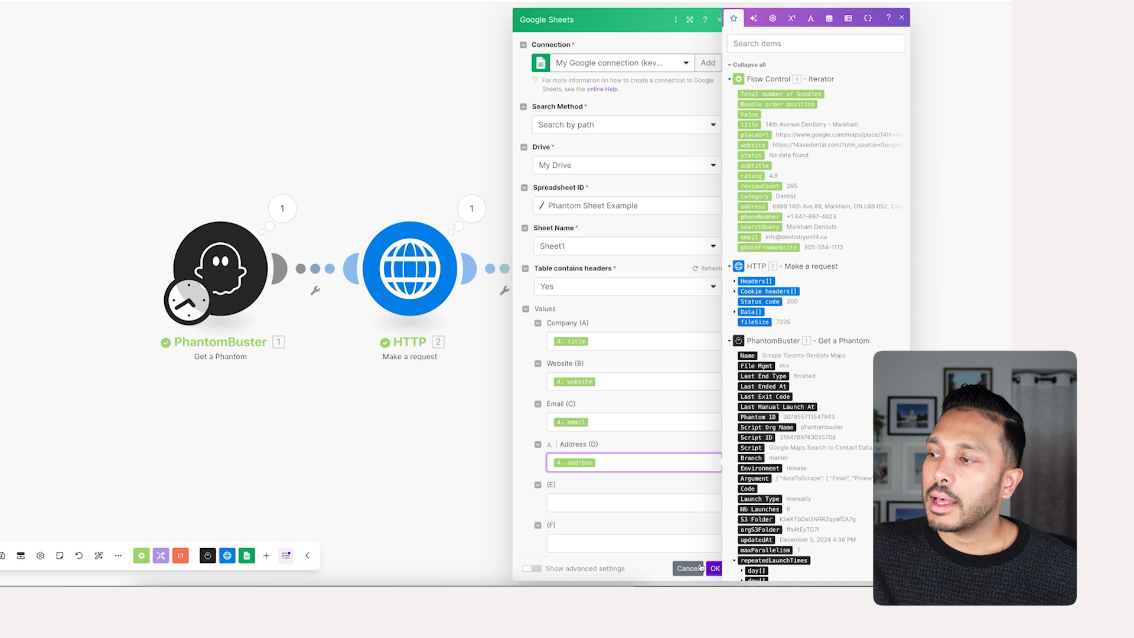
pyautogui.click(716, 568)
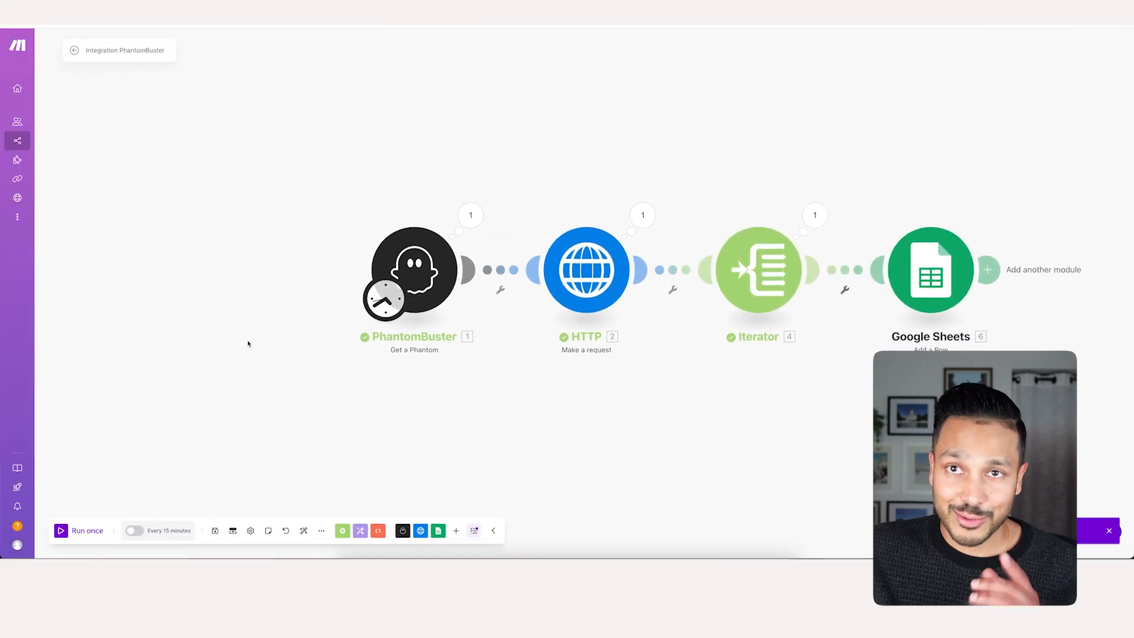
pyautogui.moveTo(228, 152)
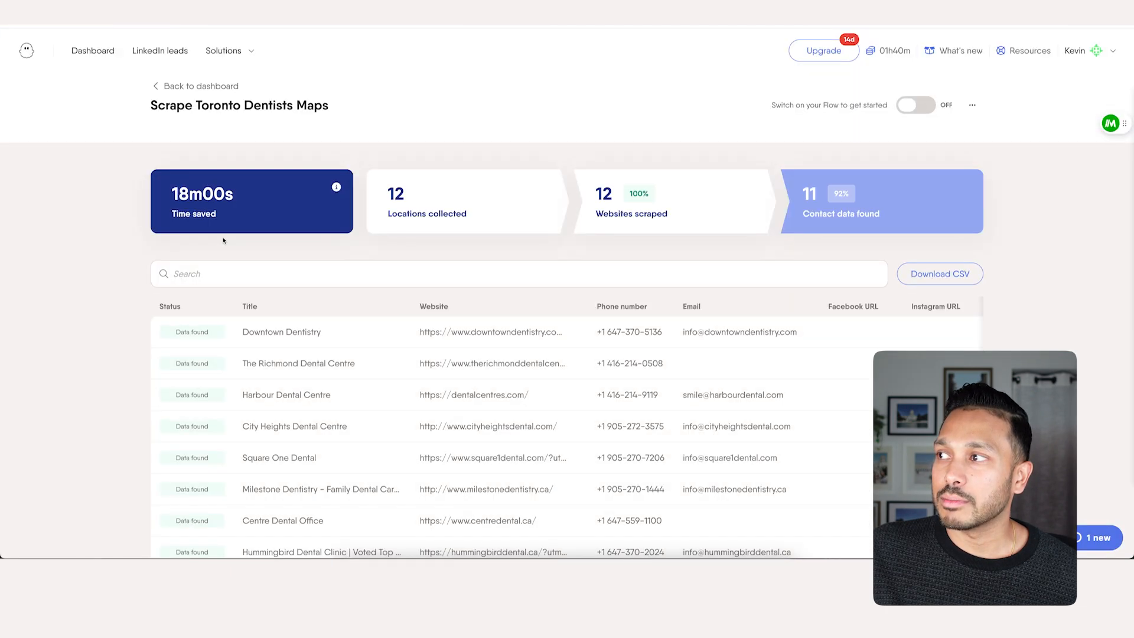
# Scroll through PhantomBuster's dentist websites and emails, then return to the Make scenario.
pyautogui.scroll(-3)
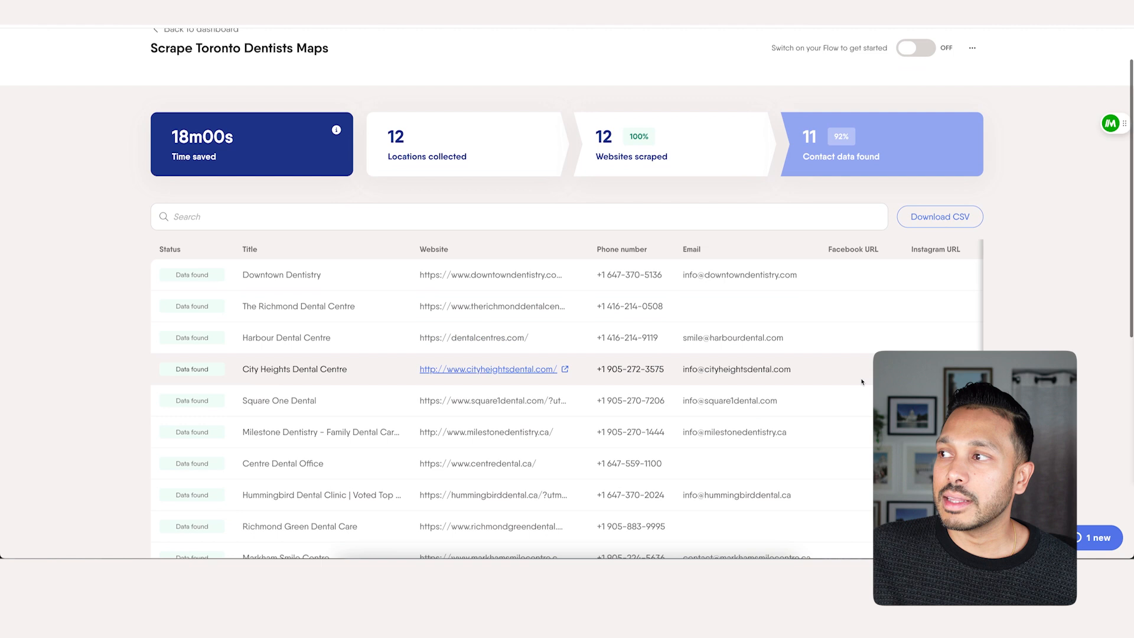
pyautogui.scroll(-3)
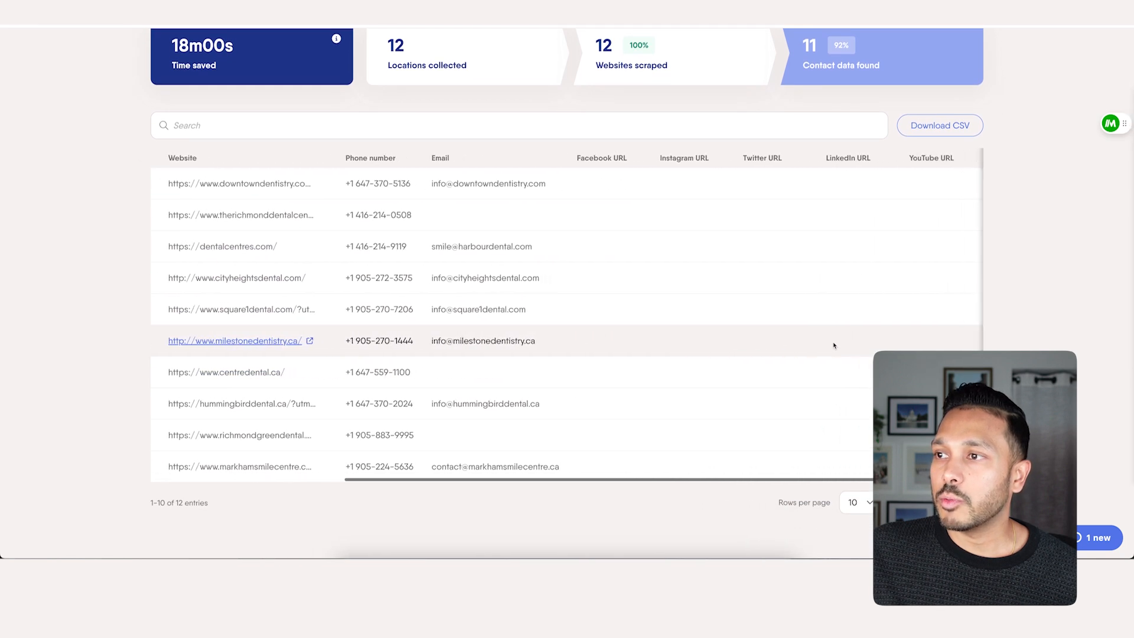
pyautogui.click(951, 250)
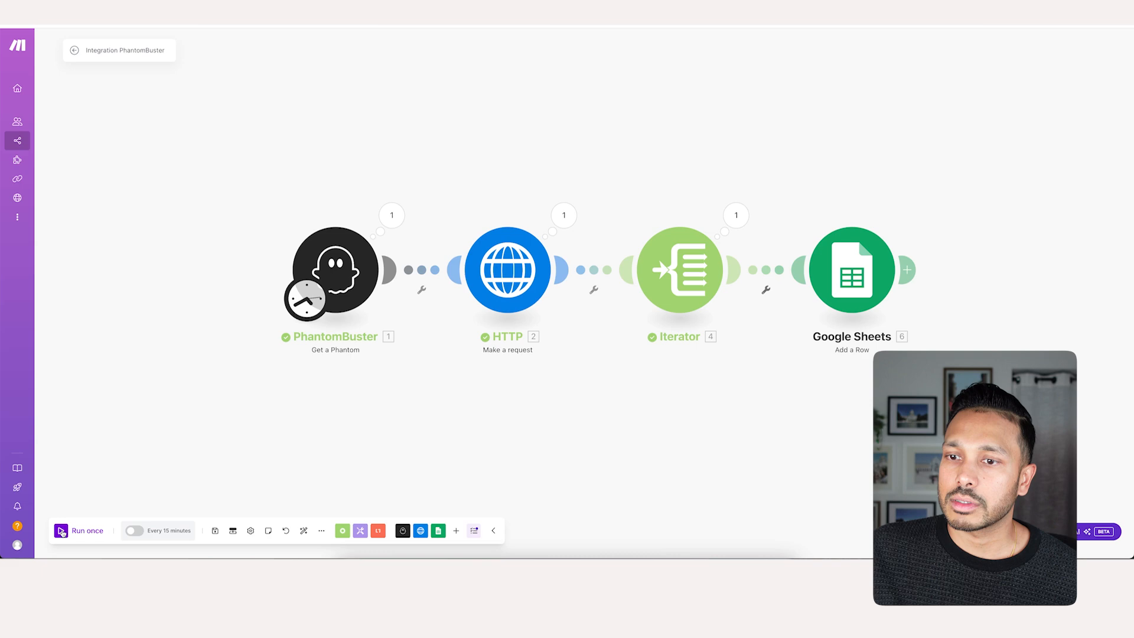
# Check the Phantom Sheet Example spreadsheet's 12 added dentist rows.
pyautogui.click(80, 530)
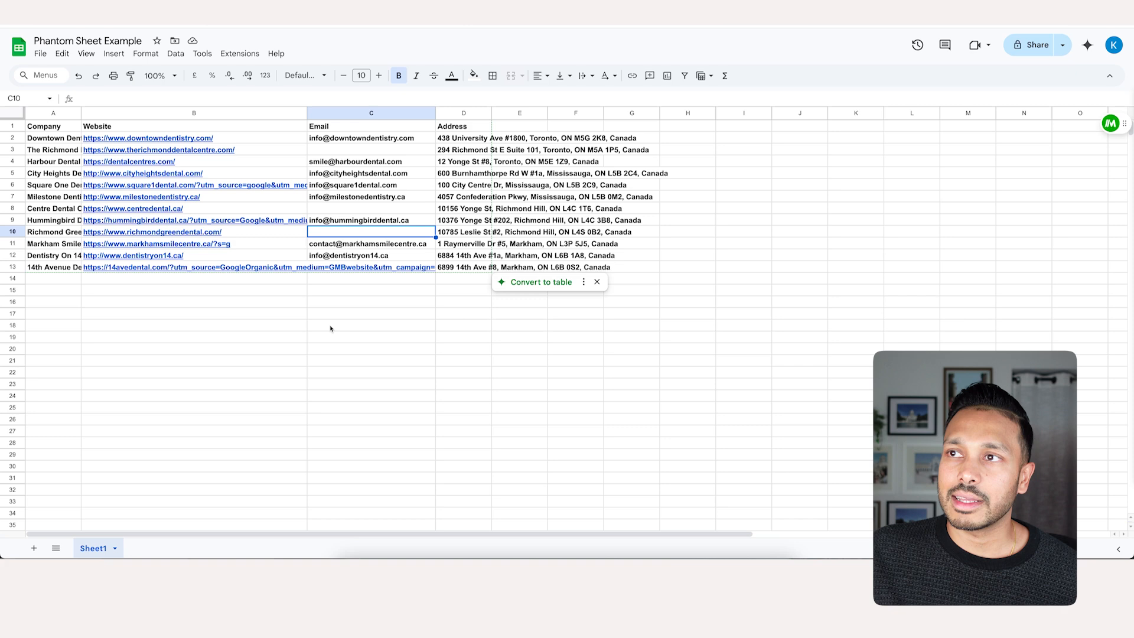
pyautogui.moveTo(346, 353)
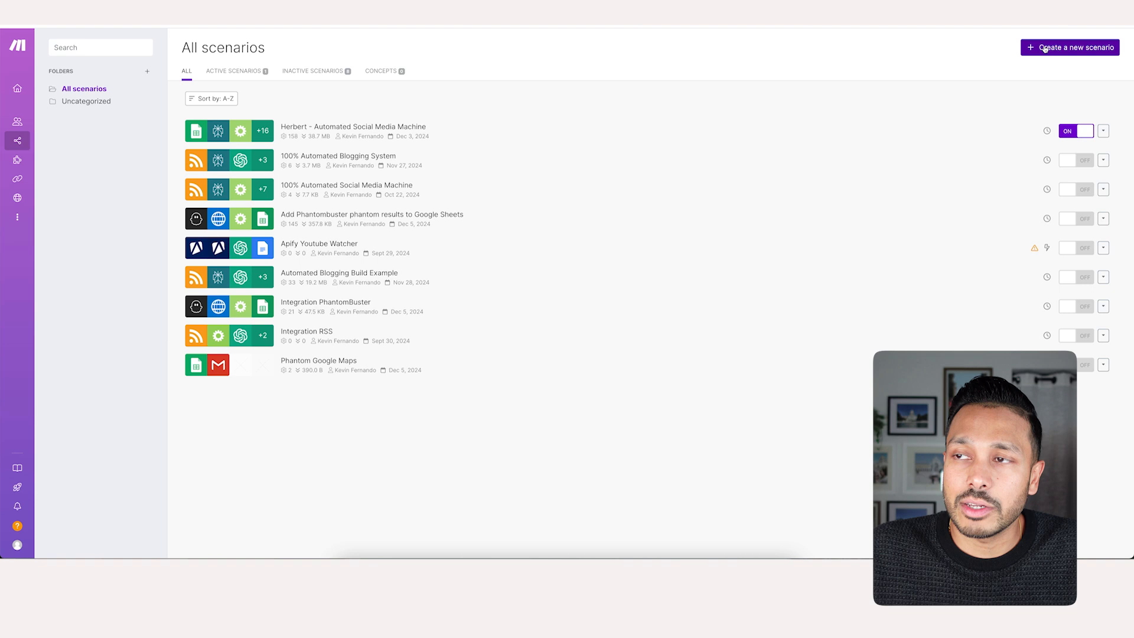
# Create a new scenario with a Google Sheets Watch New Rows trigger on Phantom Sheet Example's Sheet1.
pyautogui.click(1069, 47)
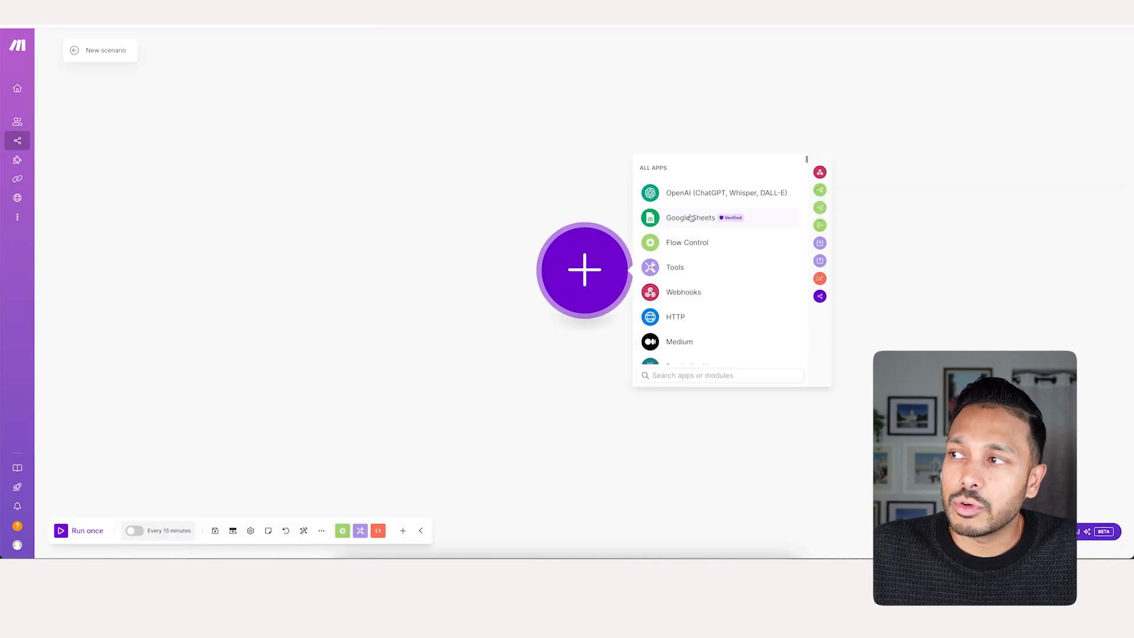
pyautogui.click(689, 217)
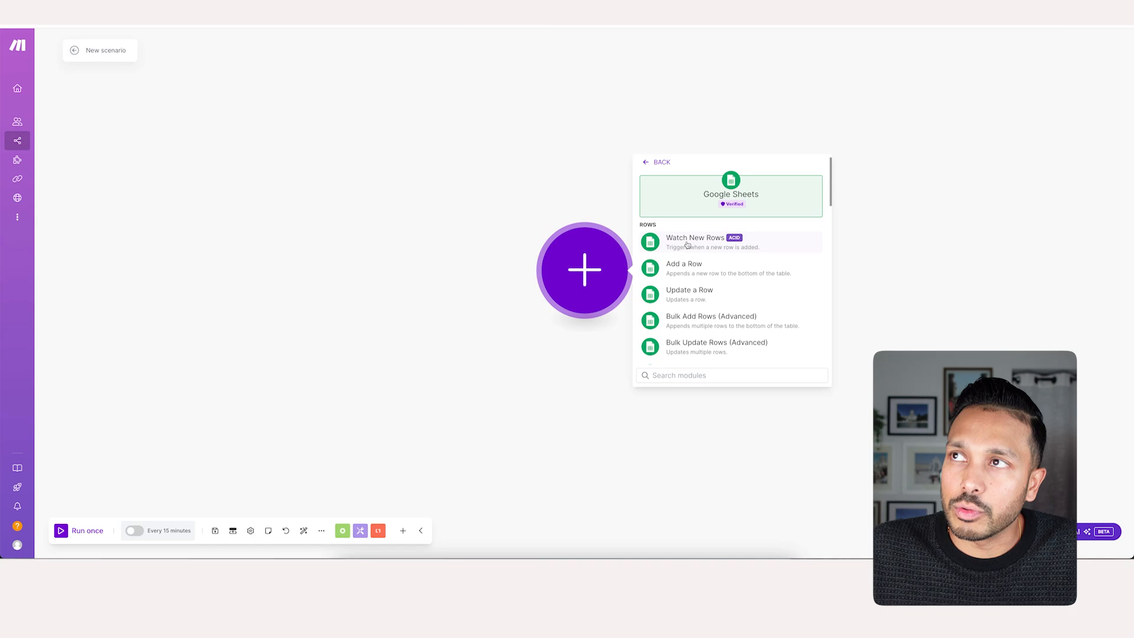
pyautogui.click(694, 237)
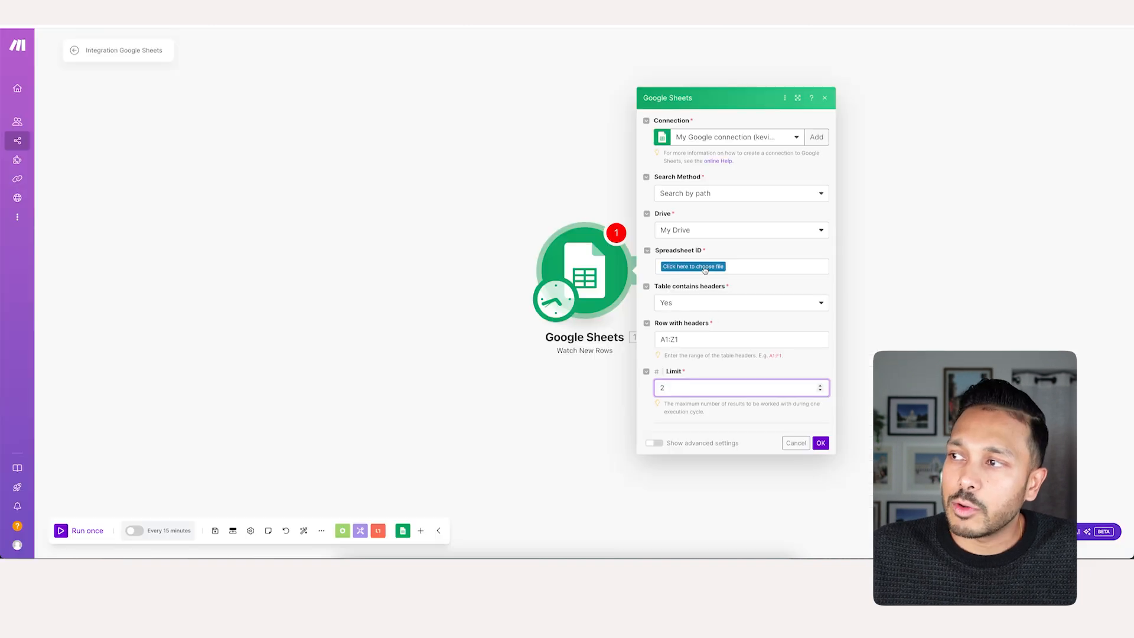
pyautogui.click(692, 265)
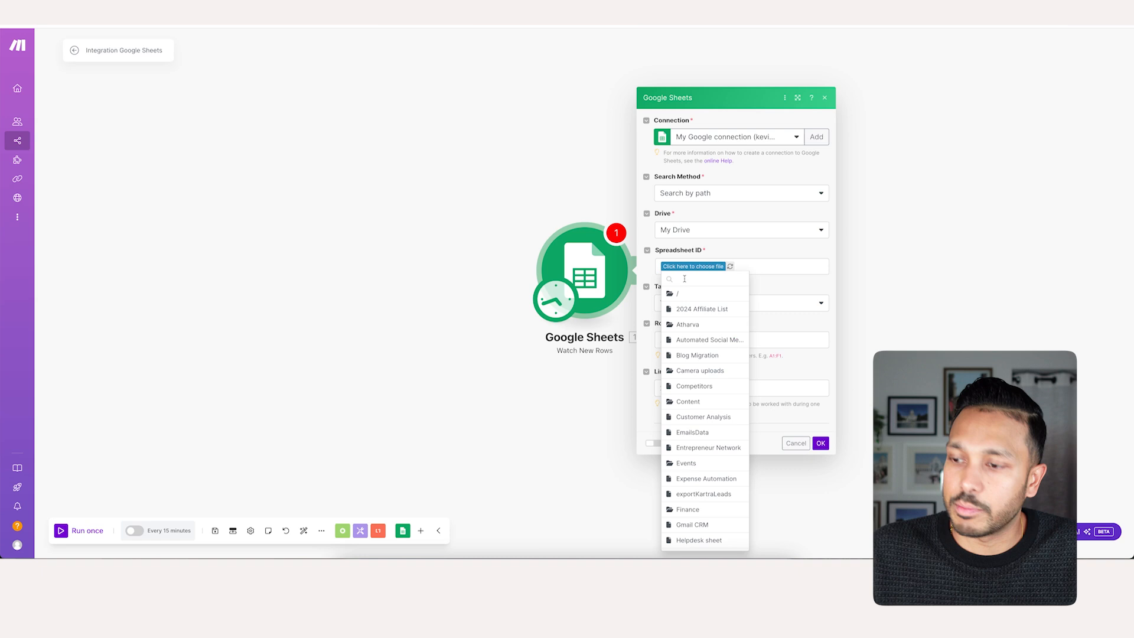
pyautogui.write('phan')
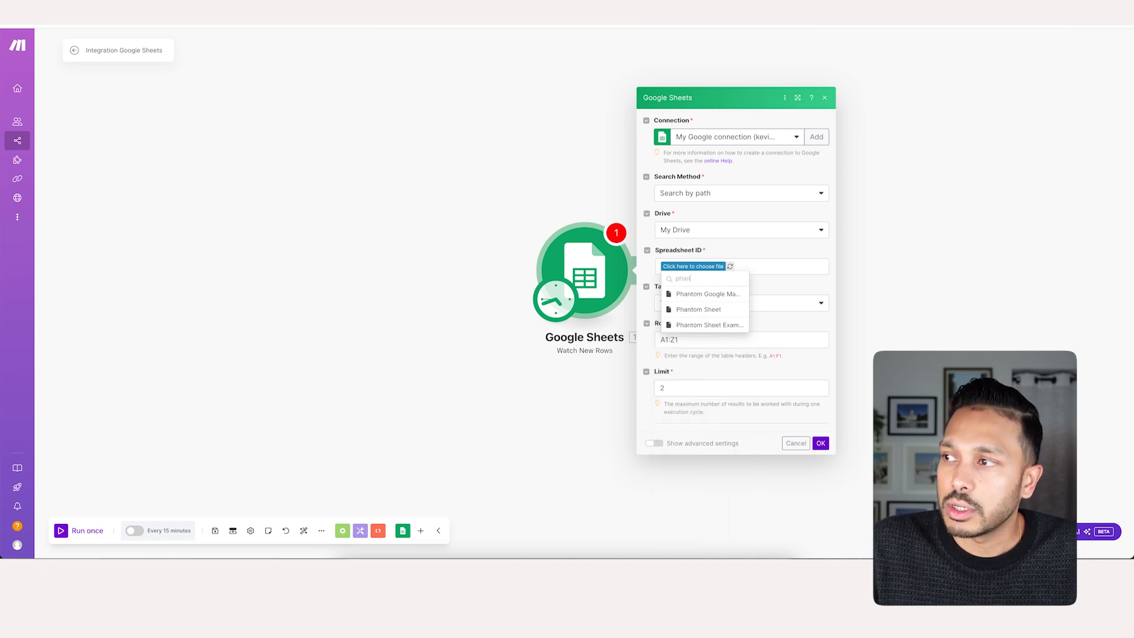
pyautogui.click(709, 325)
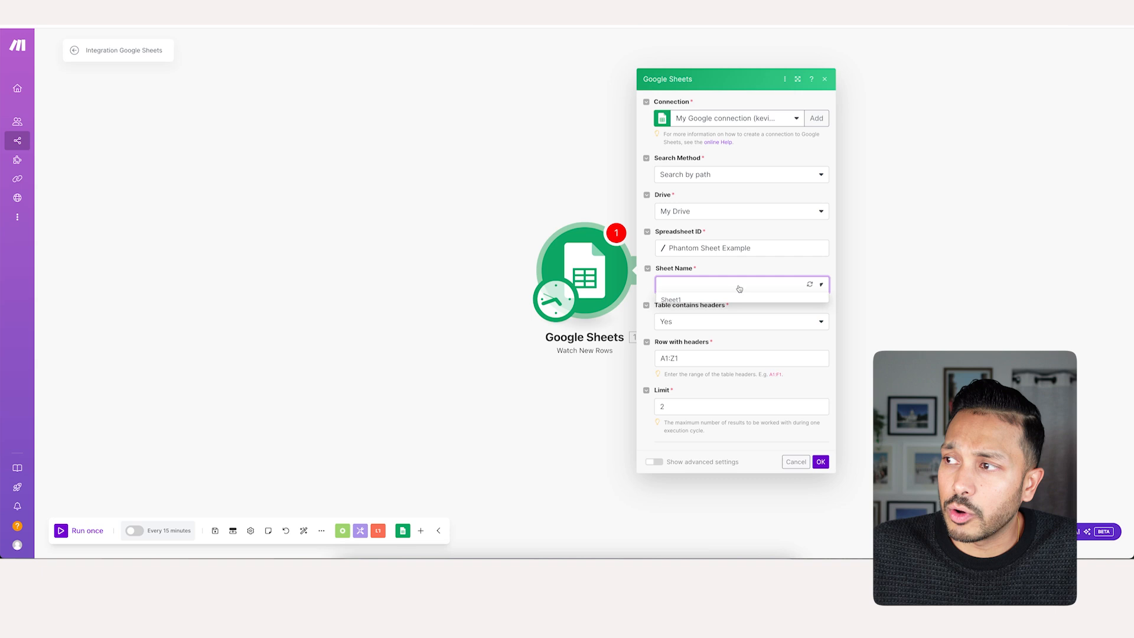
pyautogui.click(670, 299)
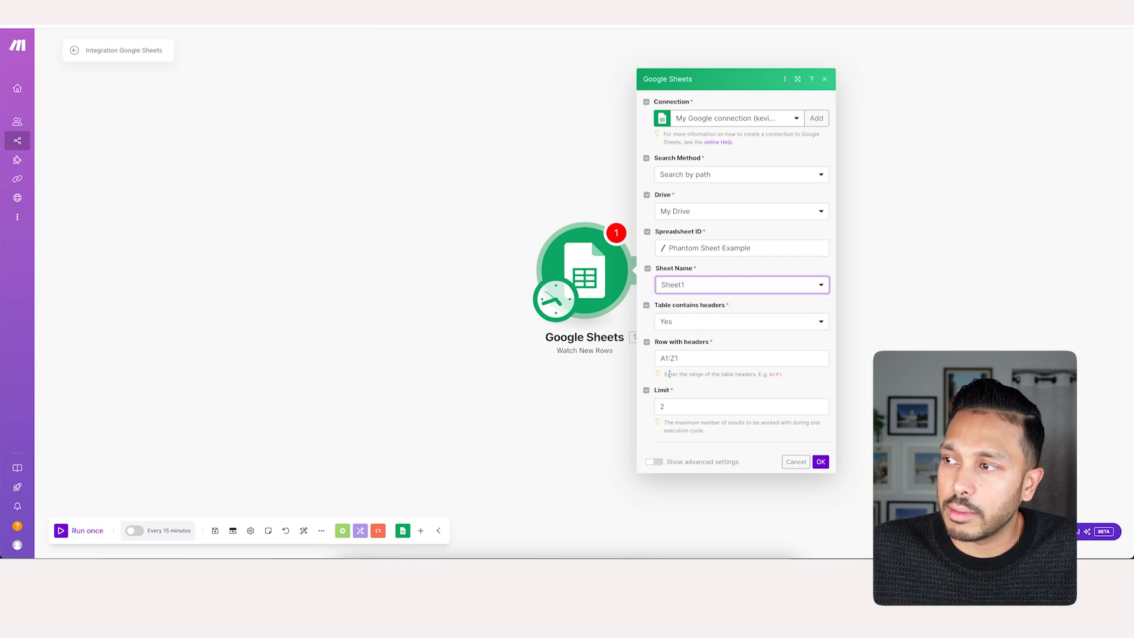
# Set the row limit to 200, start manually from the 14th Avenue Dentistry row, run it and start adding the next module.
pyautogui.click(737, 405)
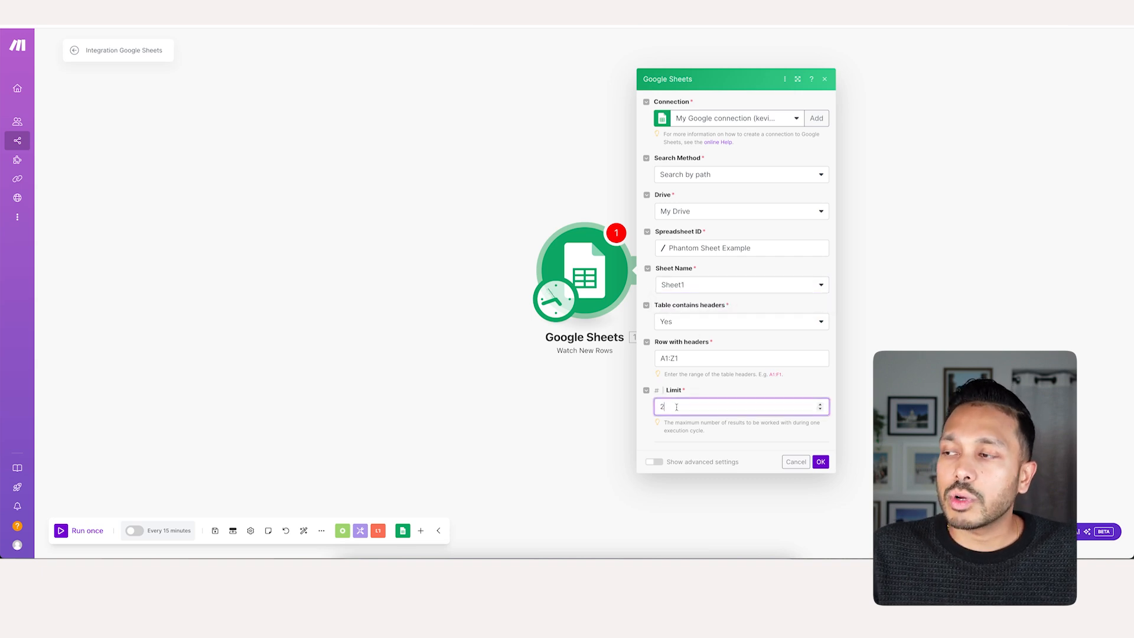
pyautogui.press('Backspace')
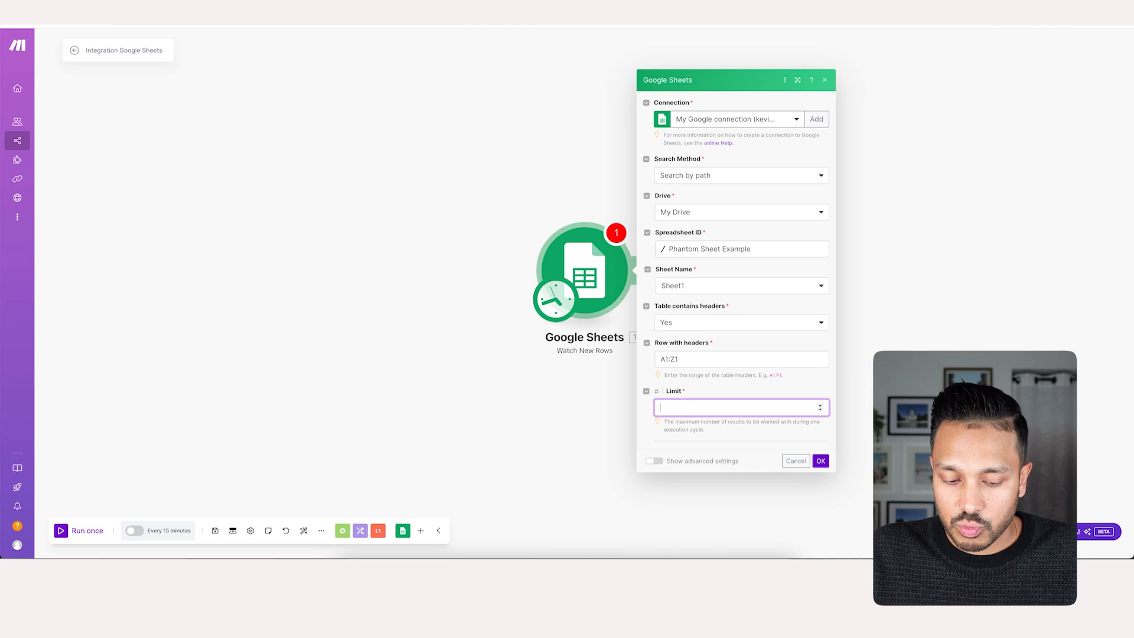
pyautogui.write('200')
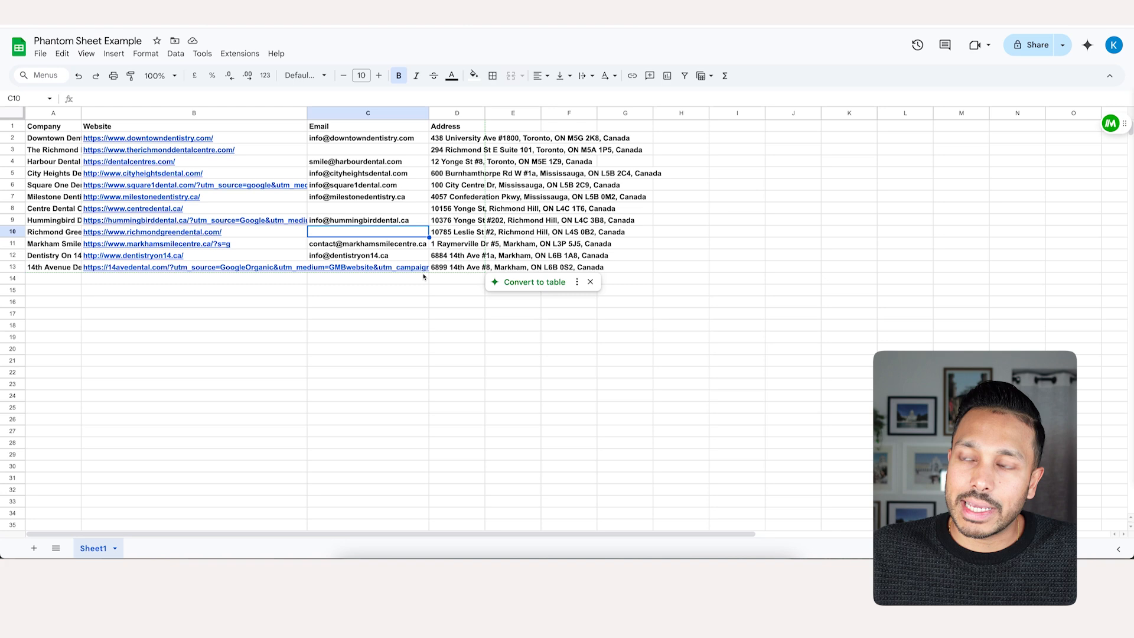
pyautogui.moveTo(40, 302)
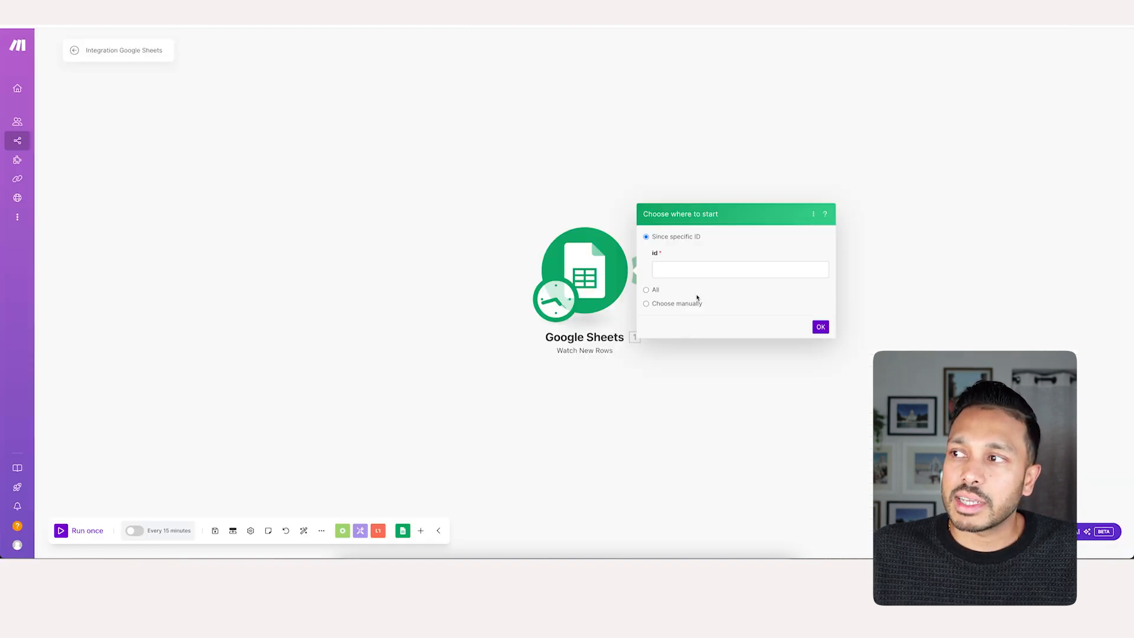
pyautogui.click(646, 303)
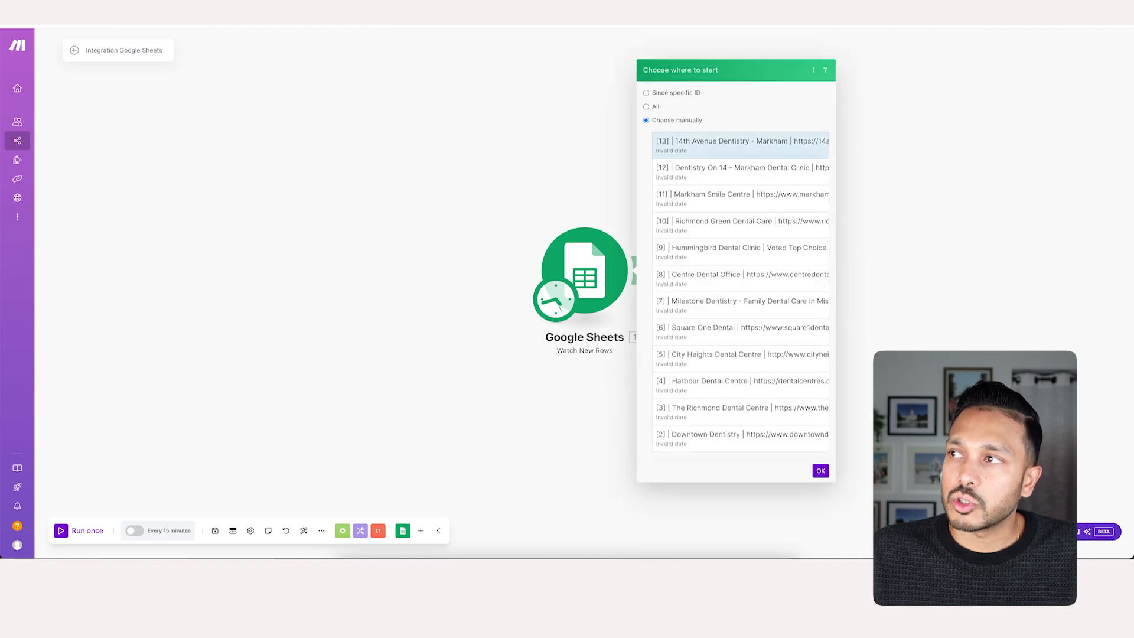
pyautogui.click(820, 471)
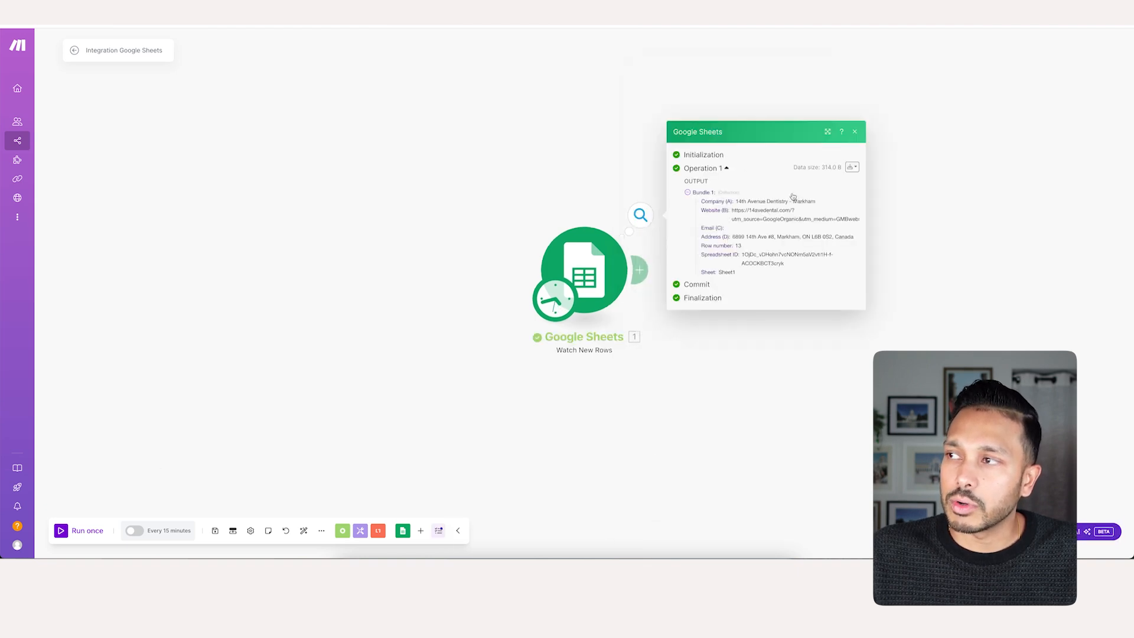
pyautogui.click(854, 131)
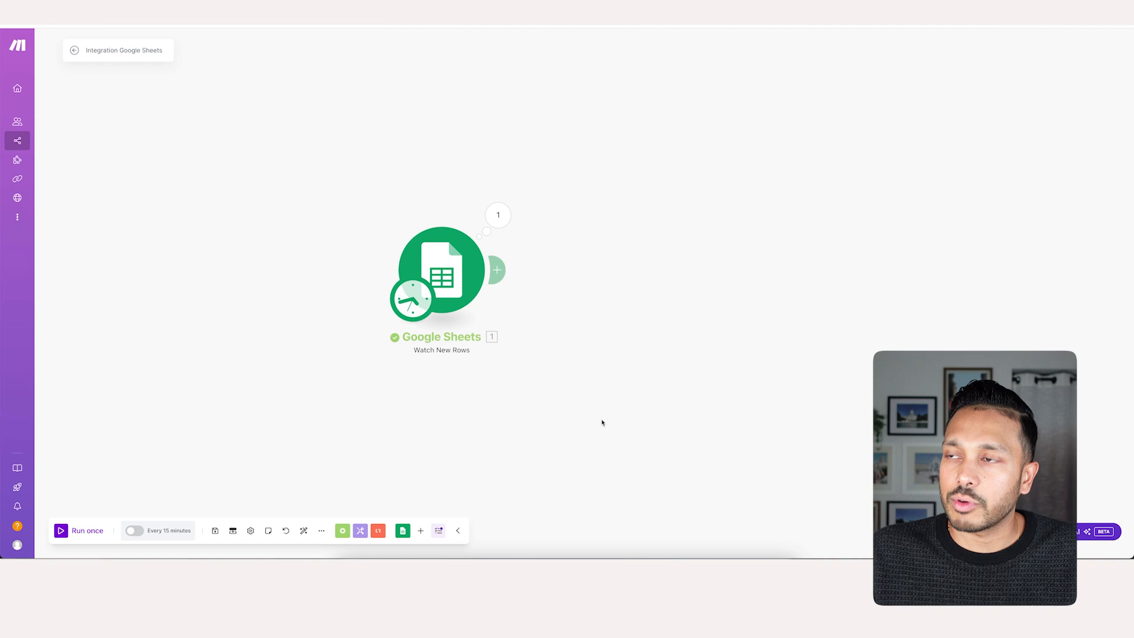
pyautogui.click(495, 270)
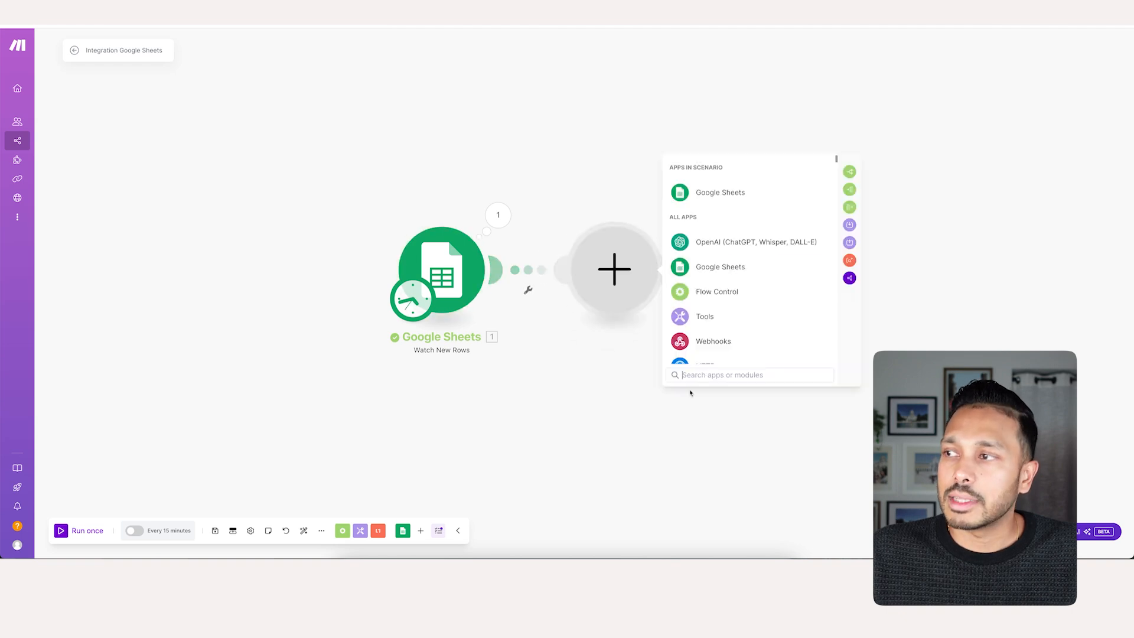
# Add a Gmail Send an Email module and keep the My Google Restricted connection after viewing the new-connection dialog.
pyautogui.write('gm')
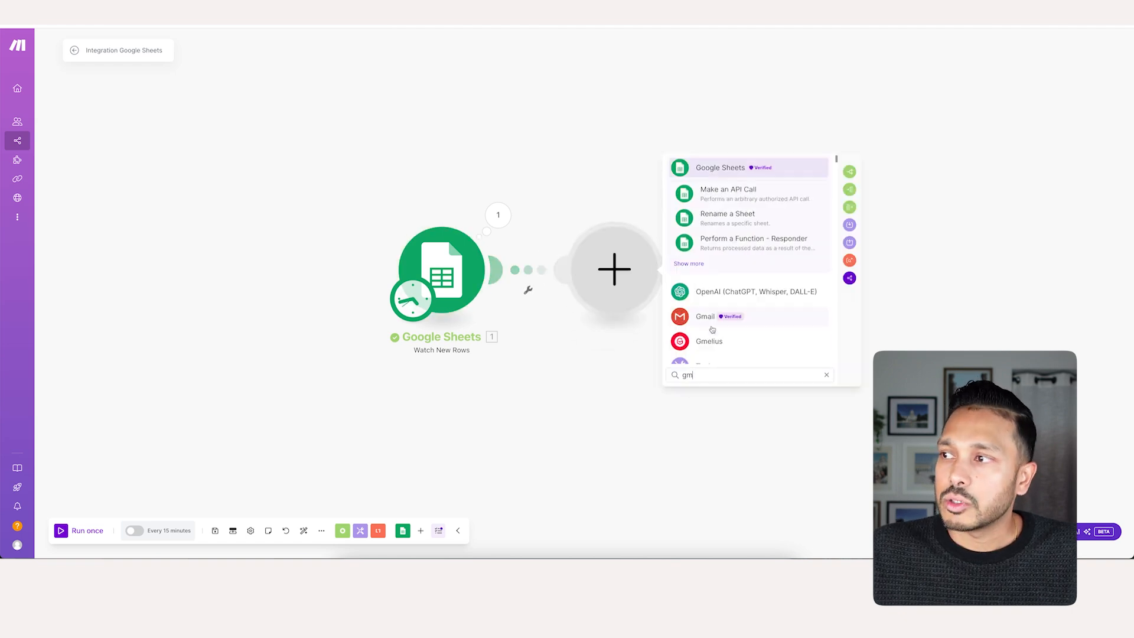
pyautogui.click(704, 316)
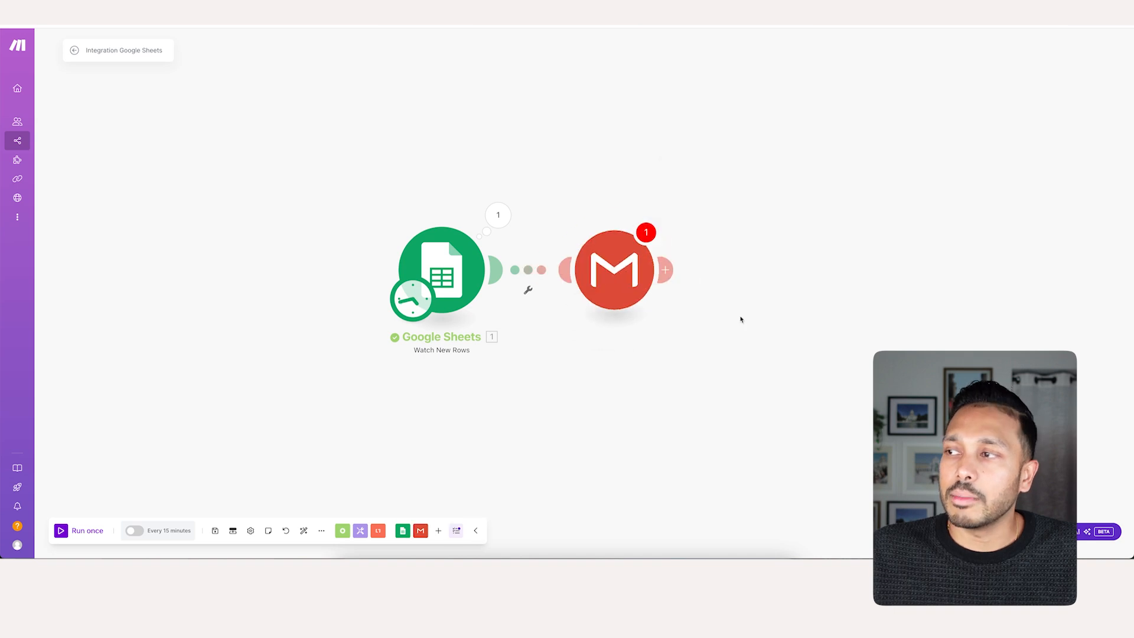
pyautogui.click(612, 269)
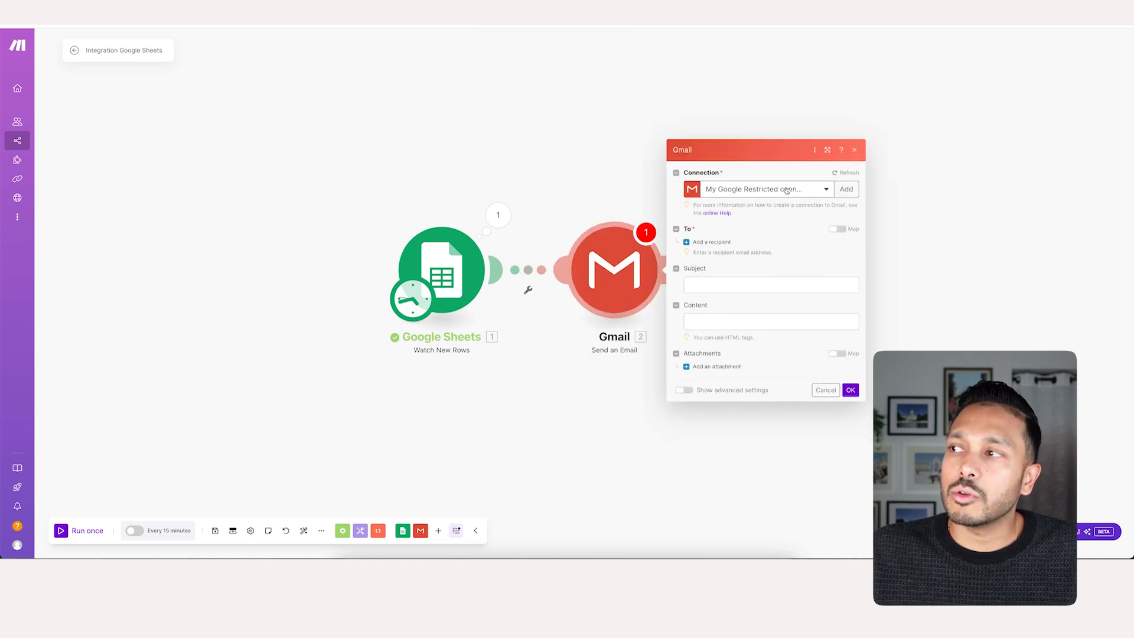
pyautogui.click(845, 189)
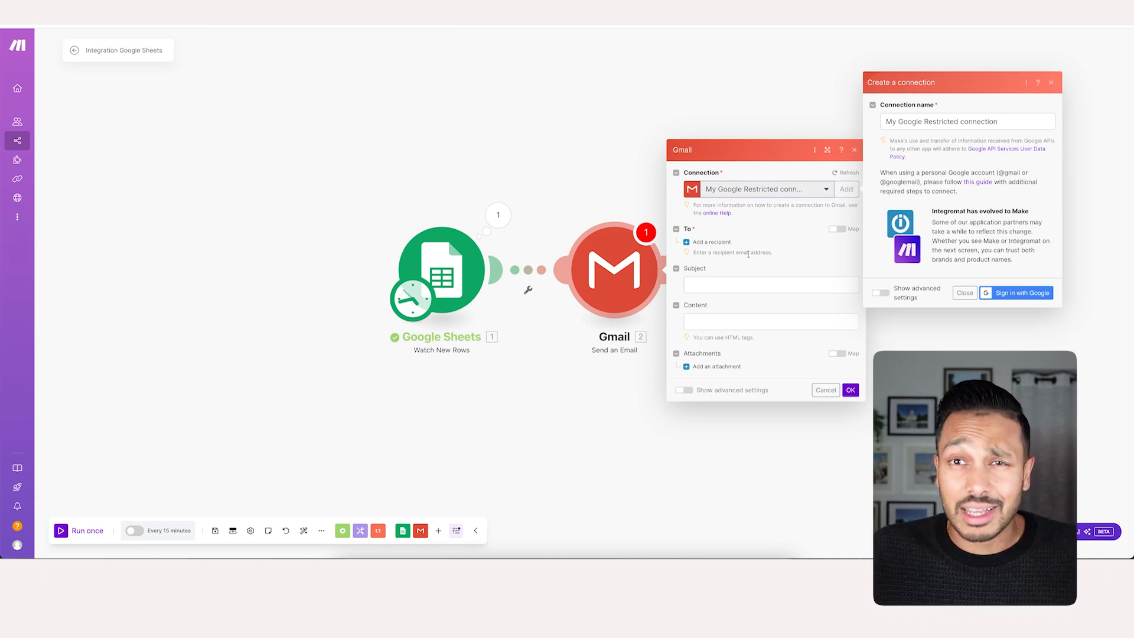
pyautogui.moveTo(774, 233)
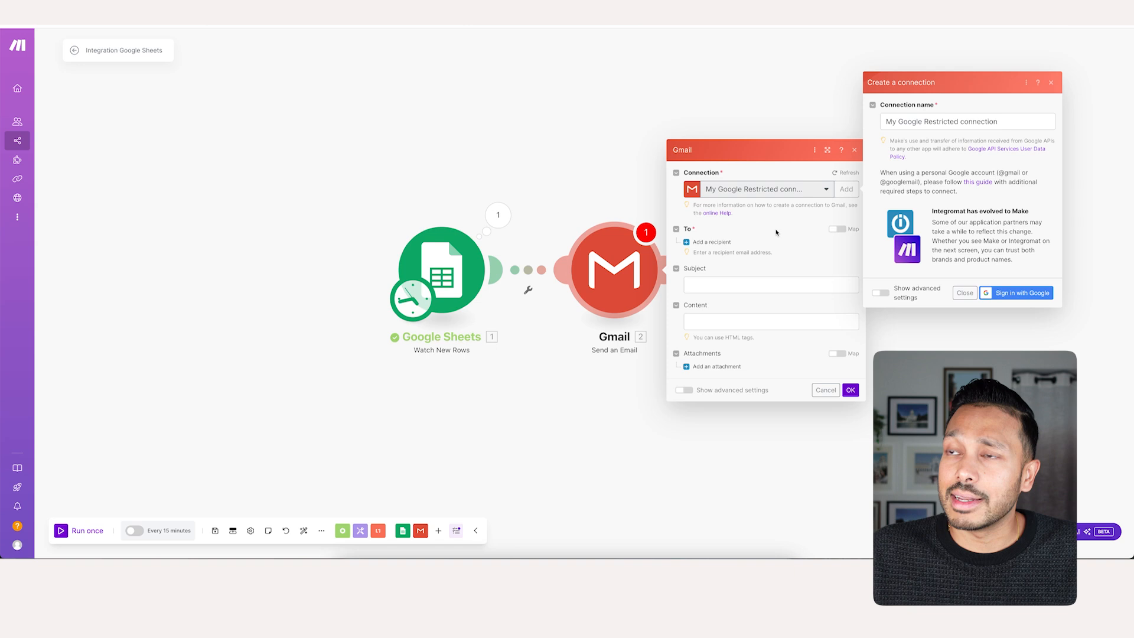
pyautogui.click(963, 292)
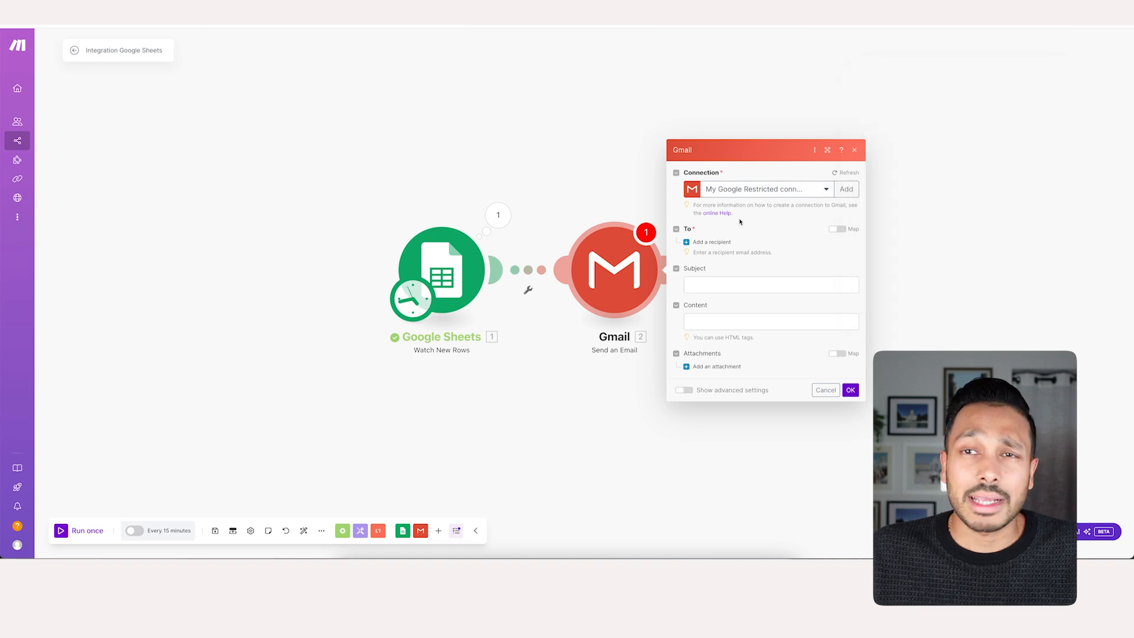
pyautogui.moveTo(712, 240)
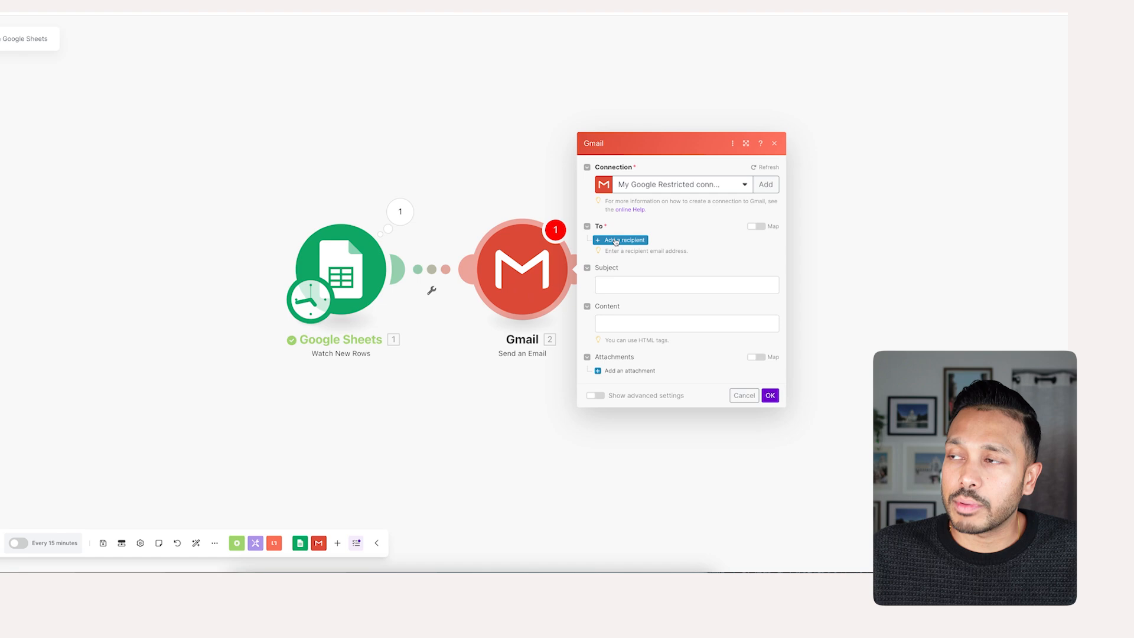
# Map the recipient to Email (C) and set subject 'Marketing services for Company (A)'.
pyautogui.click(620, 239)
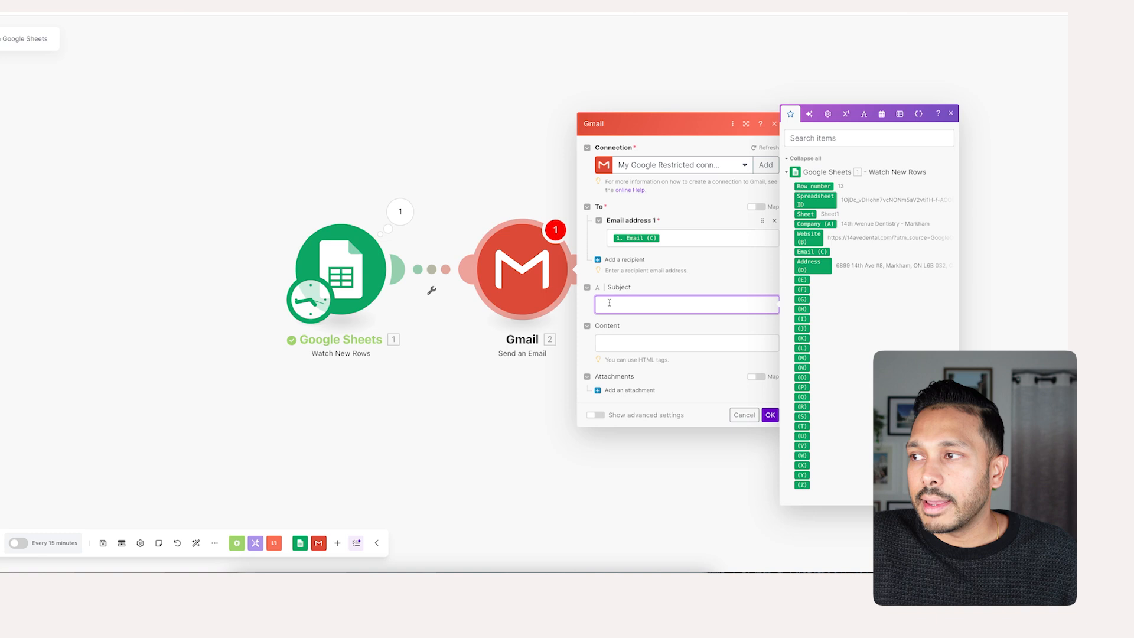
pyautogui.write('Marketing servicds')
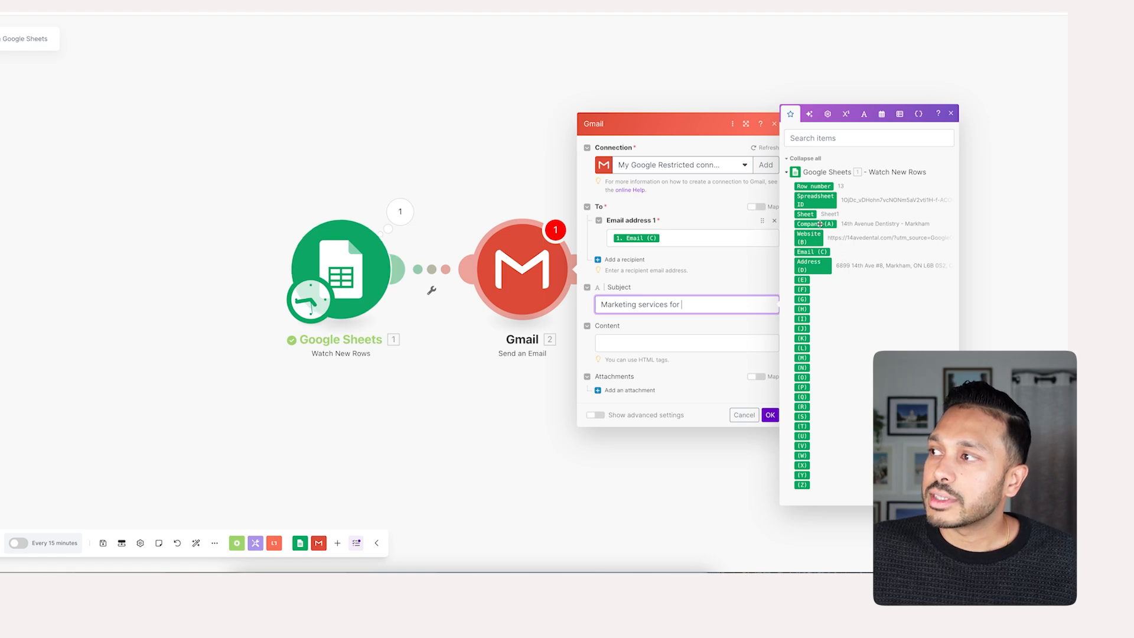
pyautogui.click(814, 225)
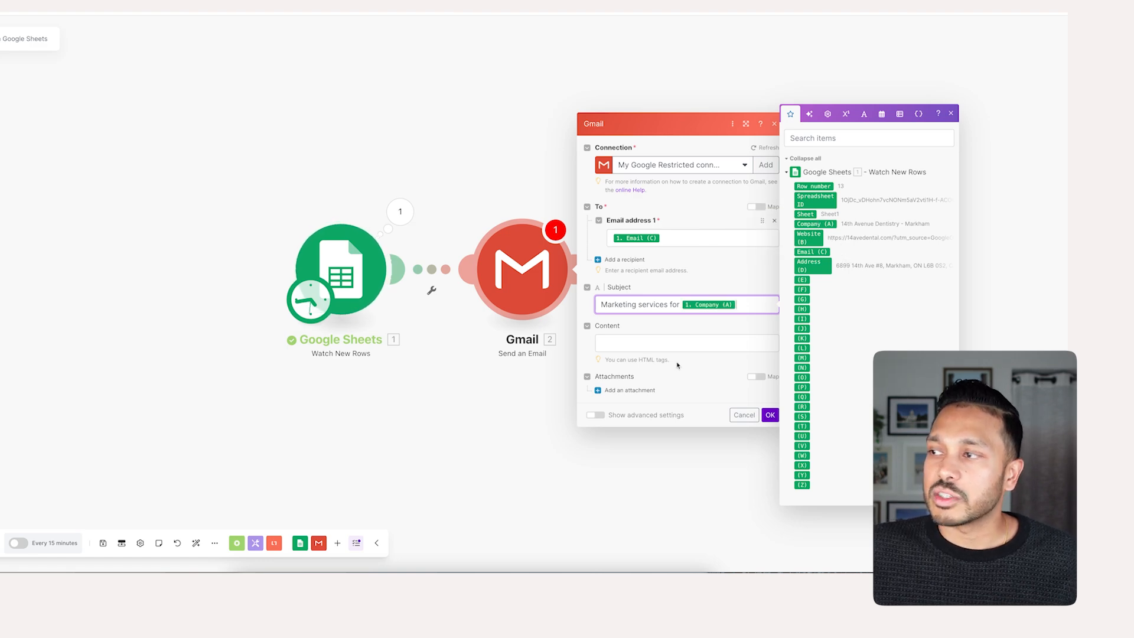
# Write the email body pitch with the Company (A) value inserted.
pyautogui.click(635, 341)
pyautogui.write('Hi, I wanted to reach out to share how I could help get more high-quality dental clients.')
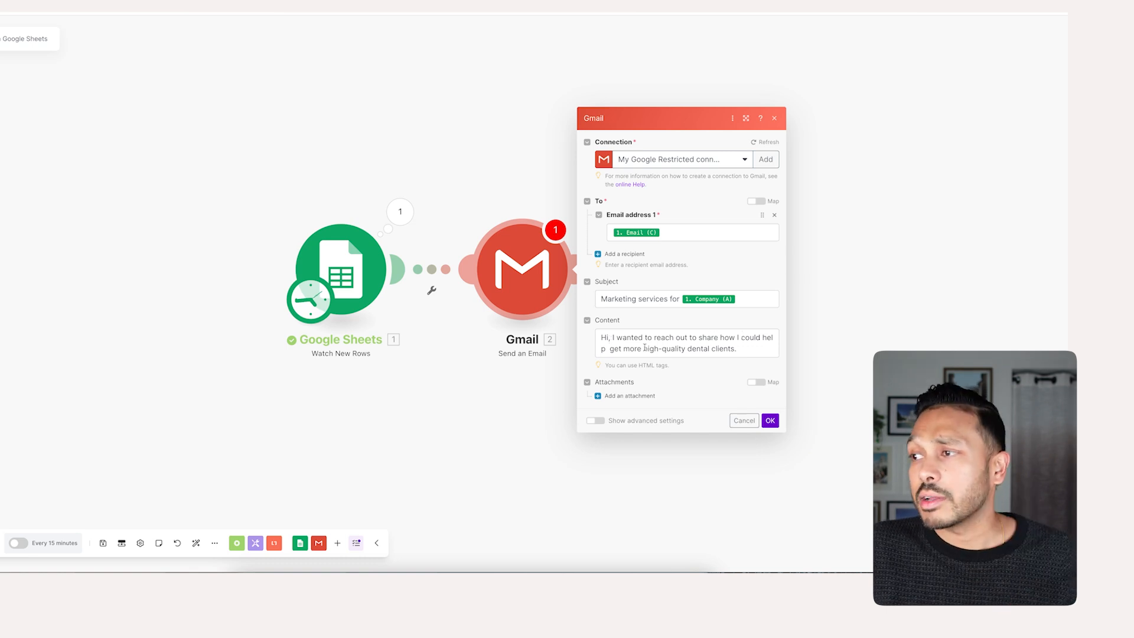
pyautogui.click(685, 343)
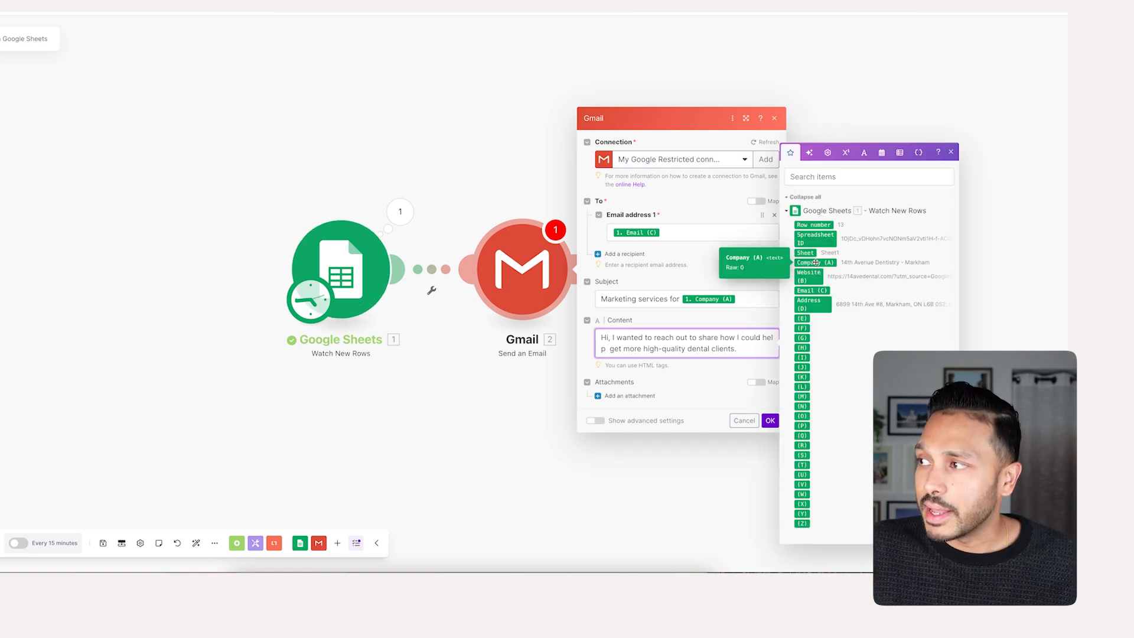
pyautogui.click(815, 262)
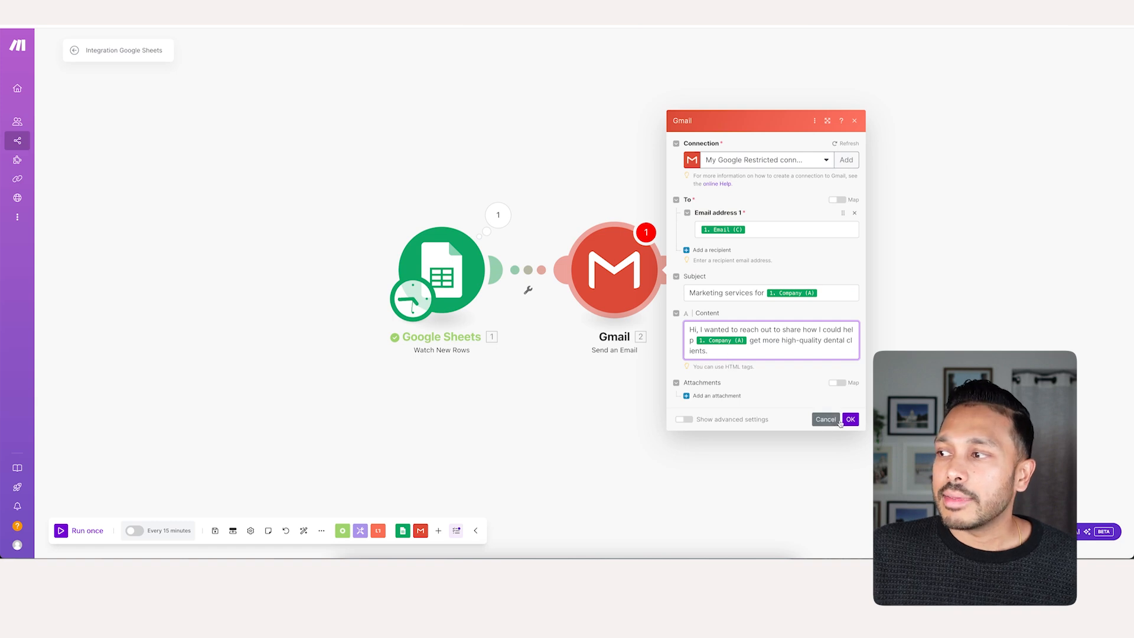
# Save the Gmail module and switch the Phantom Google Maps scenario on.
pyautogui.click(850, 419)
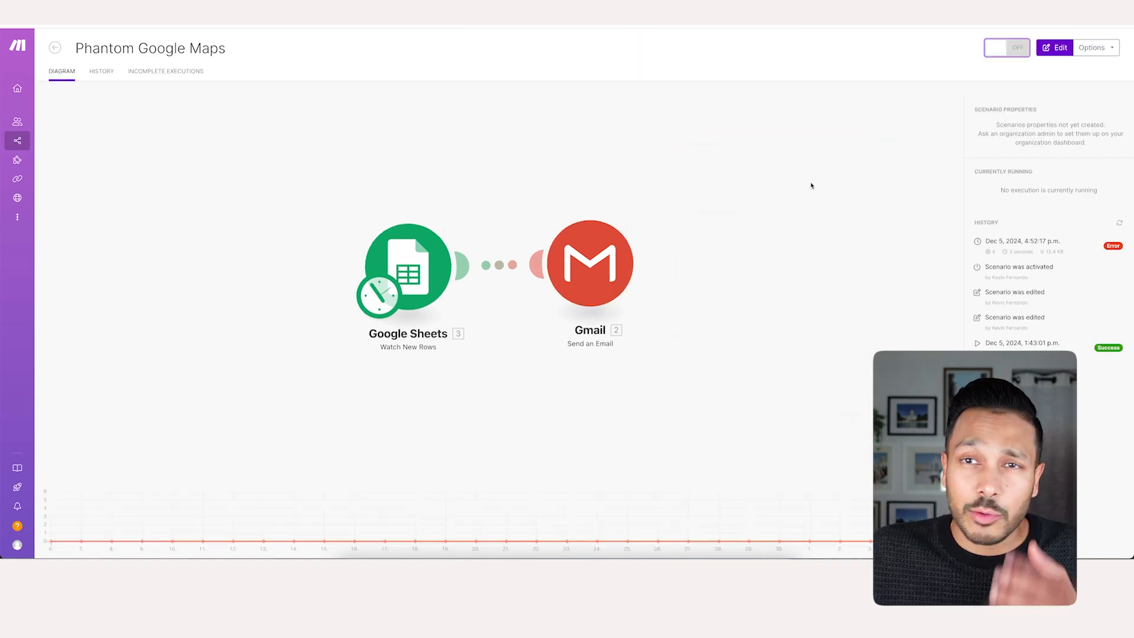
pyautogui.click(1006, 47)
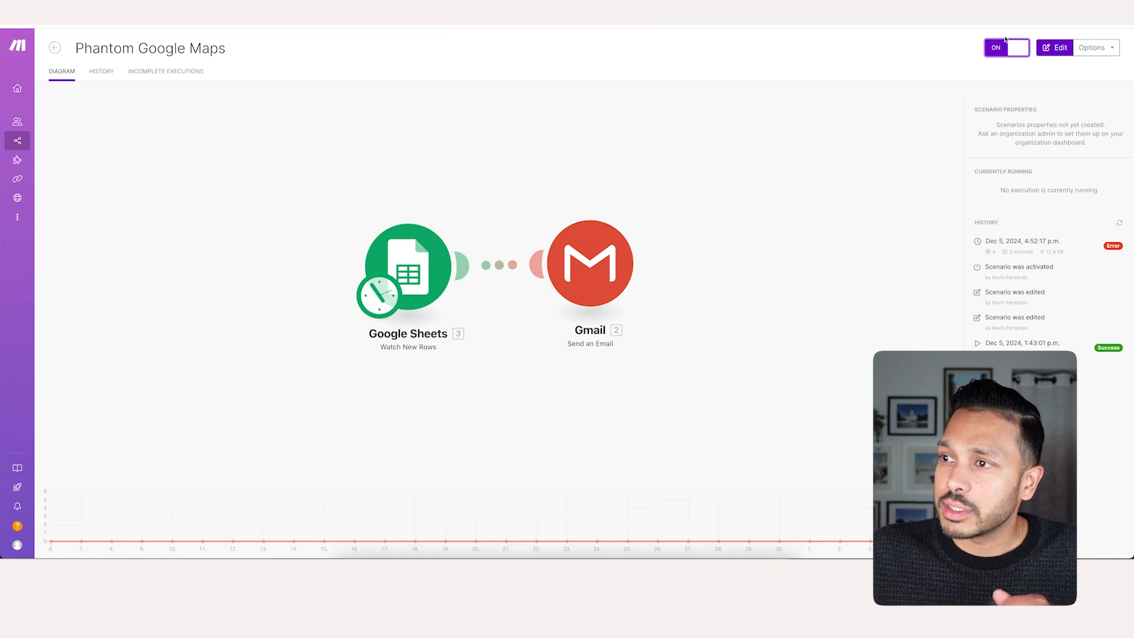
pyautogui.click(1052, 48)
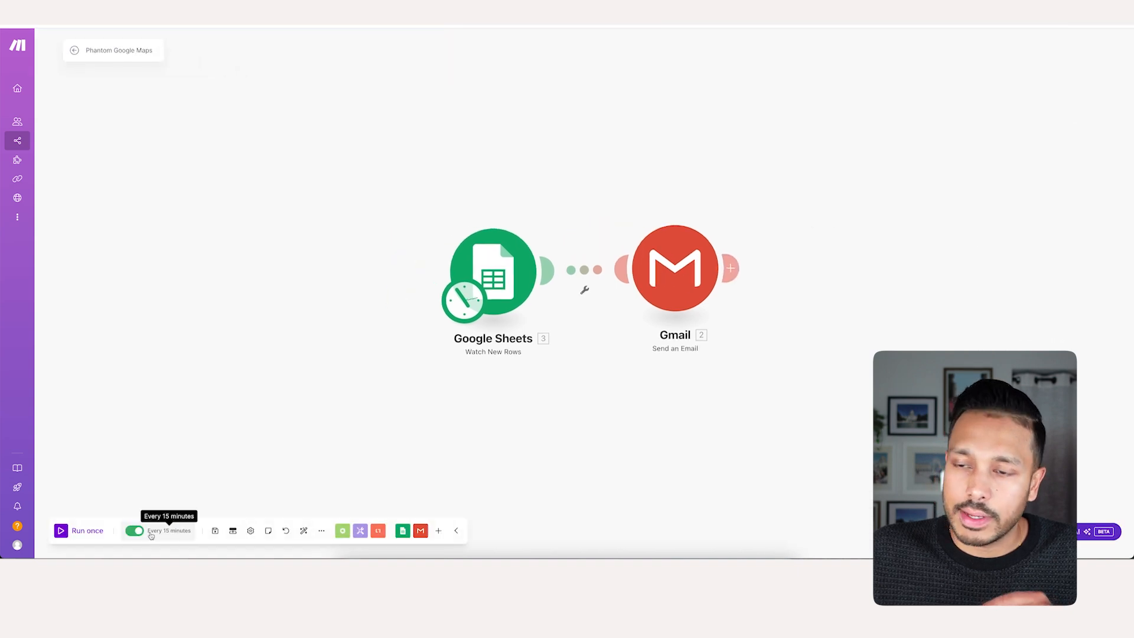
pyautogui.moveTo(526, 306)
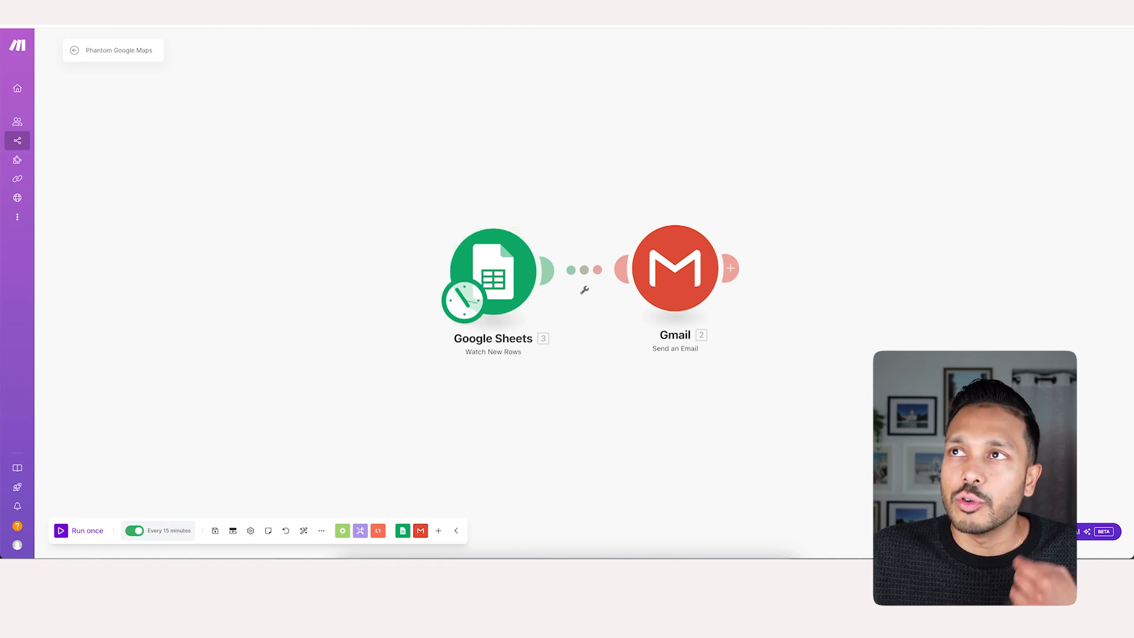
pyautogui.moveTo(370, 51)
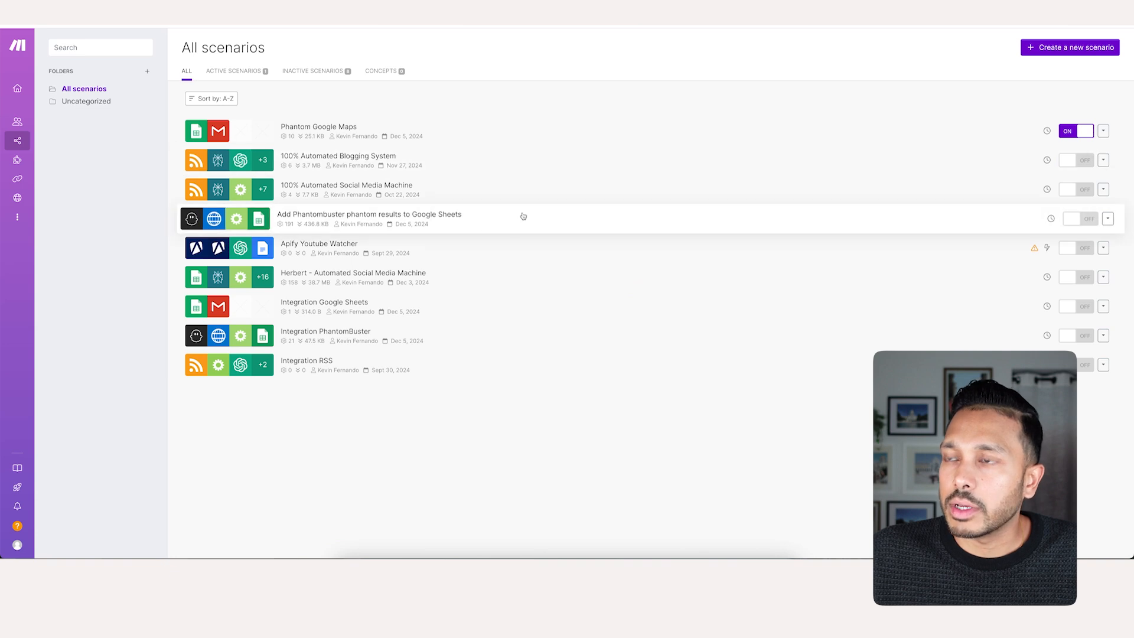
# Bring up the Add Phantombuster phantom results to Google Sheets scenario in its editor.
pyautogui.click(367, 214)
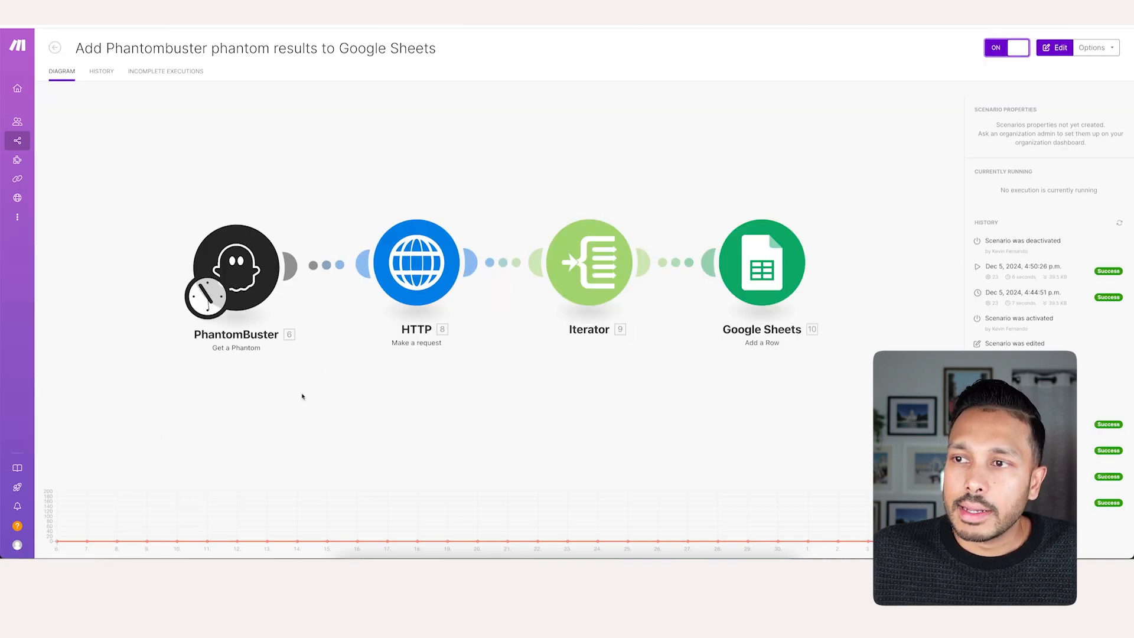
pyautogui.click(1053, 47)
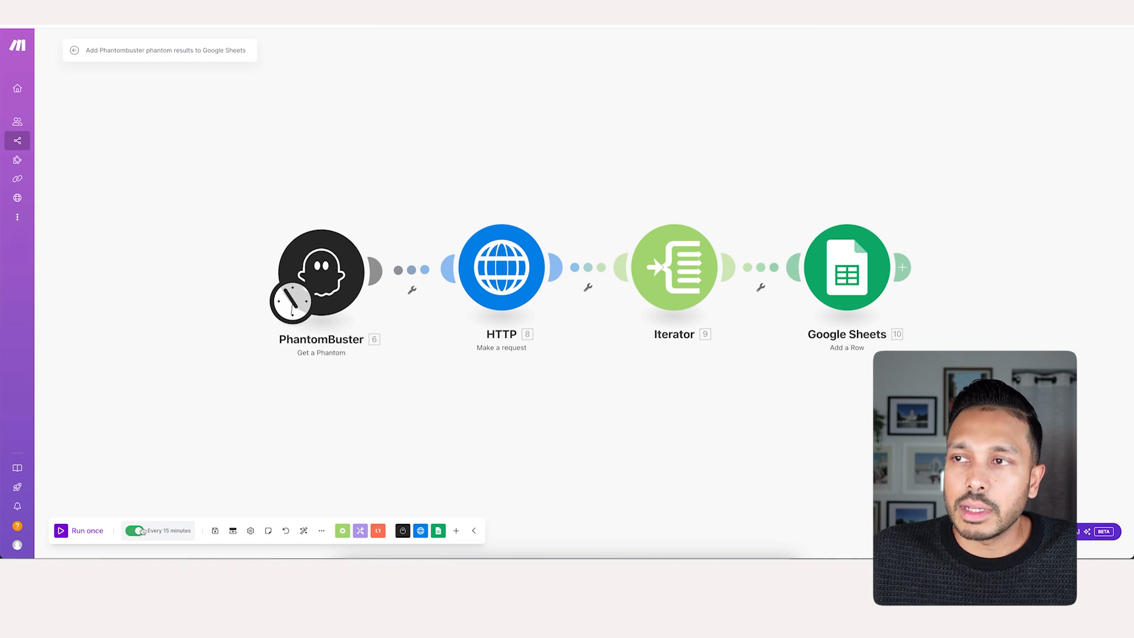
pyautogui.moveTo(297, 398)
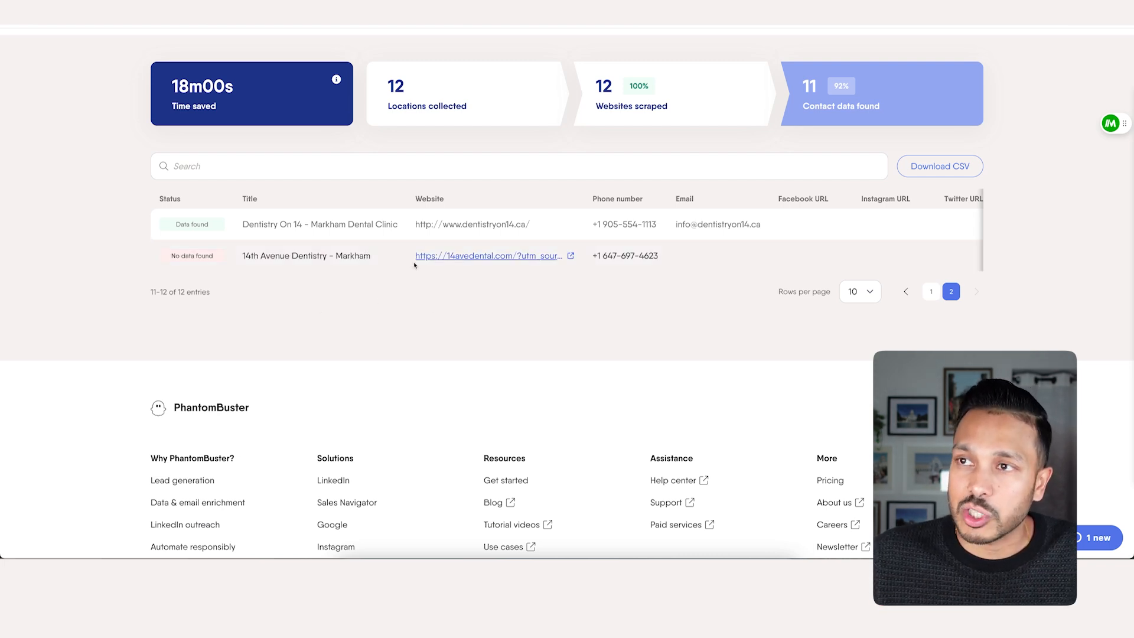
# View the Google Maps flow's search setup in PhantomBuster, then show the Phantom Sheet of scraped dentists.
pyautogui.scroll(3)
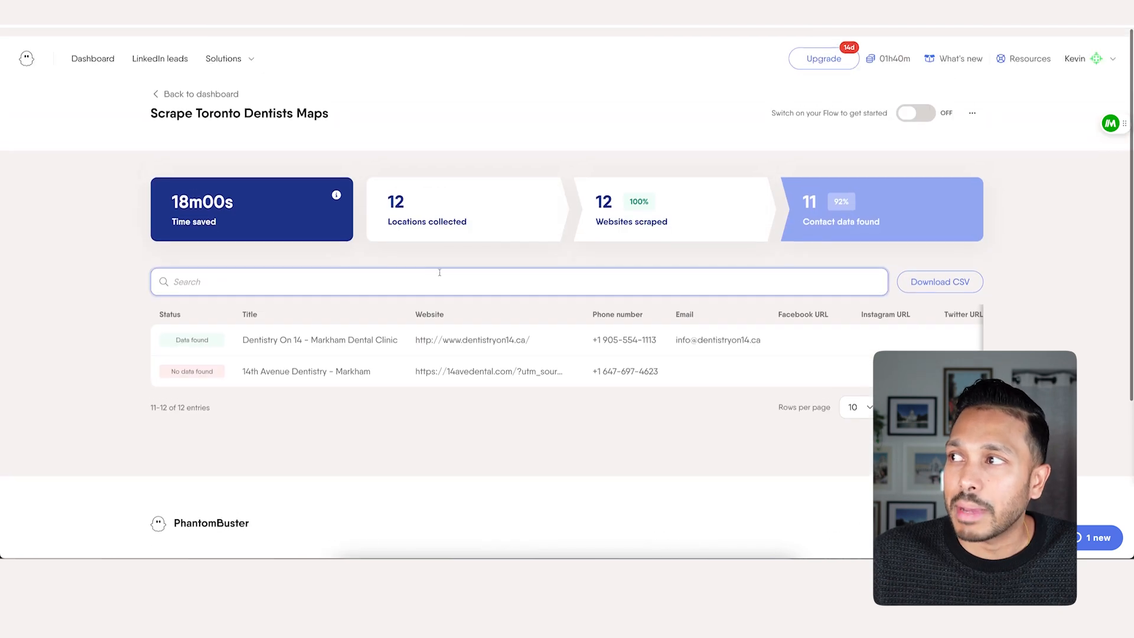
pyautogui.click(971, 113)
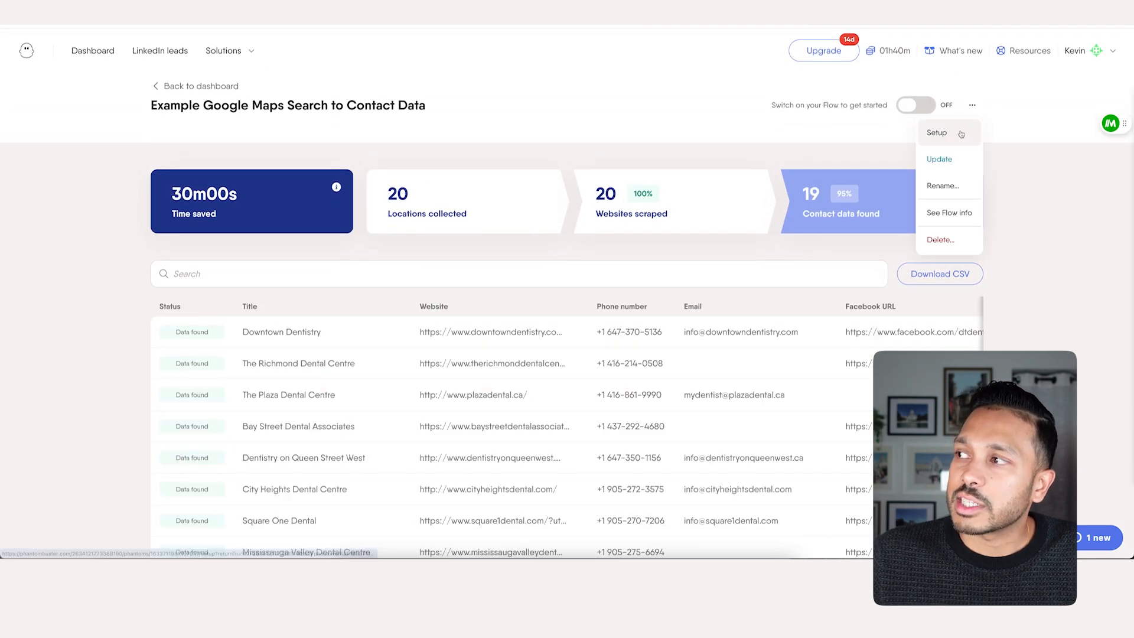
pyautogui.click(936, 132)
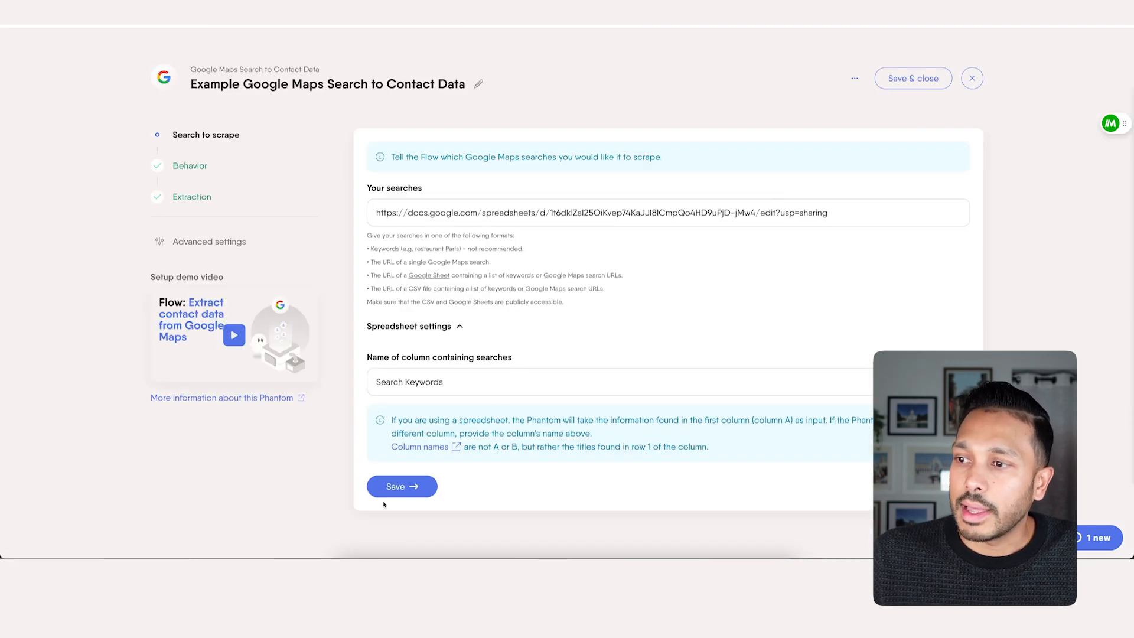
pyautogui.click(400, 486)
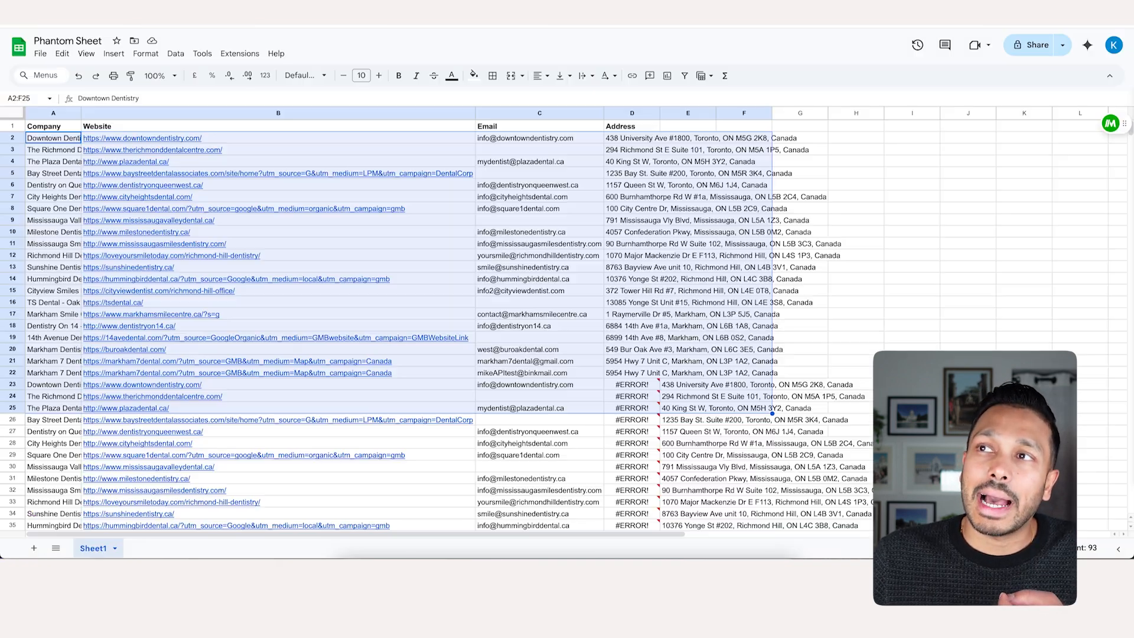
pyautogui.moveTo(278, 419)
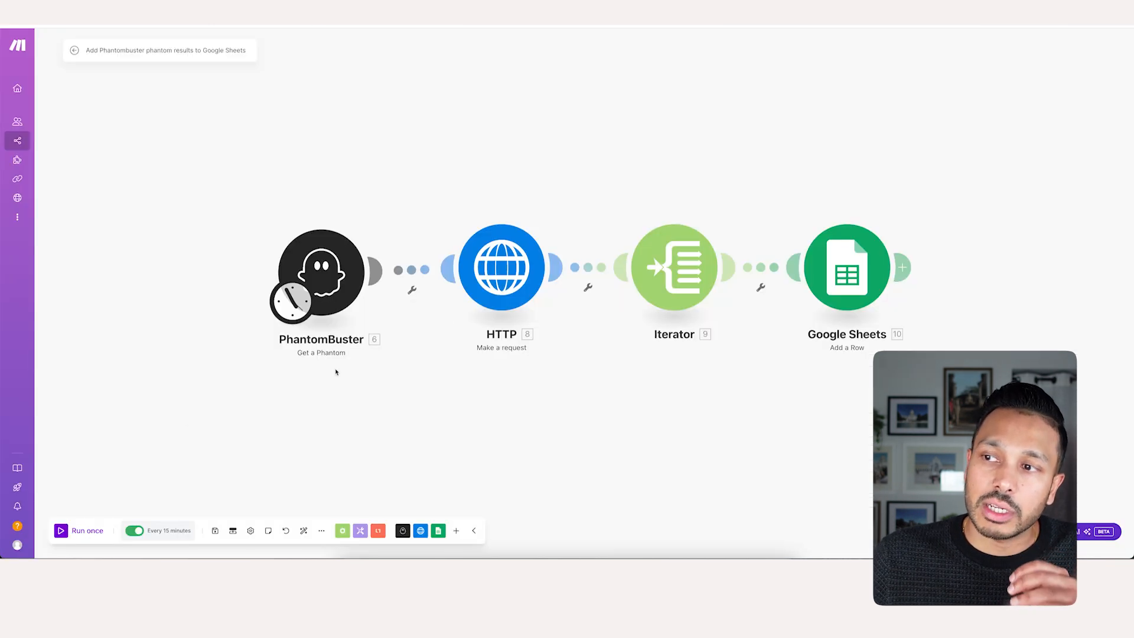
pyautogui.moveTo(79, 66)
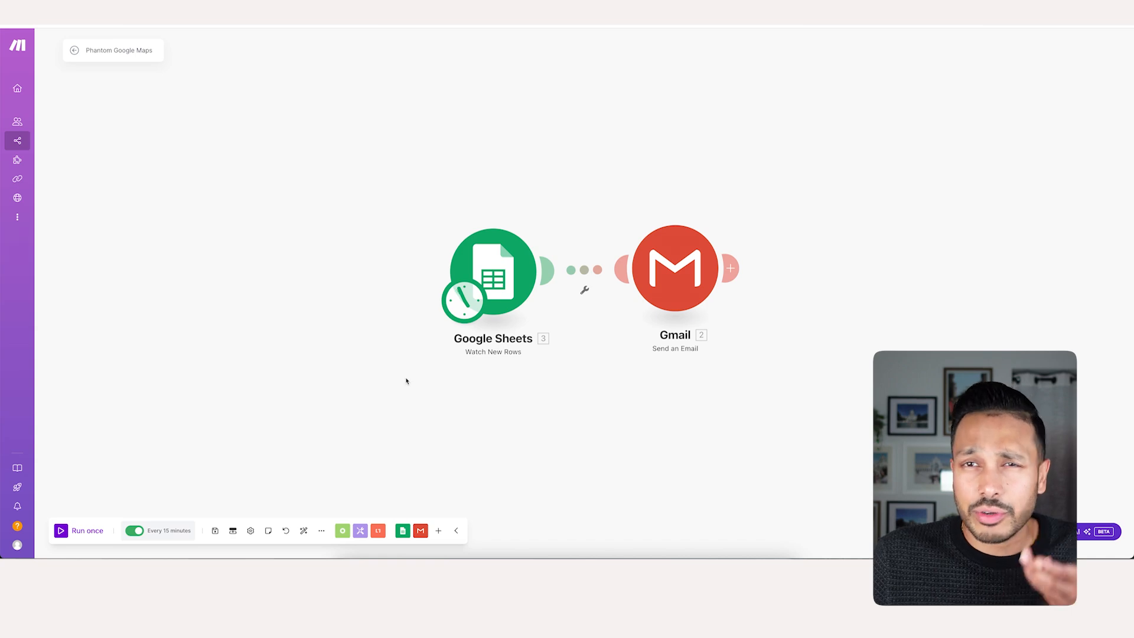
# Set the Google Sheets watch module to start manually from the Markham 7 Dental row.
pyautogui.rightClick(260, 235)
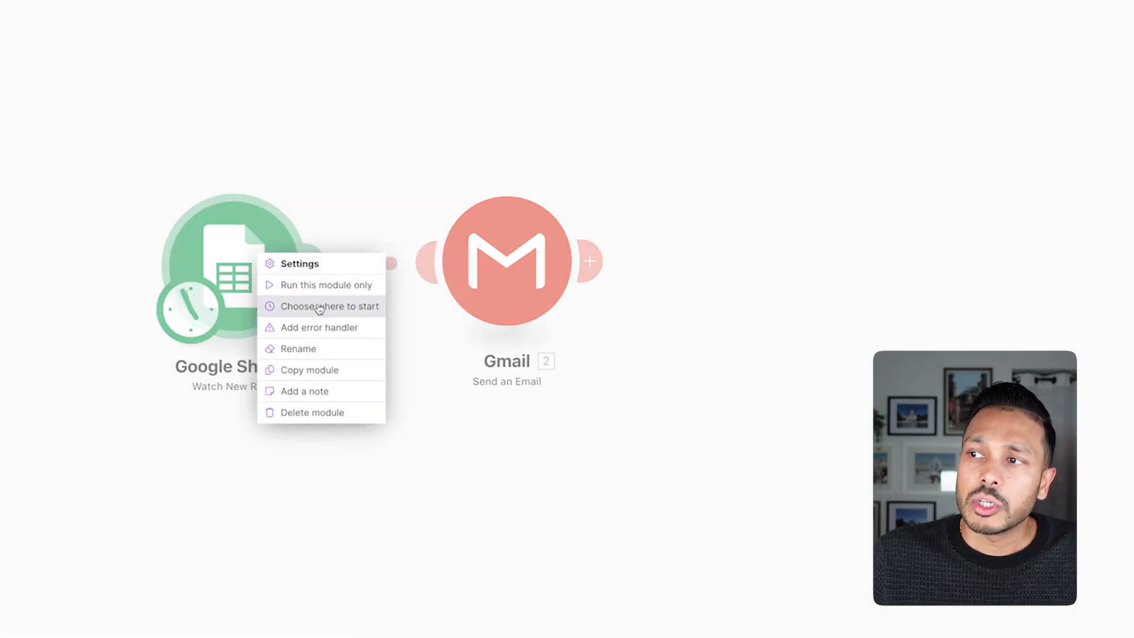
pyautogui.click(330, 306)
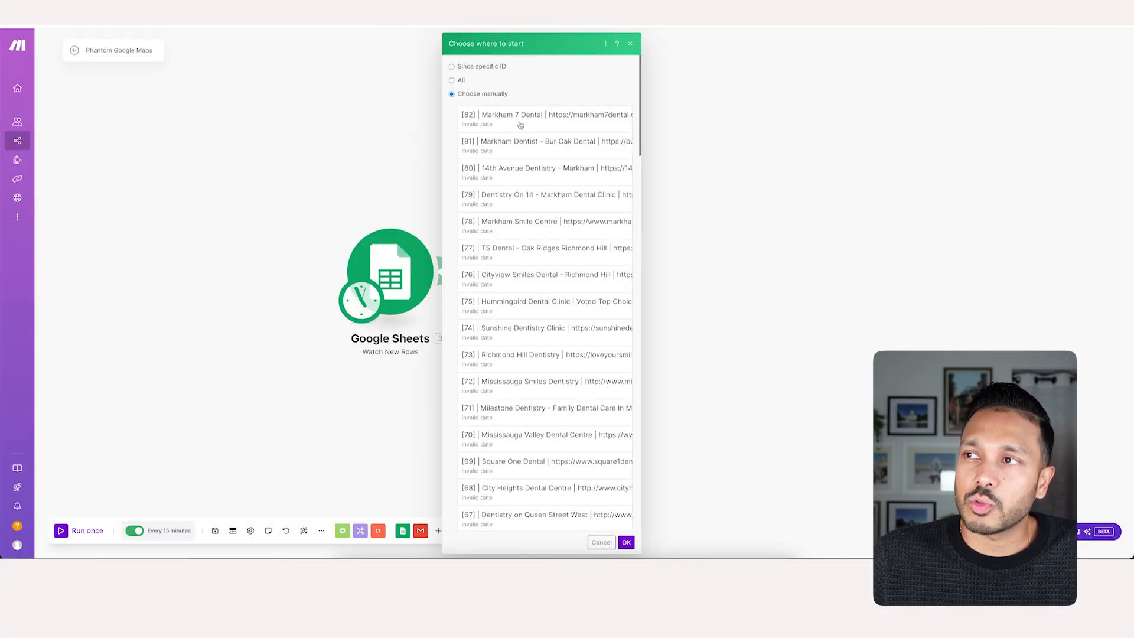
pyautogui.click(546, 118)
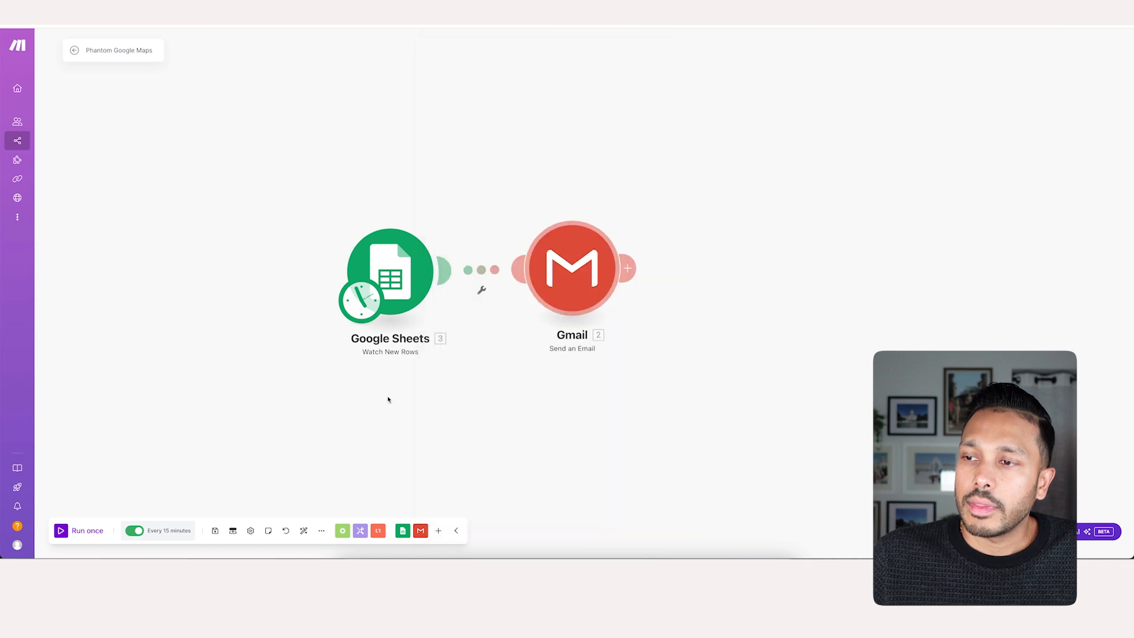
# Run the scenario once and inspect the recipient address in the Gmail output.
pyautogui.click(86, 530)
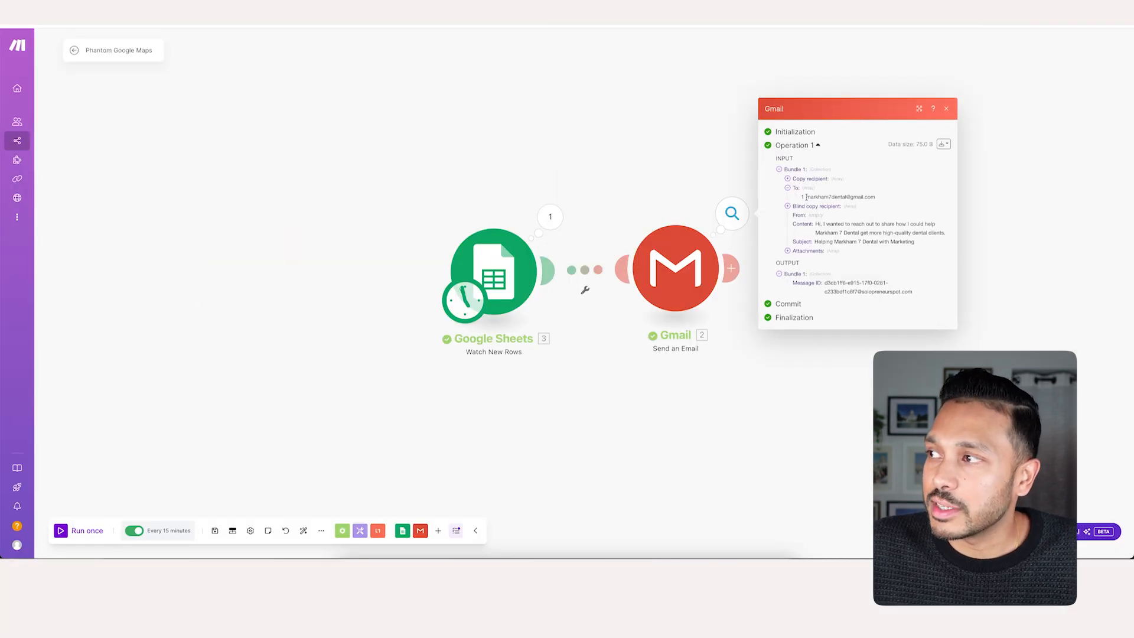
pyautogui.doubleClick(839, 197)
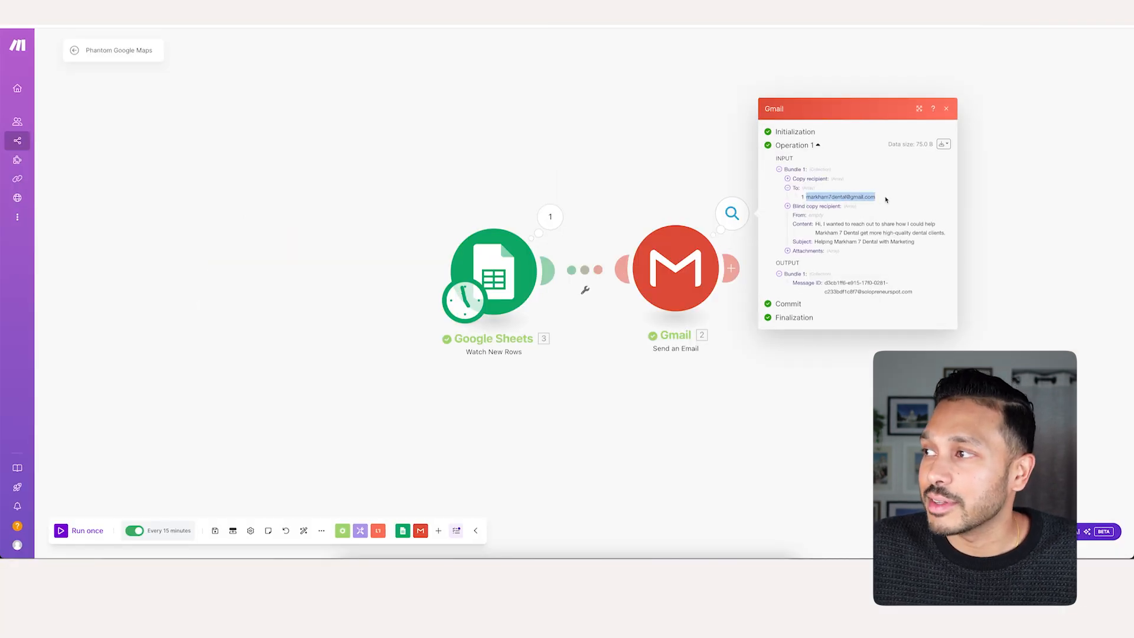